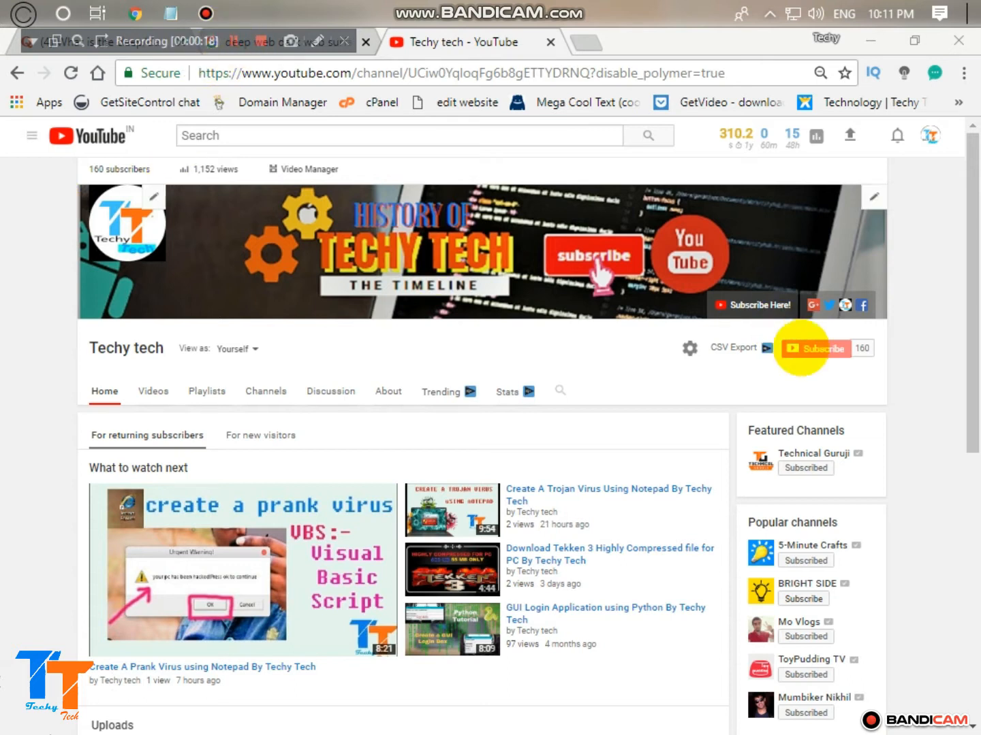
pyautogui.moveTo(823, 349)
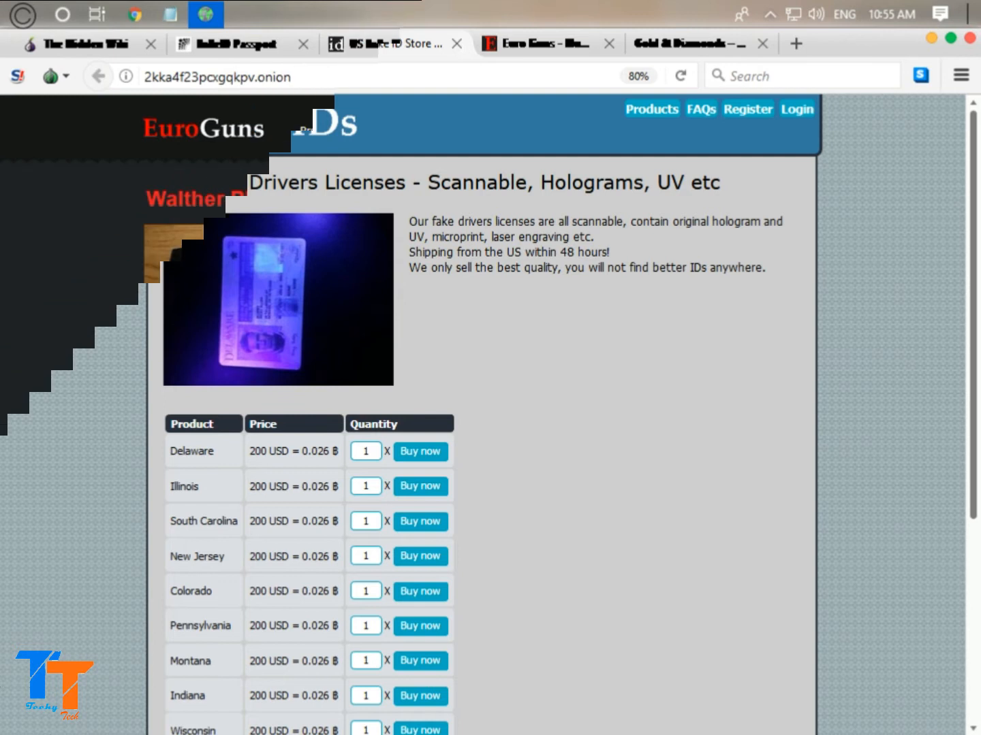
# - Switch between the open onion shop tabs to view the EuroGuns product listing page
pyautogui.click(538, 44)
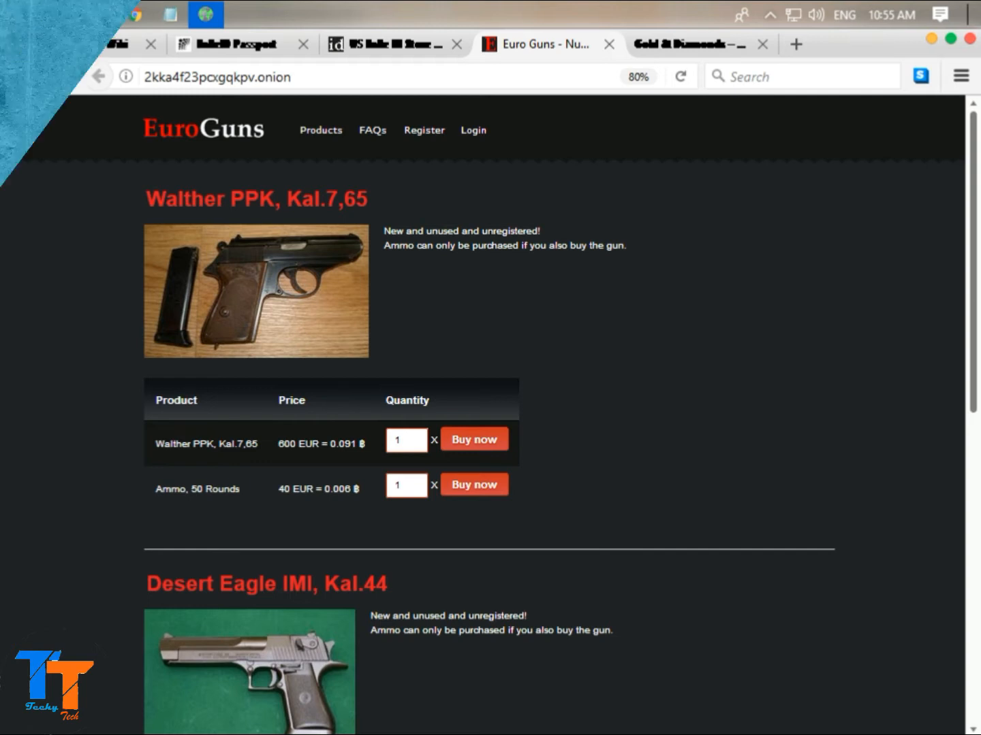
pyautogui.click(302, 43)
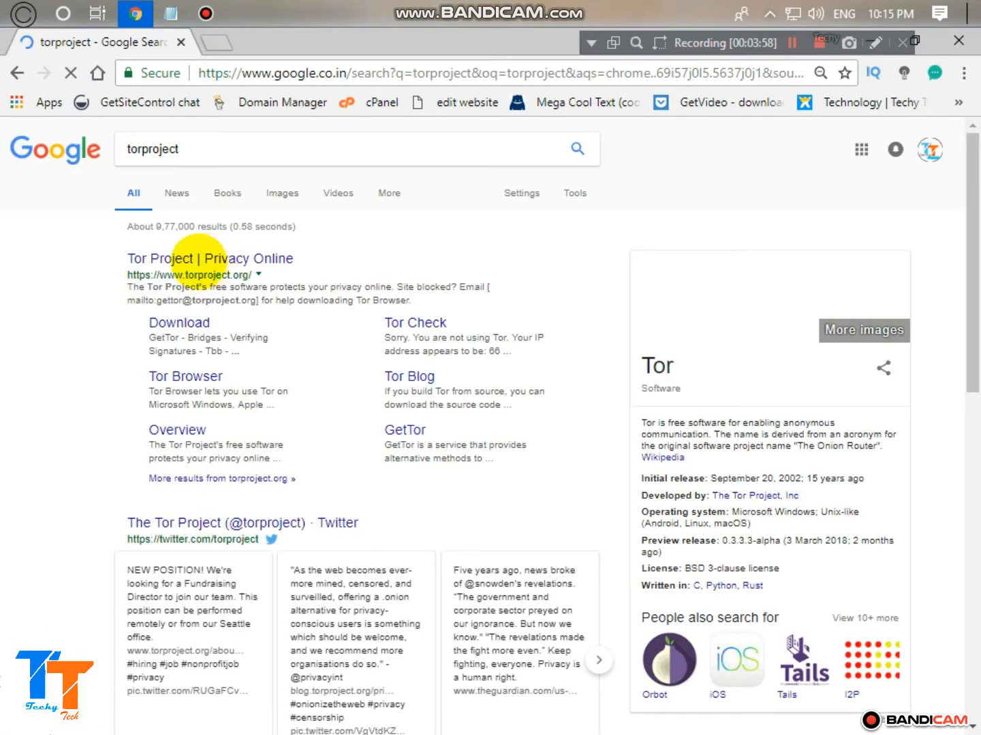
# - Load torproject.org from the 'Tor Project | Privacy Online' search result
pyautogui.click(210, 259)
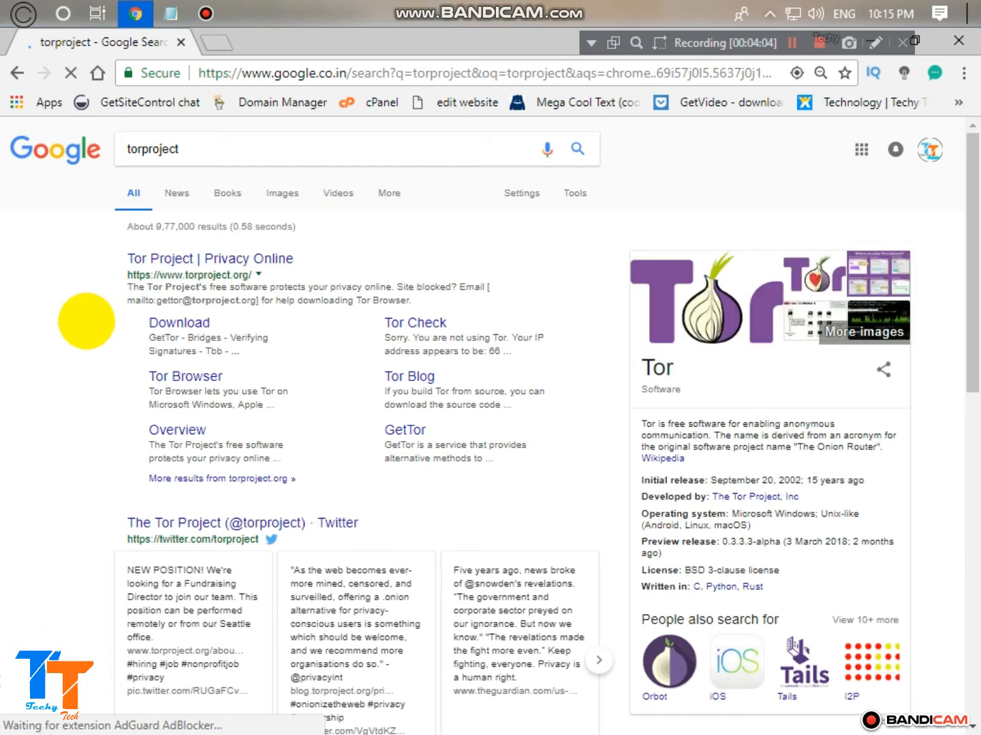
pyautogui.click(194, 275)
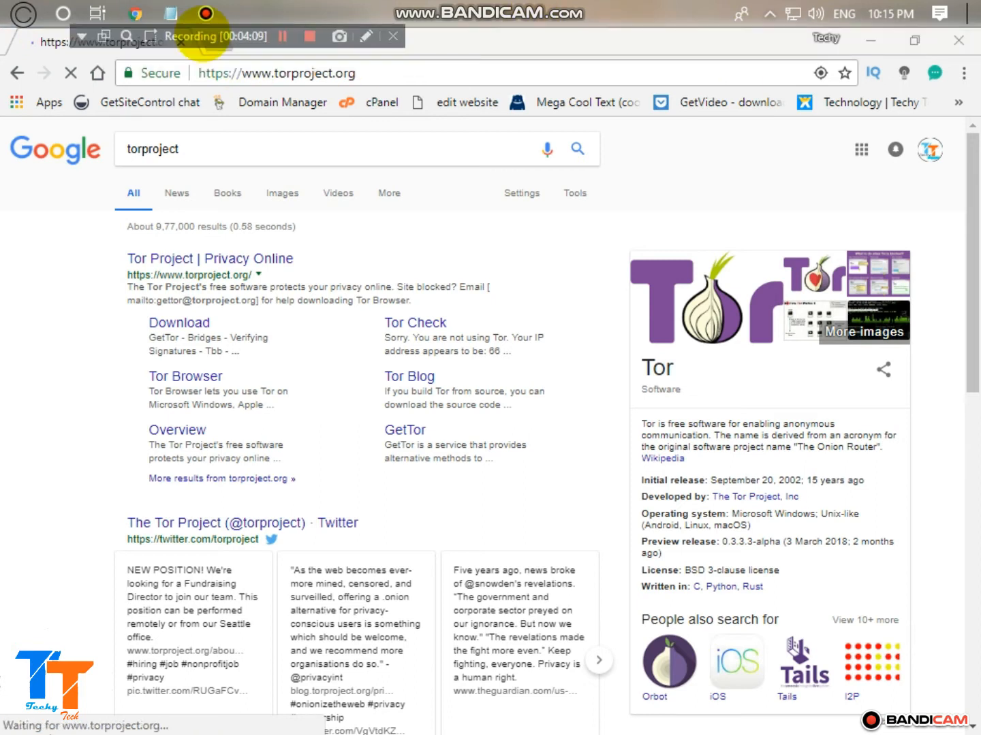
pyautogui.click(188, 275)
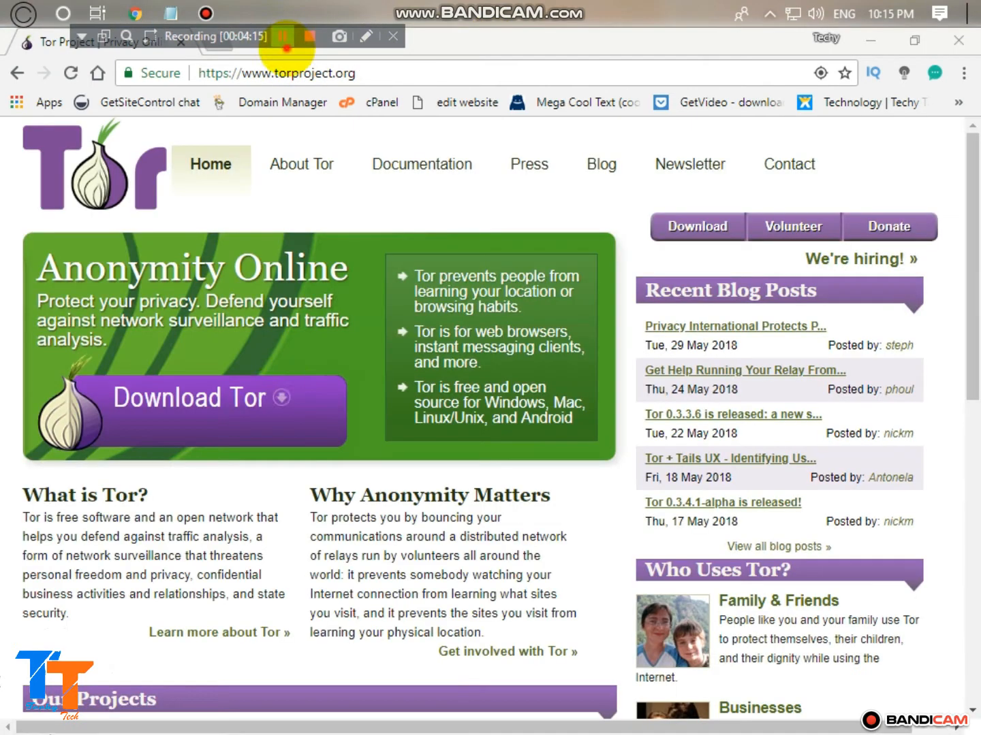
pyautogui.moveTo(190, 398)
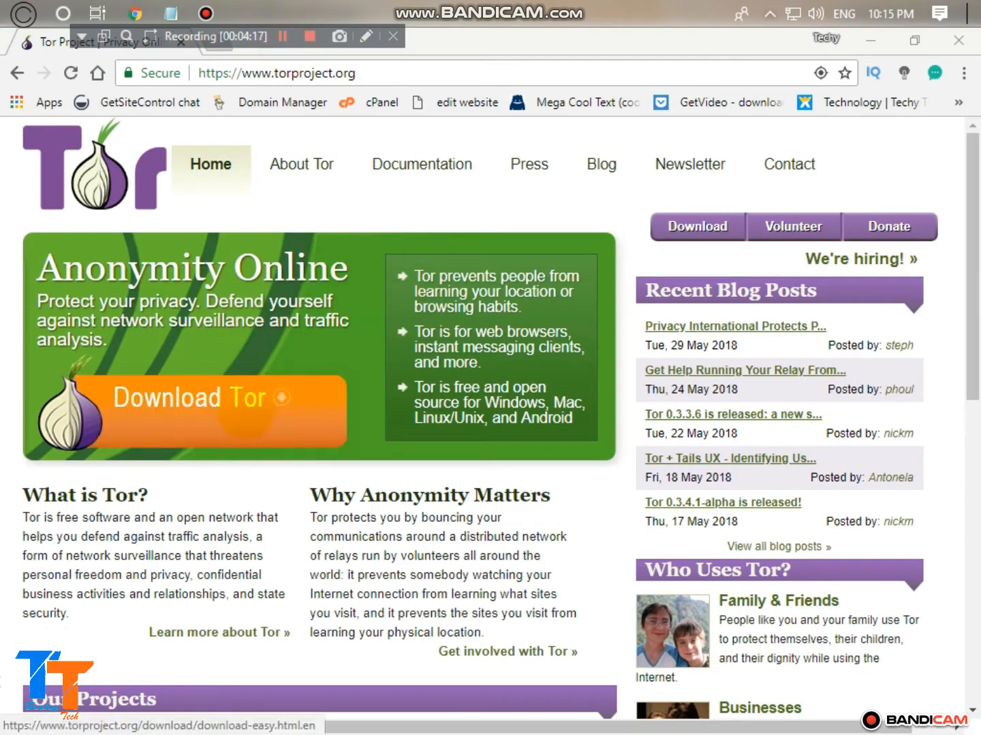
# - Download the Tor Browser for Windows installer from the Tor download page
pyautogui.click(189, 398)
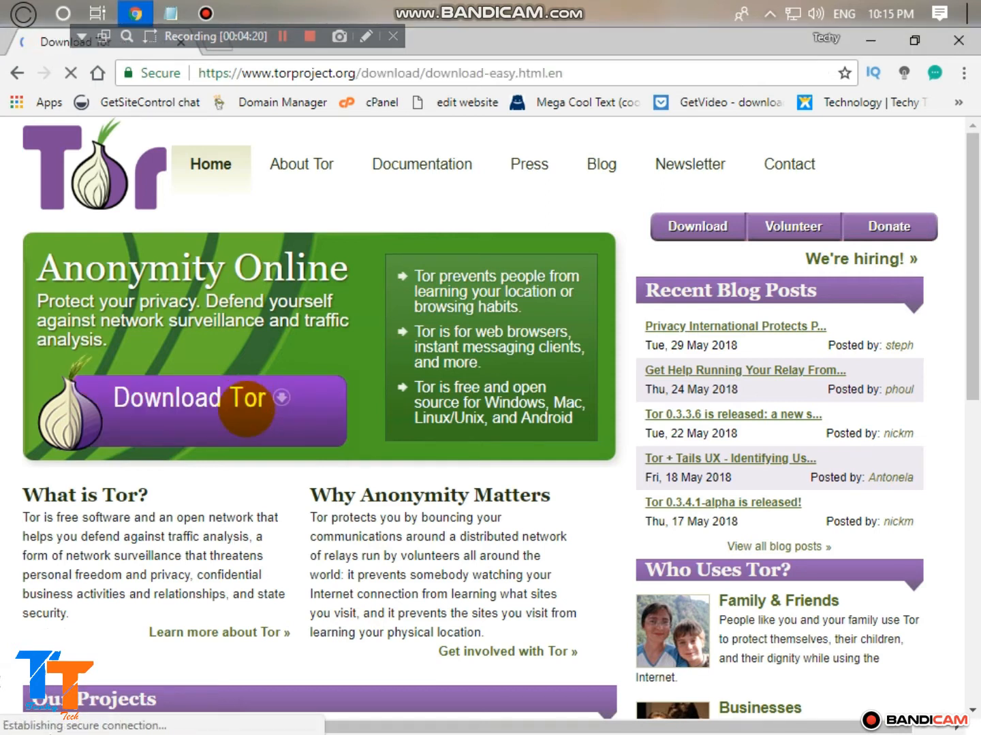
pyautogui.click(185, 398)
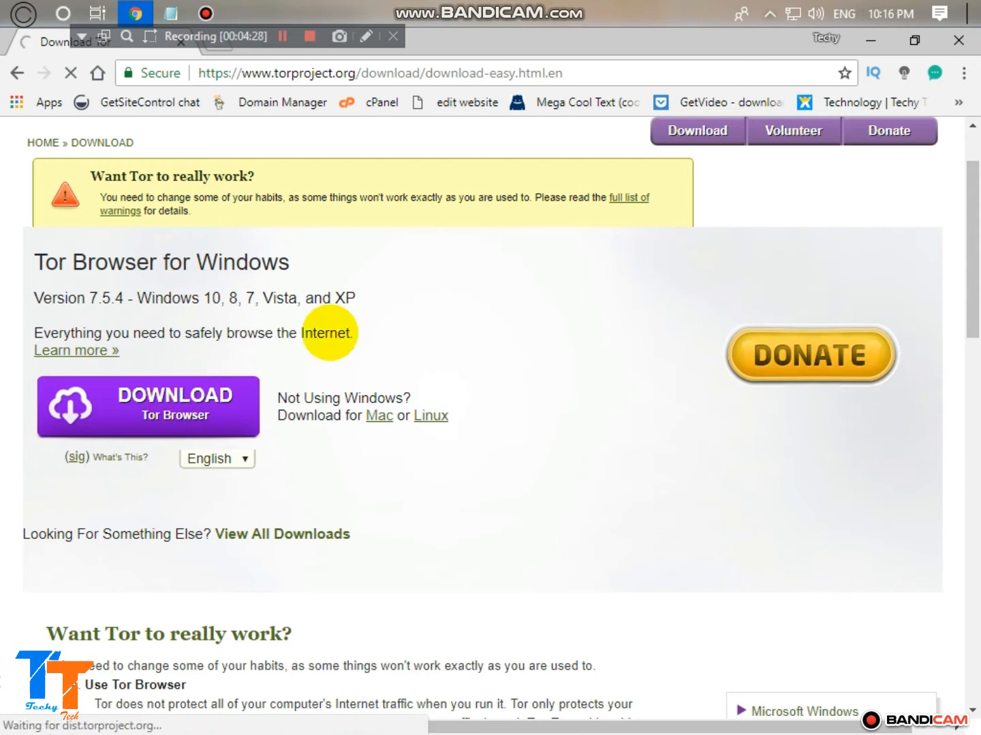
pyautogui.click(147, 406)
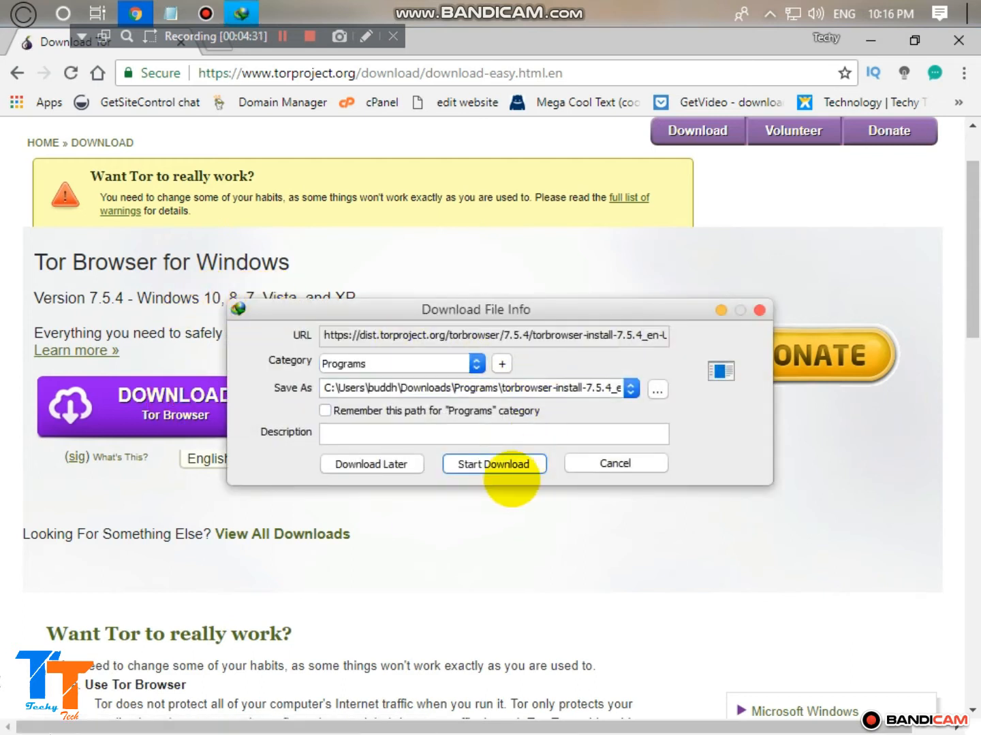
pyautogui.click(493, 463)
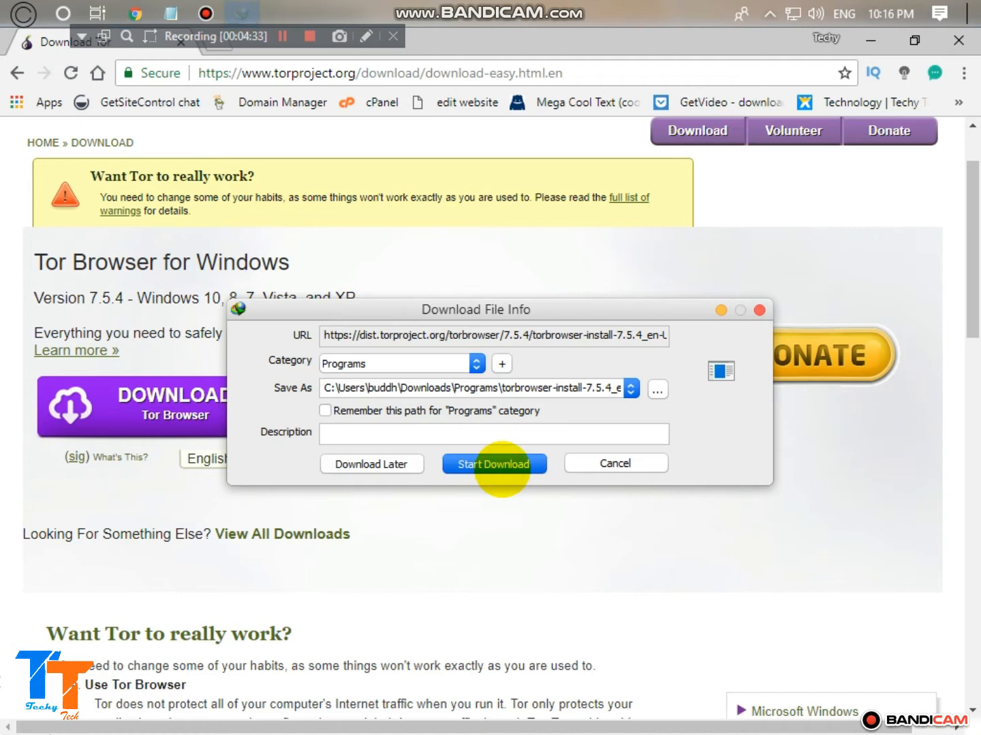
pyautogui.click(493, 463)
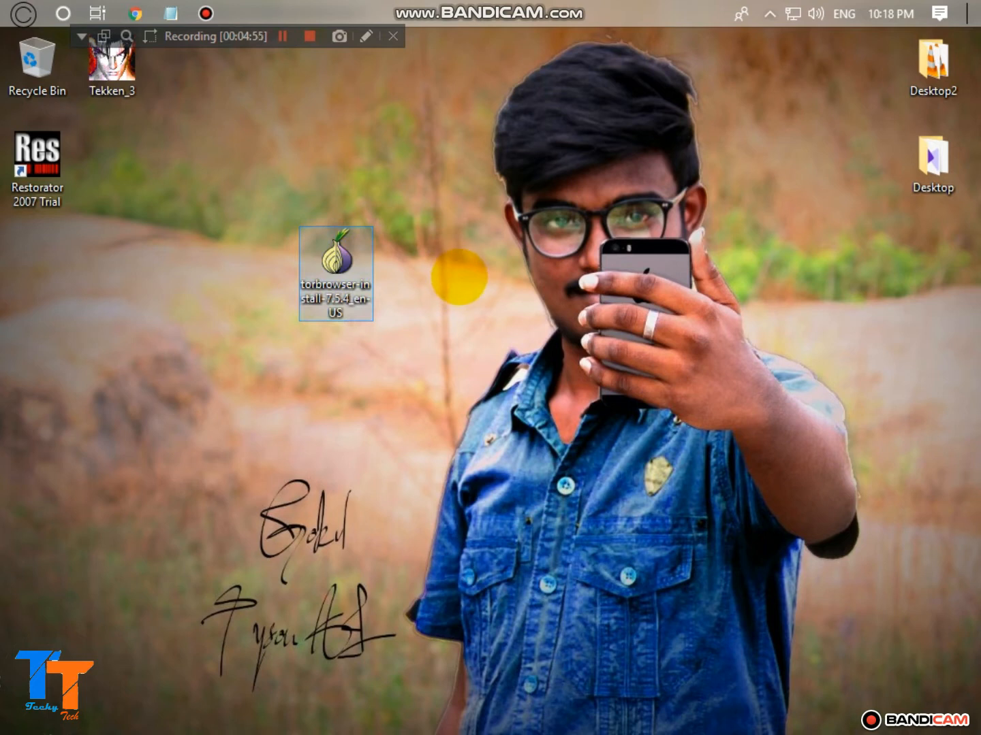
# - Run the torbrowser-install file, keep the Desktop destination folder, and finish with Run Tor Browser checked
pyautogui.doubleClick(335, 272)
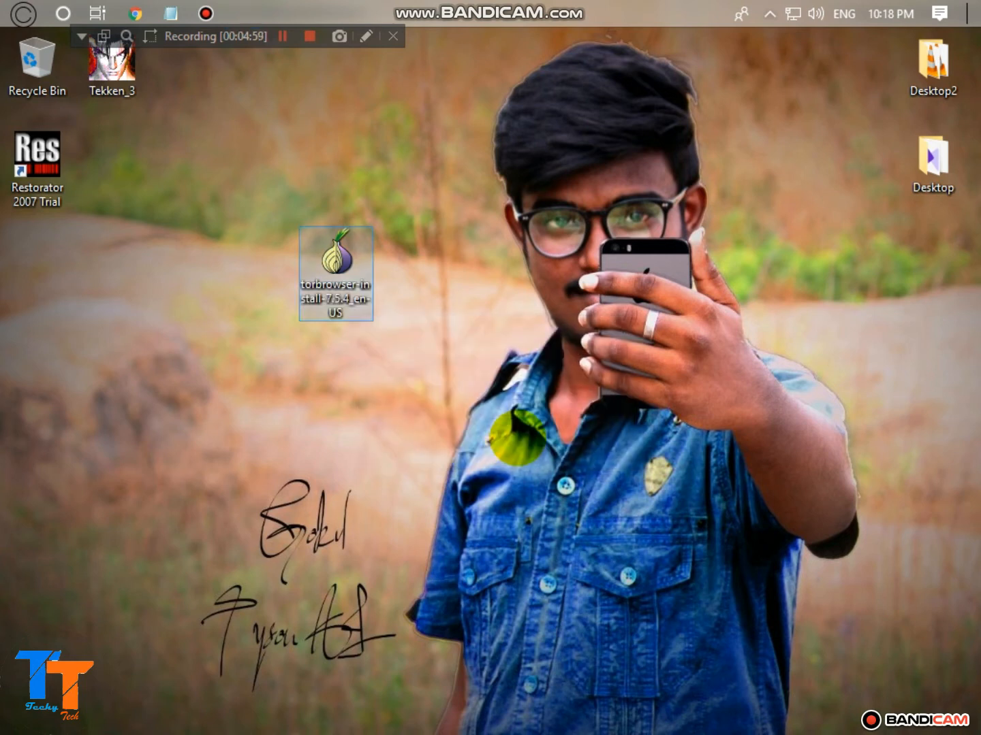
pyautogui.doubleClick(335, 267)
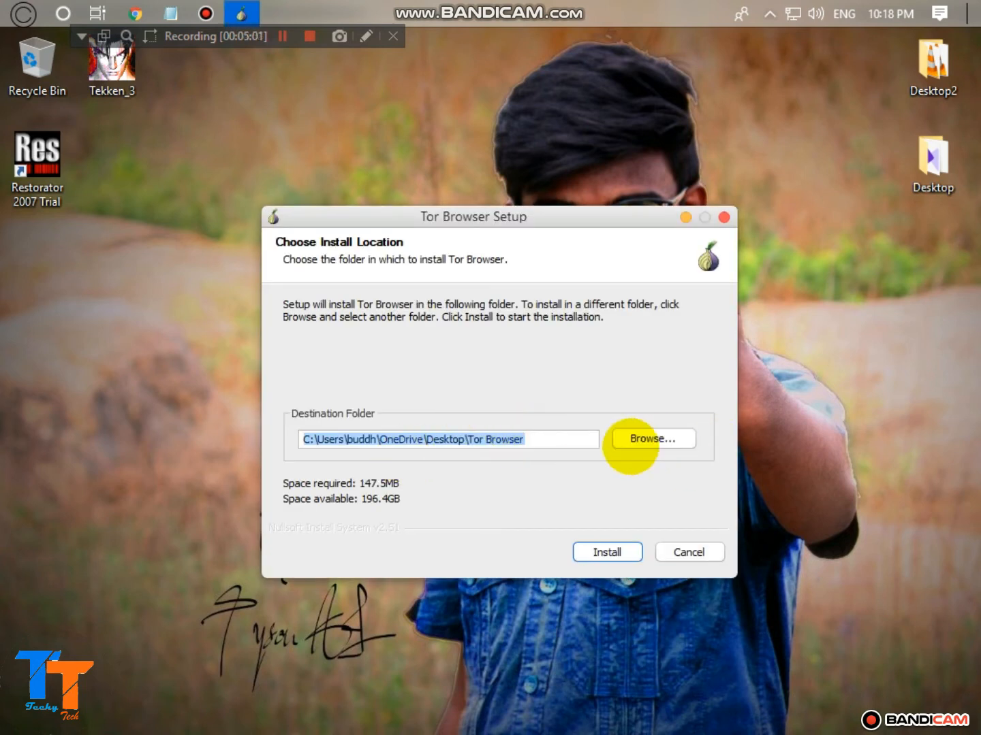
pyautogui.click(606, 551)
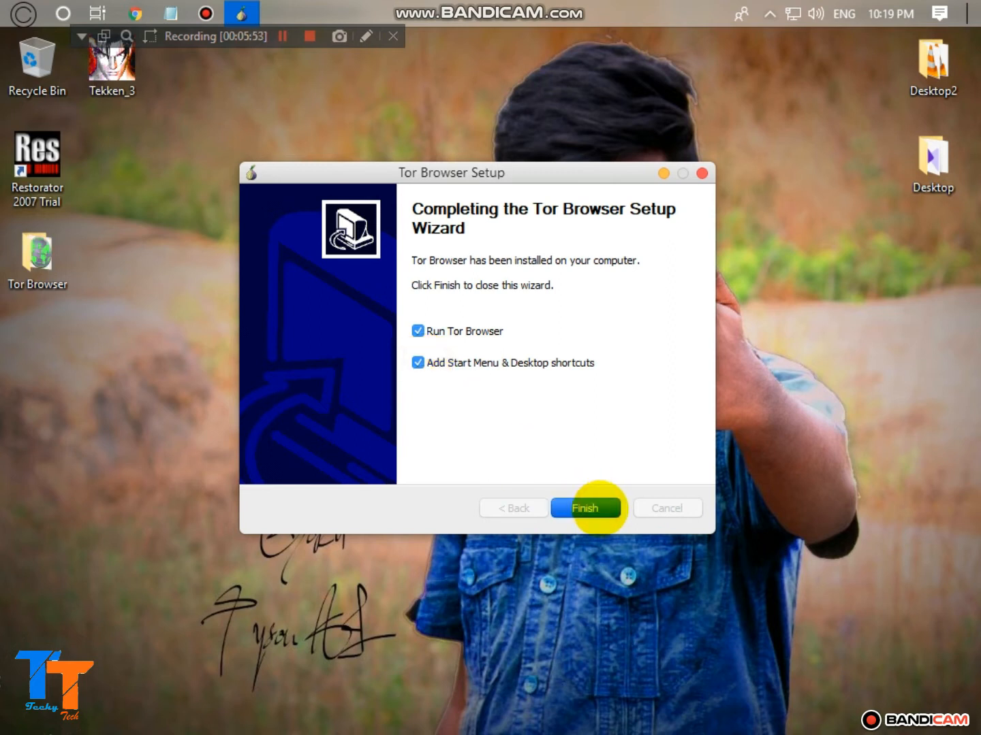
pyautogui.click(584, 508)
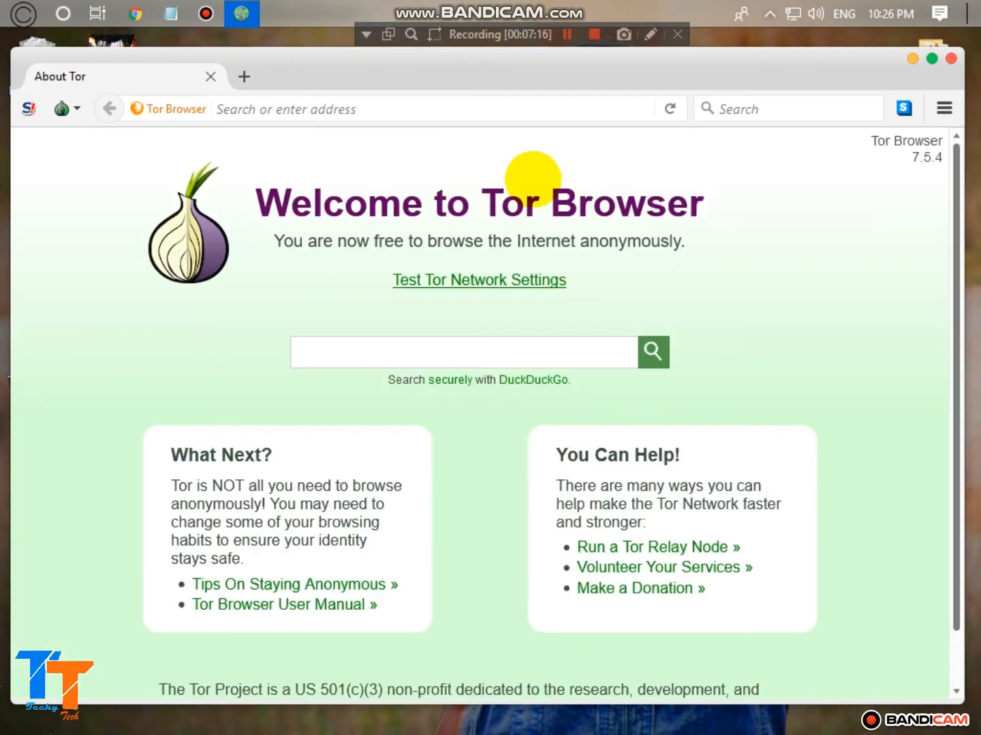
pyautogui.moveTo(797, 271)
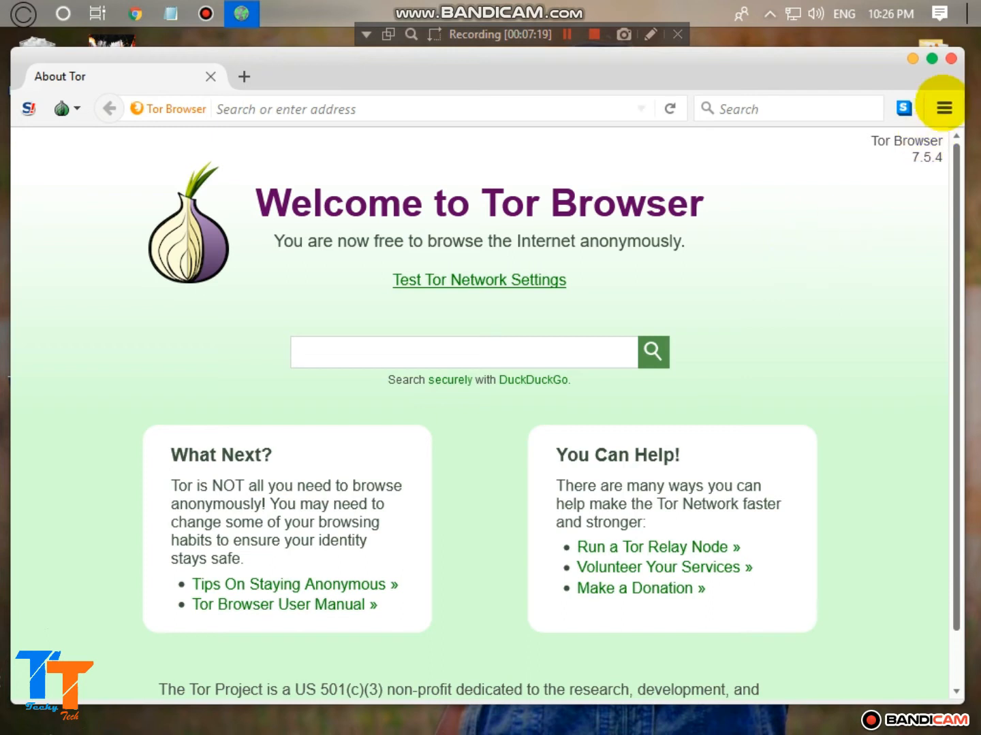
# - Load The Hidden Wiki from the browser menu's saved bookmarks
pyautogui.click(942, 106)
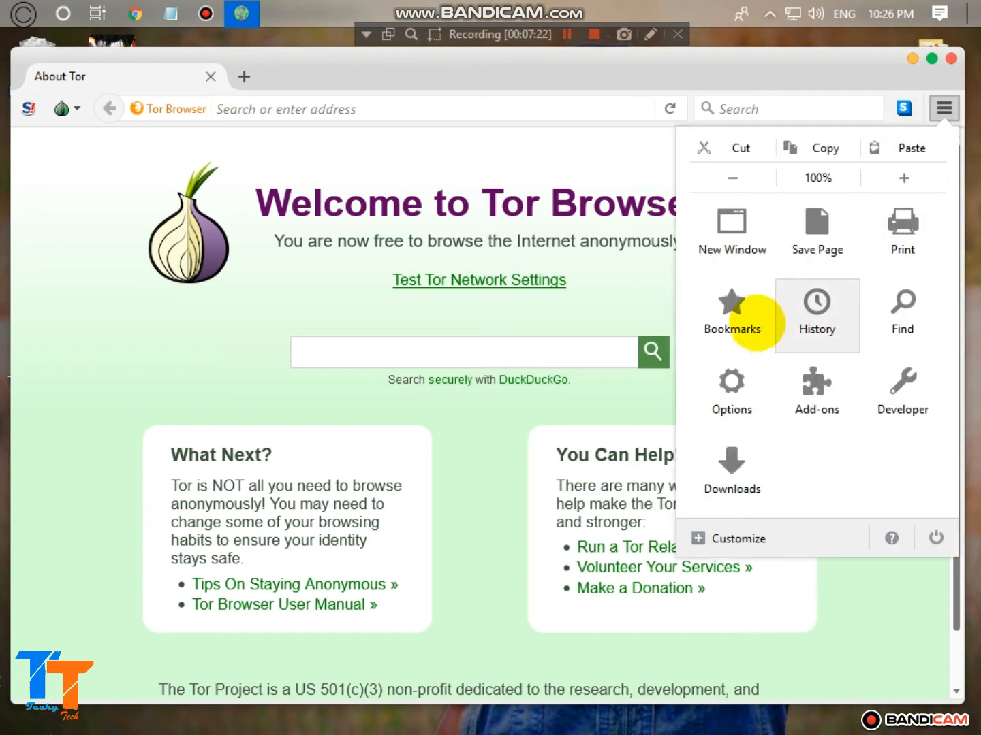
pyautogui.click(732, 314)
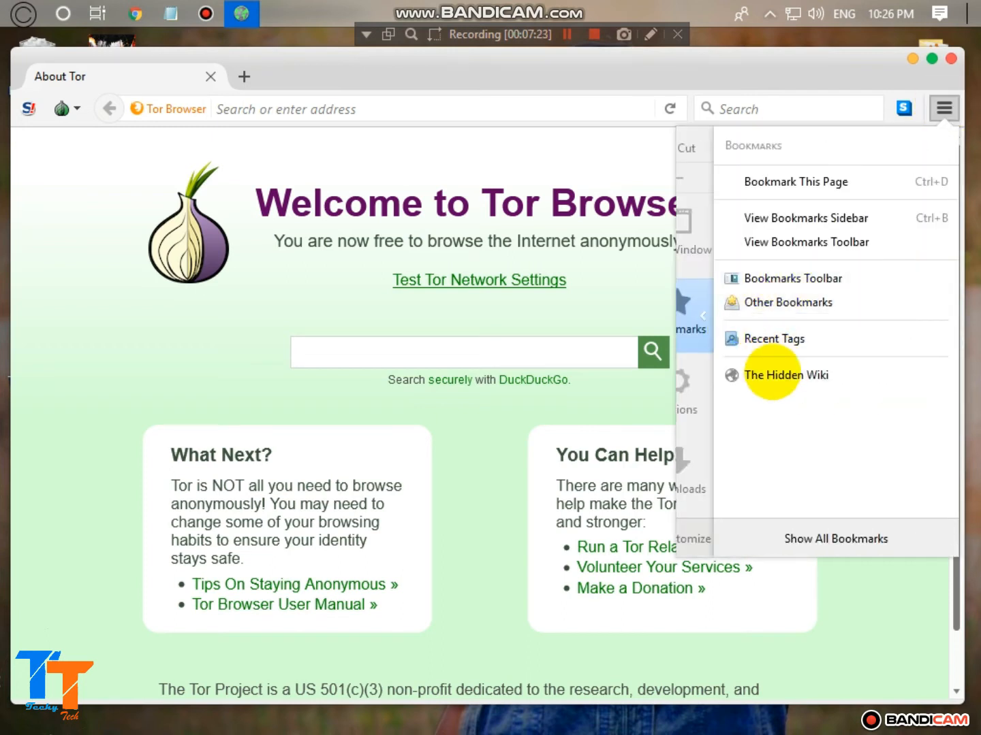
pyautogui.click(784, 374)
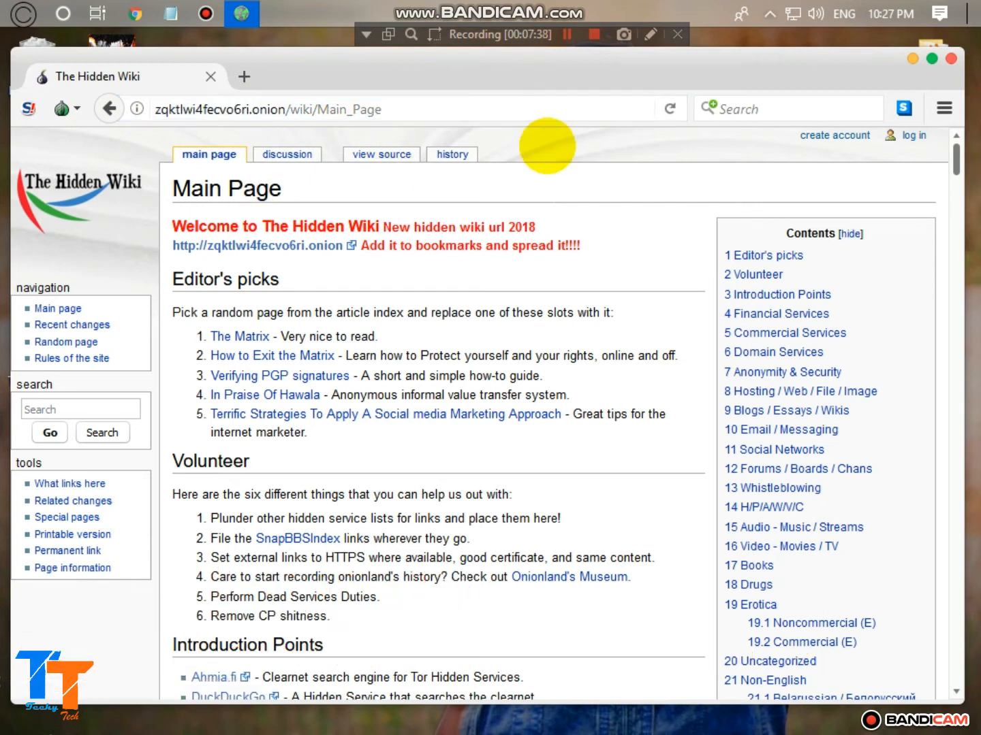
# - Scroll the Hidden Wiki and open the Credit Cards and Fake Passports links in new tabs
pyautogui.scroll(-3)
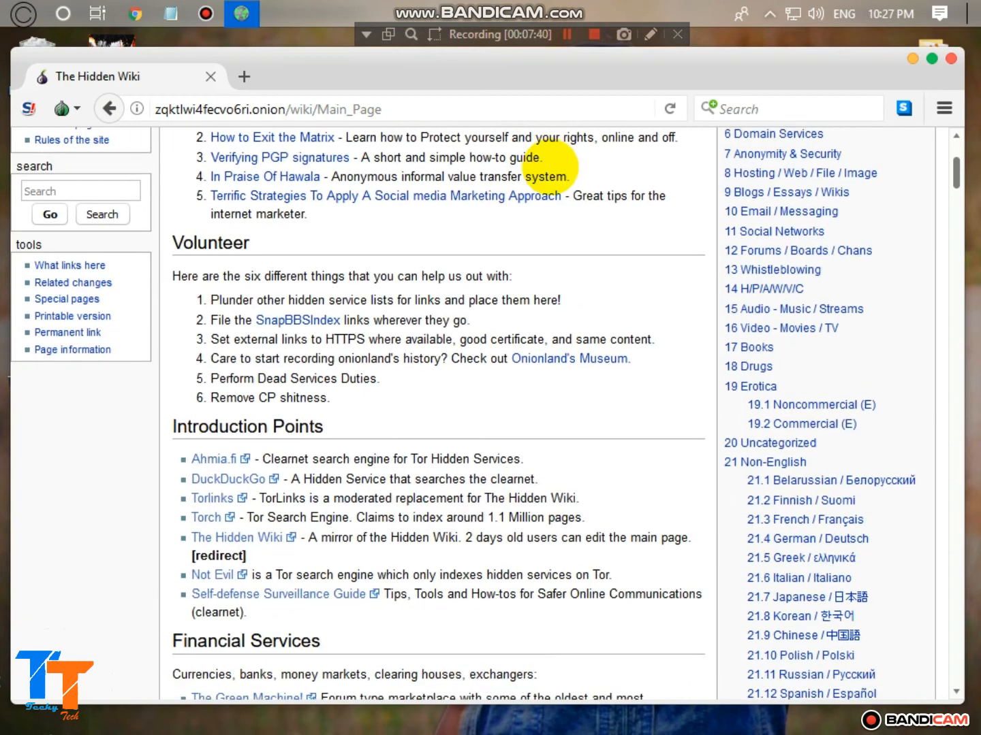
pyautogui.scroll(-3)
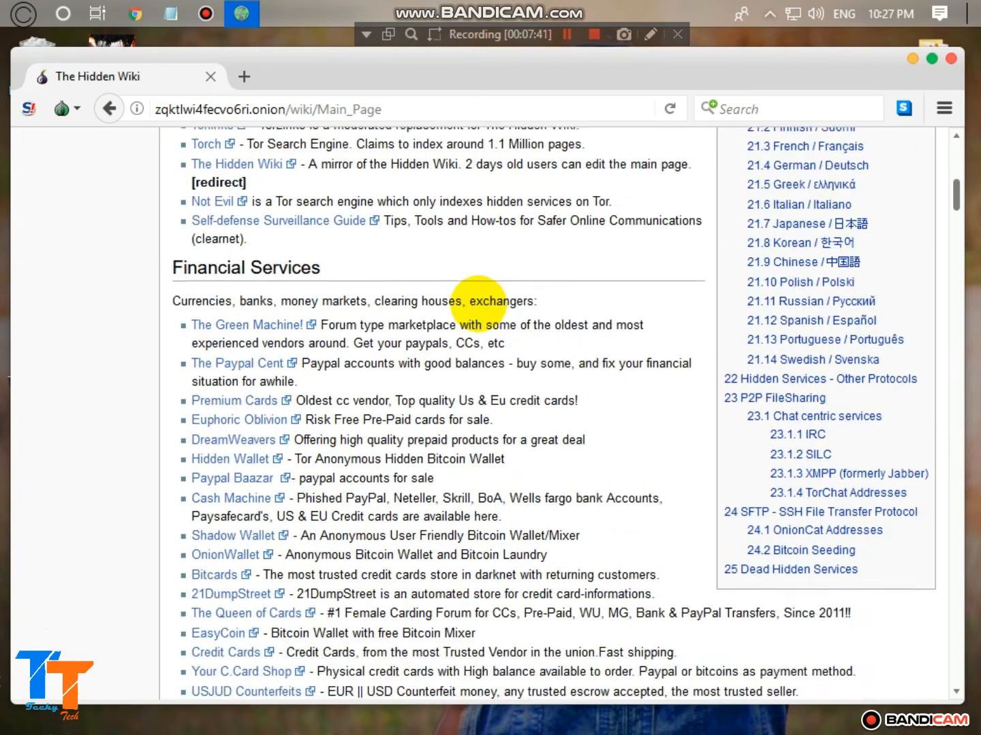
pyautogui.scroll(-3)
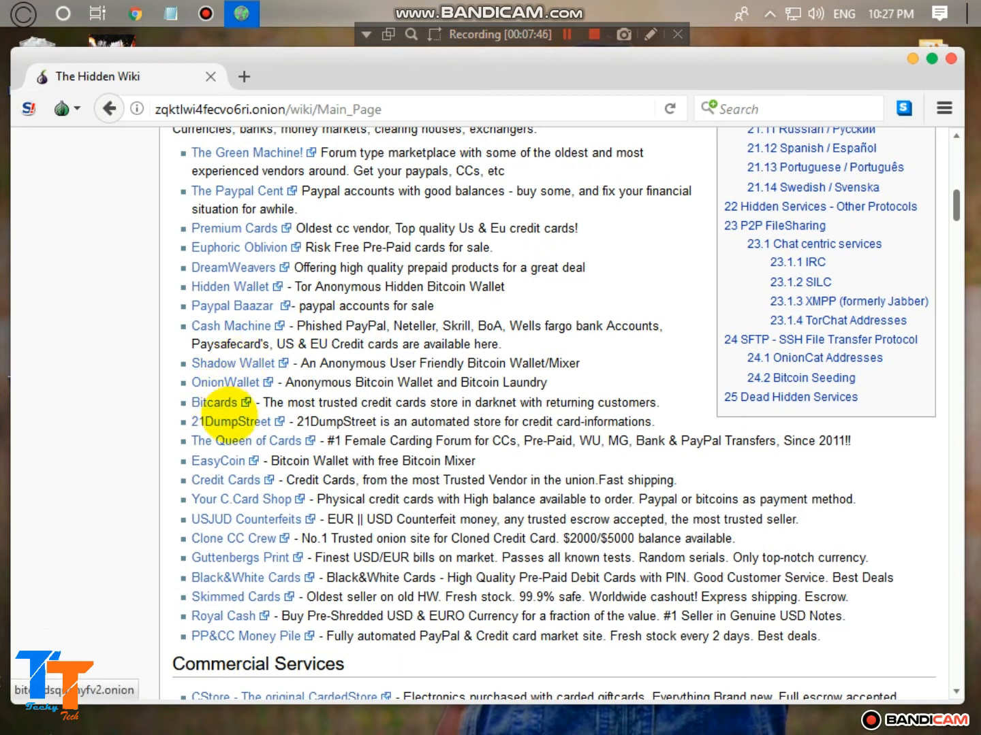
pyautogui.scroll(-3)
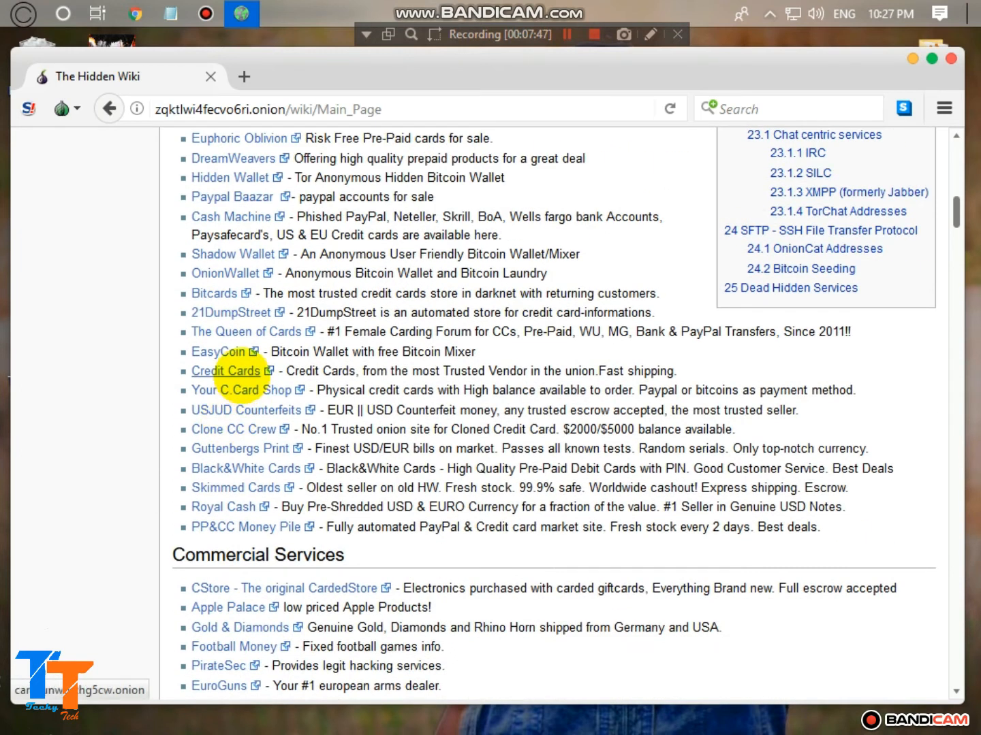
pyautogui.rightClick(229, 370)
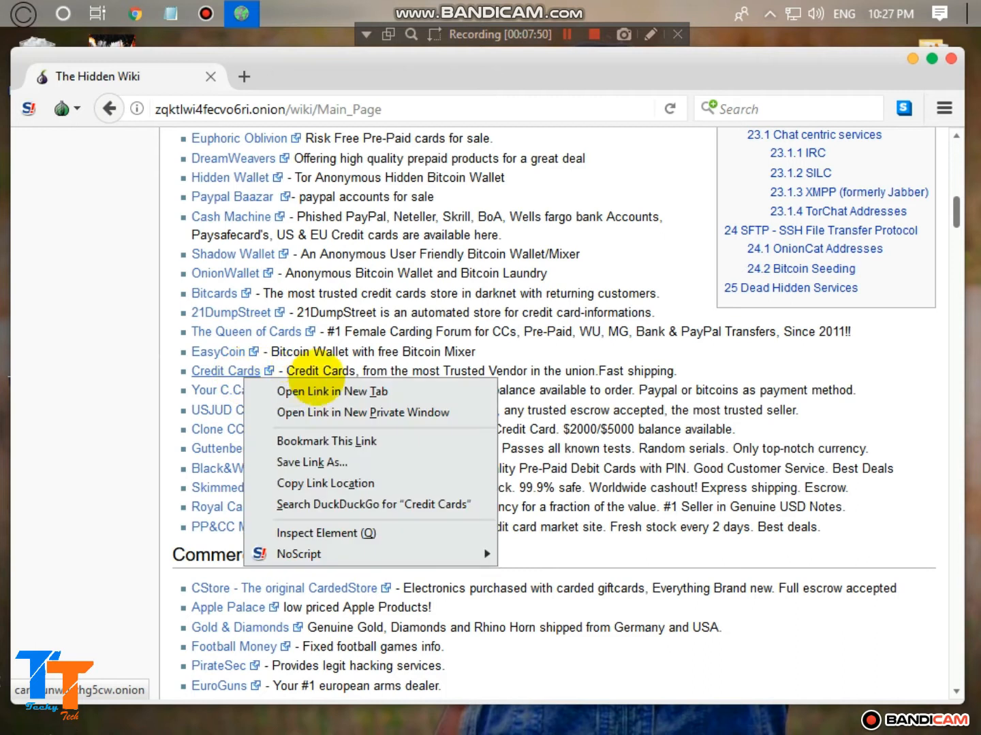
pyautogui.click(333, 391)
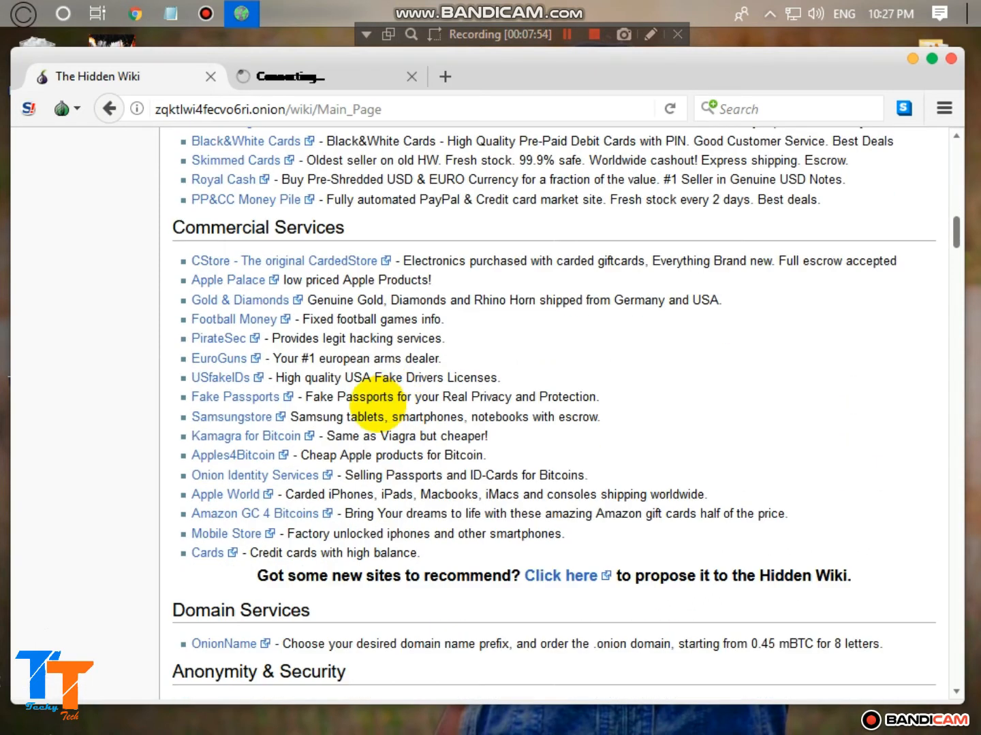
pyautogui.scroll(-3)
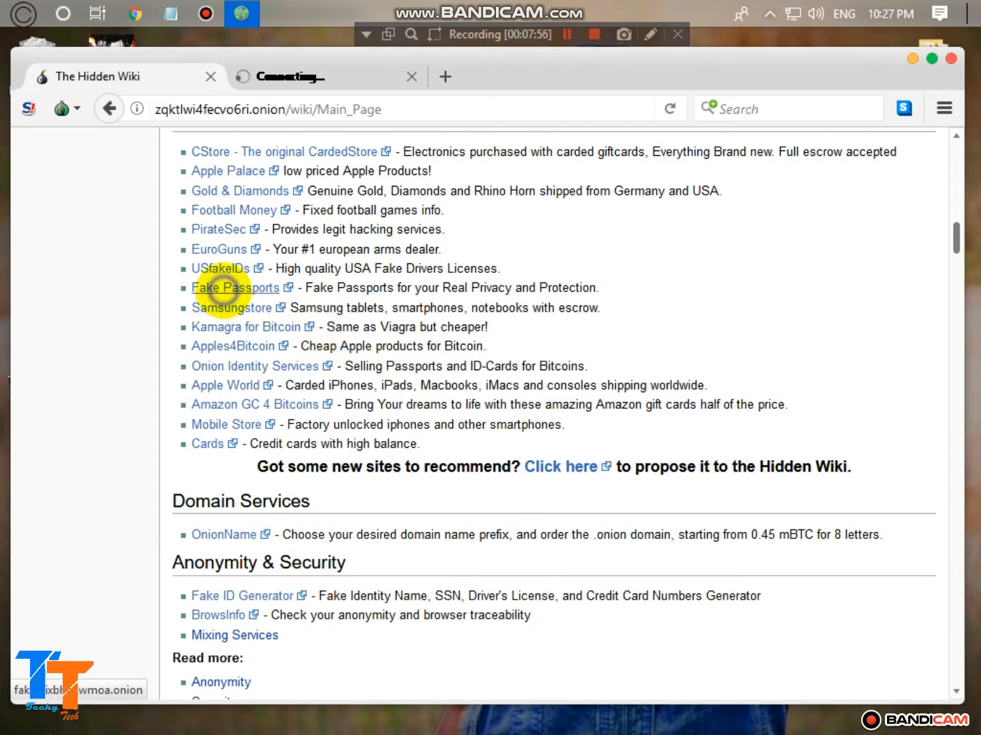
pyautogui.click(234, 287)
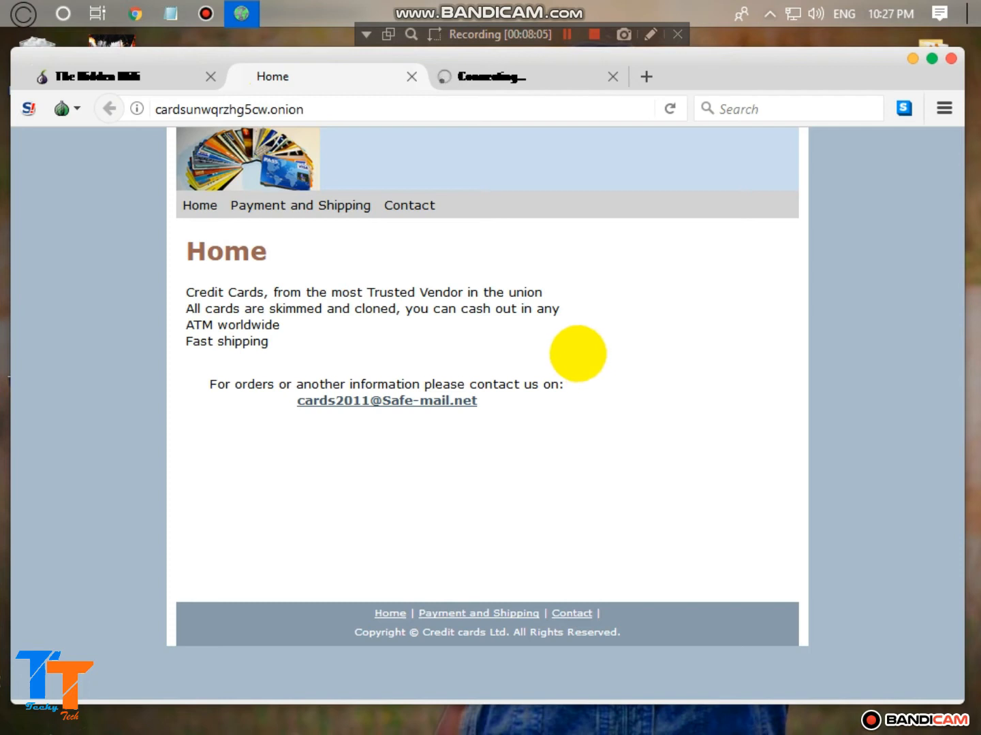
pyautogui.moveTo(190, 257)
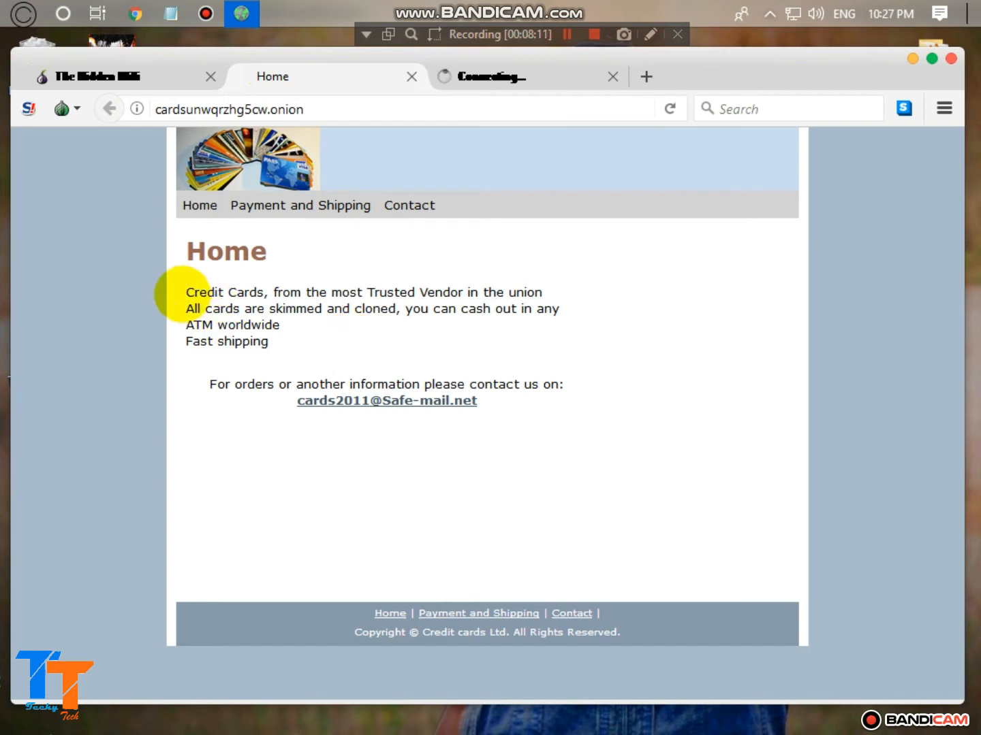
# - Browse the card shop's Payment and Shipping and Contact pages, then close its tab
pyautogui.moveTo(185, 292); pyautogui.dragTo(538, 307)
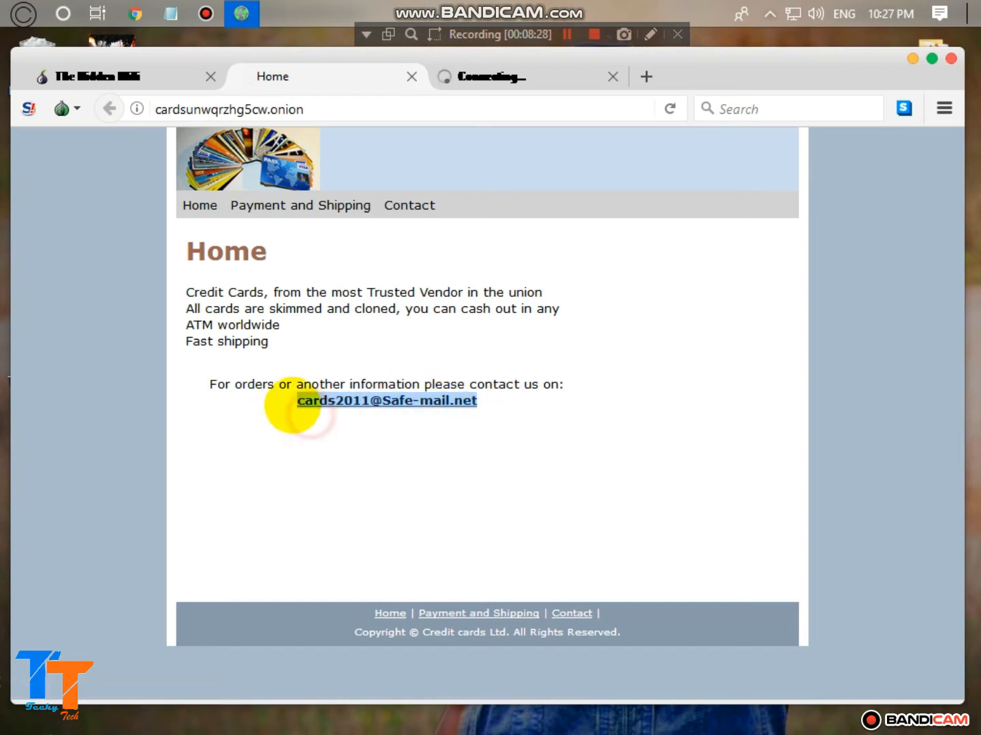
pyautogui.click(300, 206)
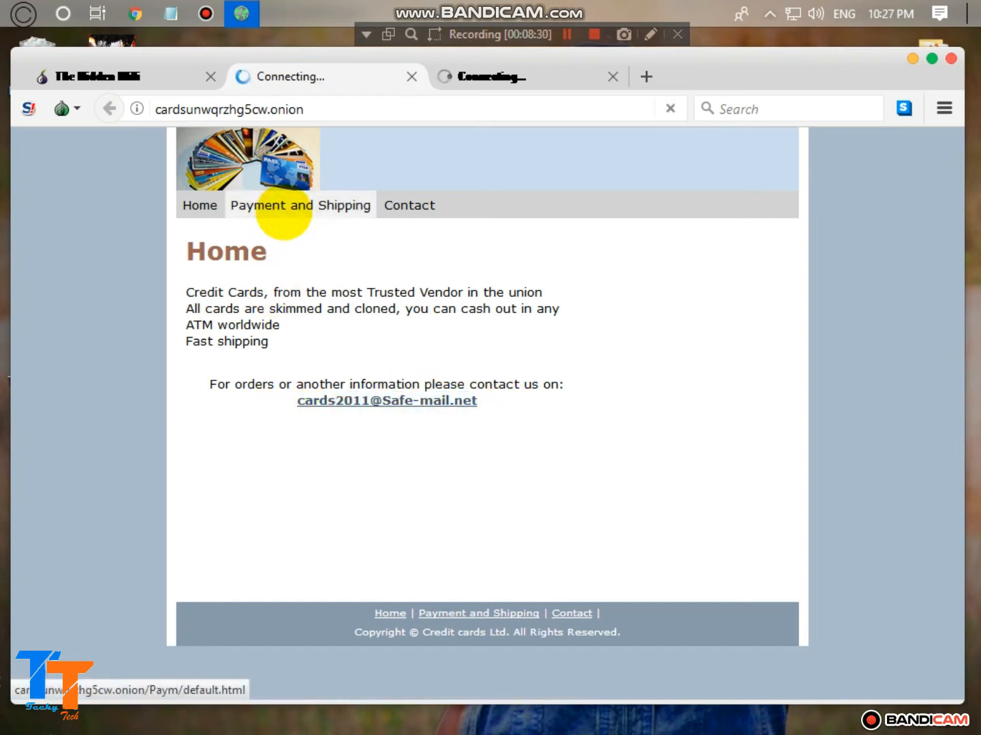
pyautogui.click(299, 205)
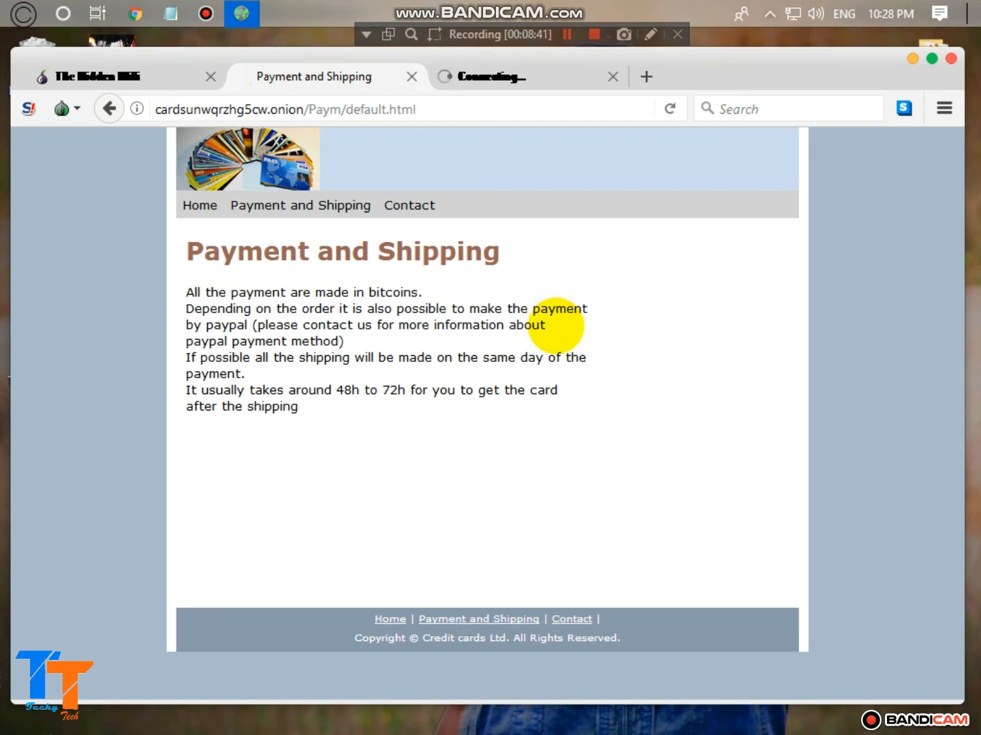
pyautogui.moveTo(252, 340)
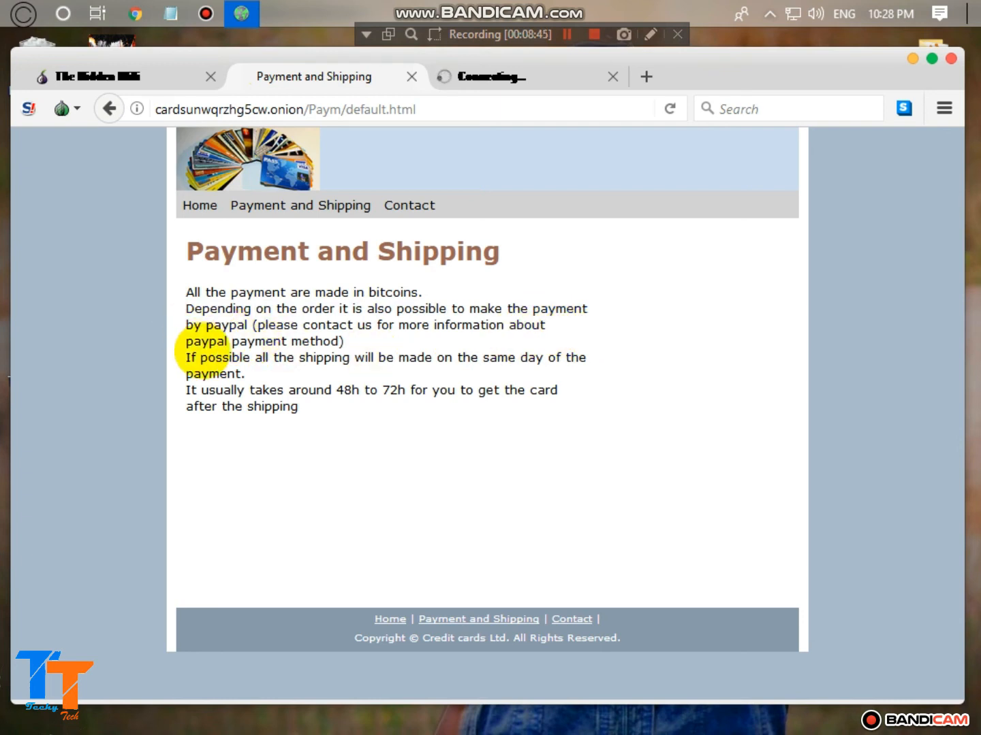
pyautogui.moveTo(303, 357)
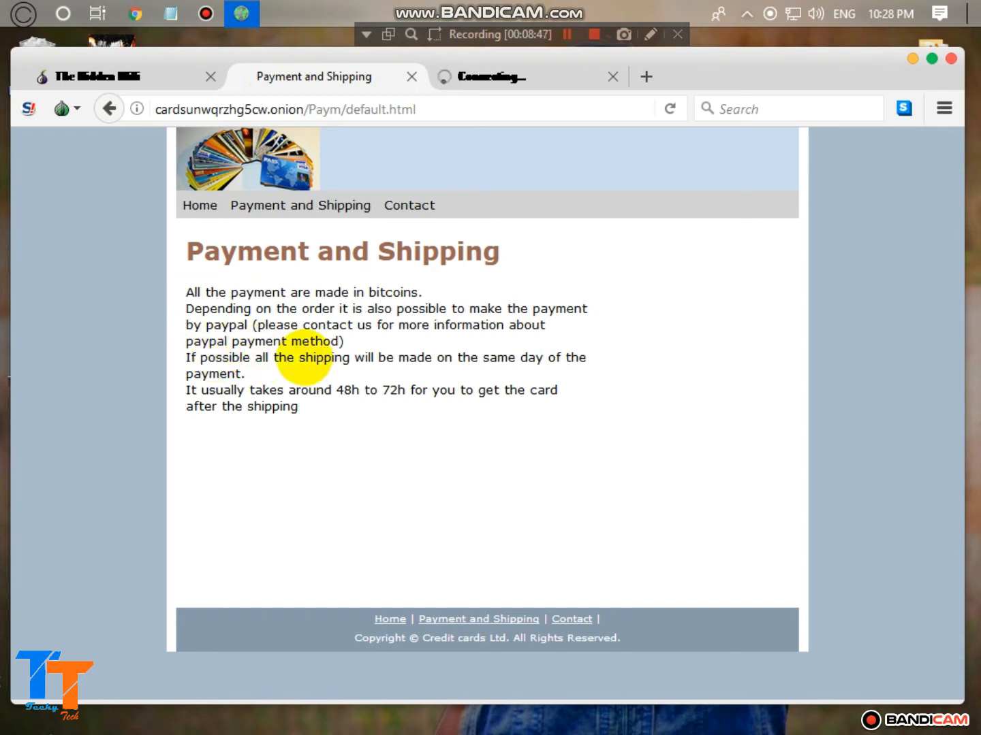
pyautogui.moveTo(449, 353)
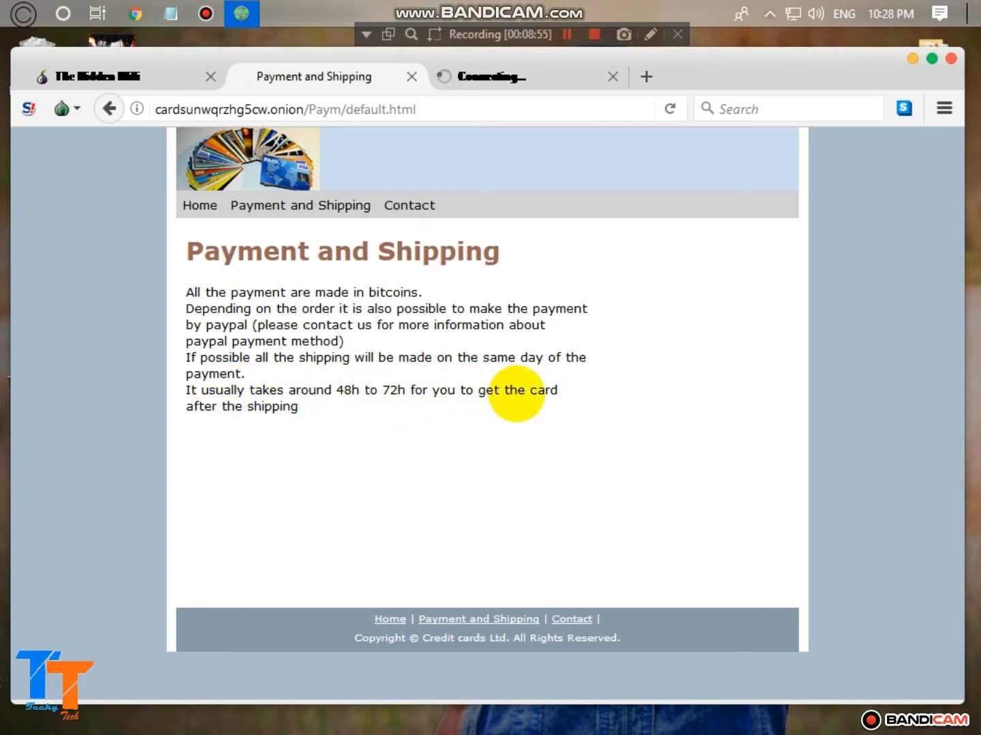
pyautogui.click(409, 205)
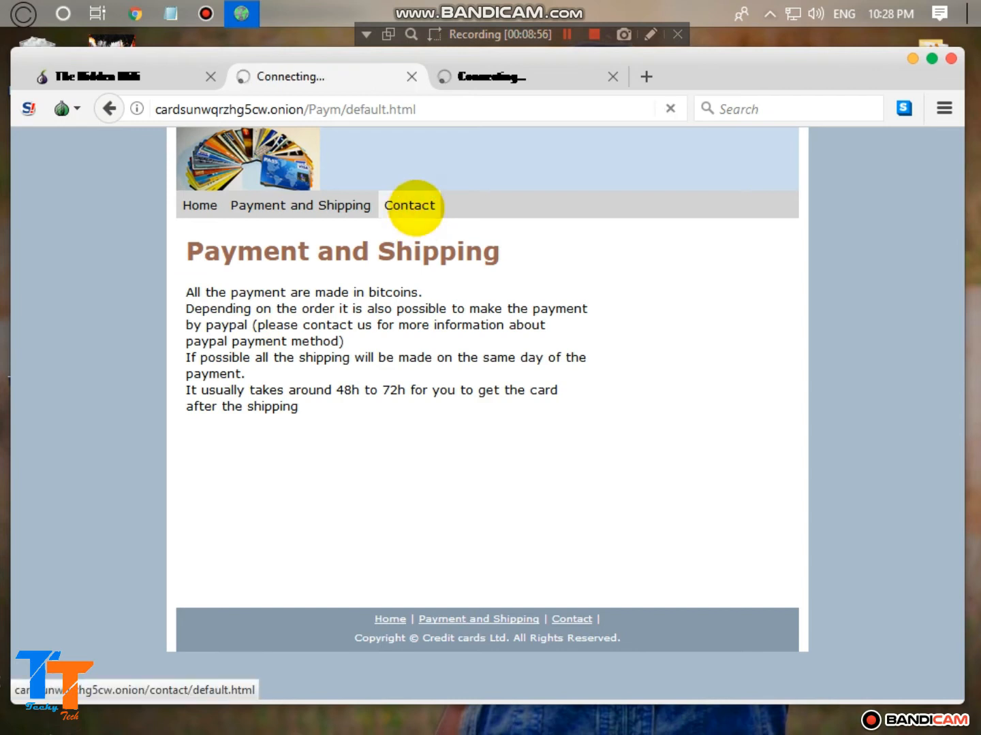
pyautogui.click(409, 206)
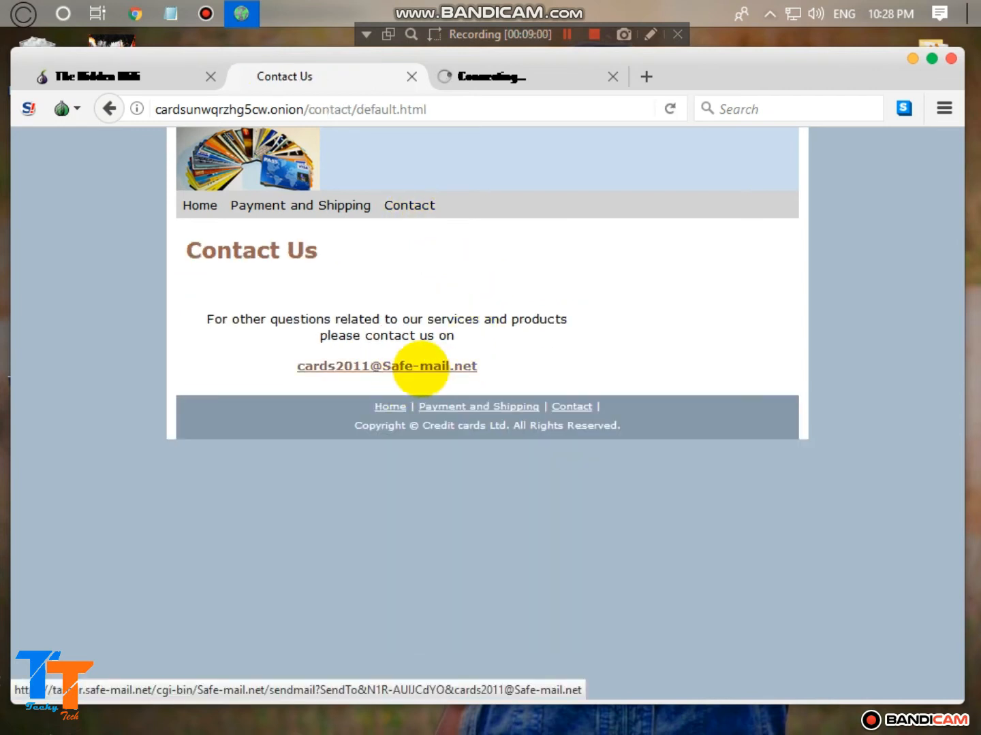
pyautogui.moveTo(514, 354)
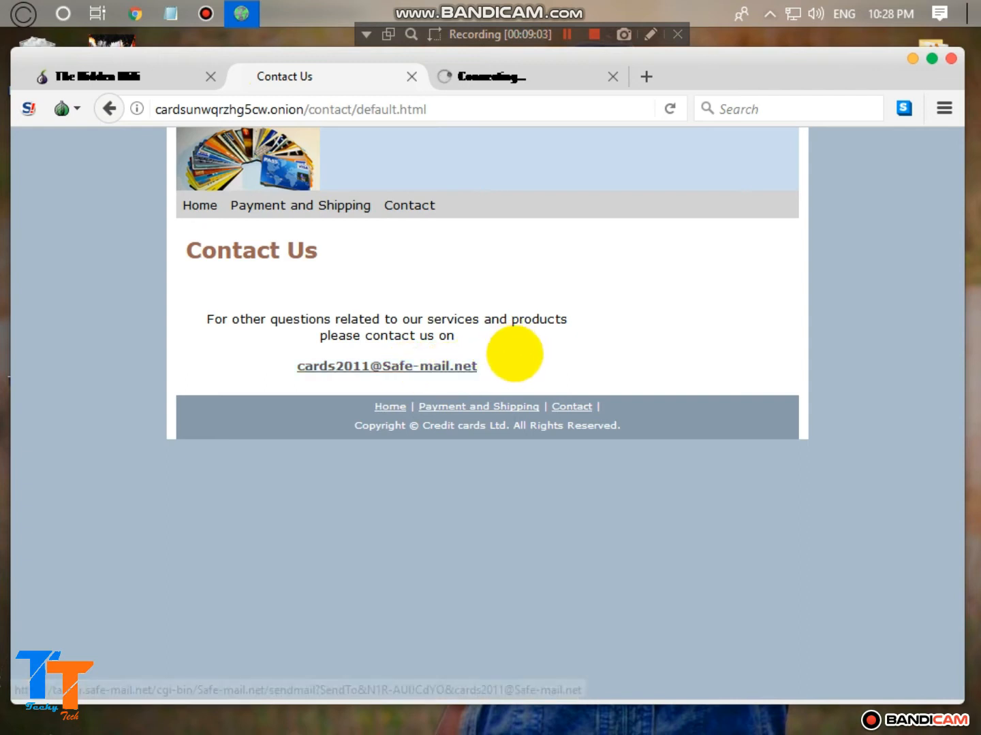
pyautogui.doubleClick(386, 365)
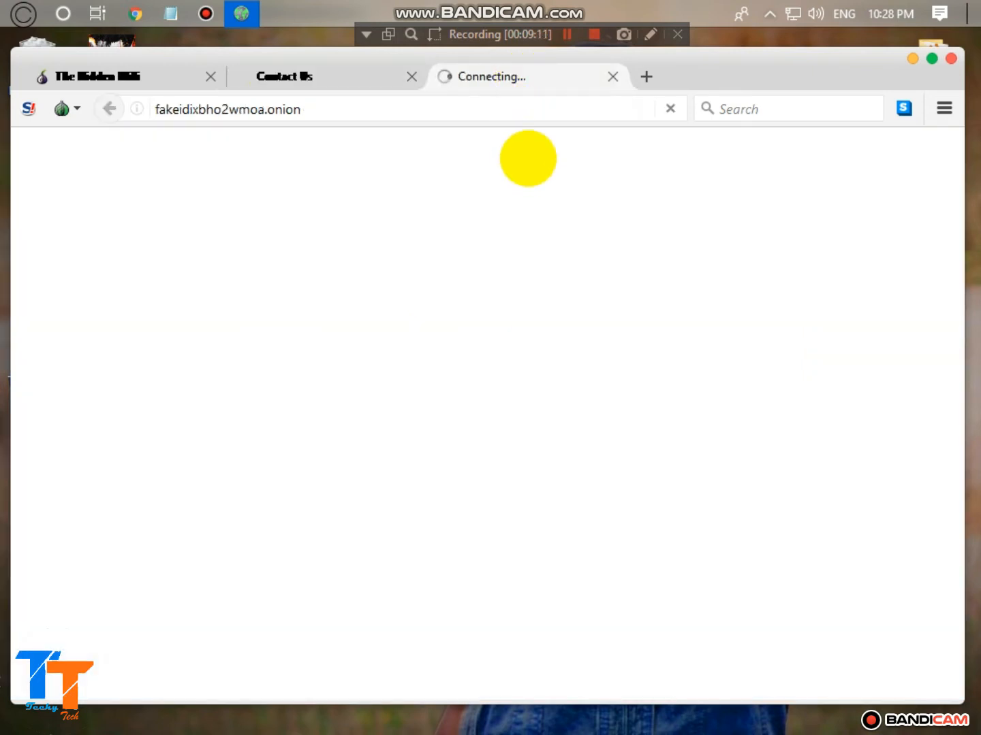
pyautogui.click(411, 76)
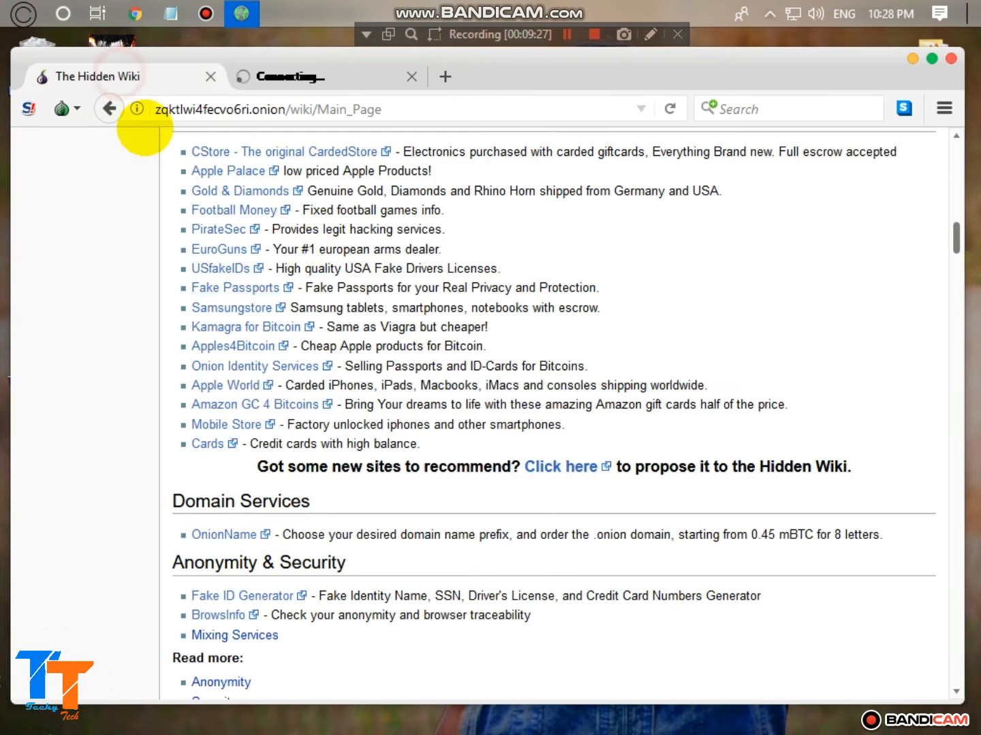
# - Open the Hidden Wiki's Mobile Store link in a new tab and keep scrolling the listings
pyautogui.scroll(-3)
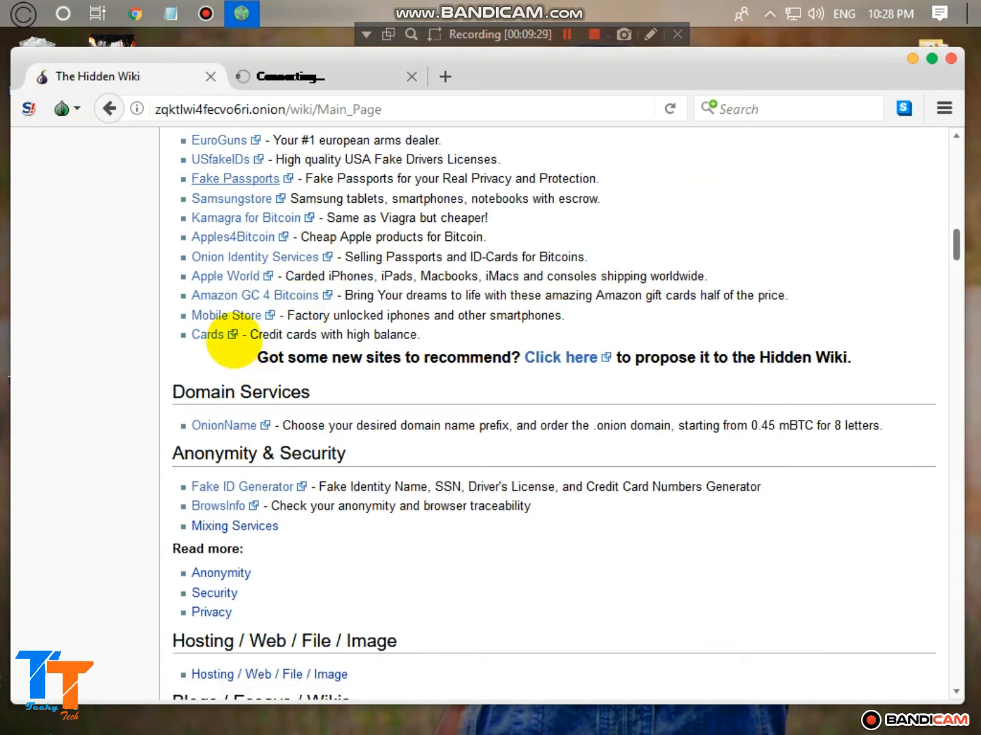
pyautogui.rightClick(225, 314)
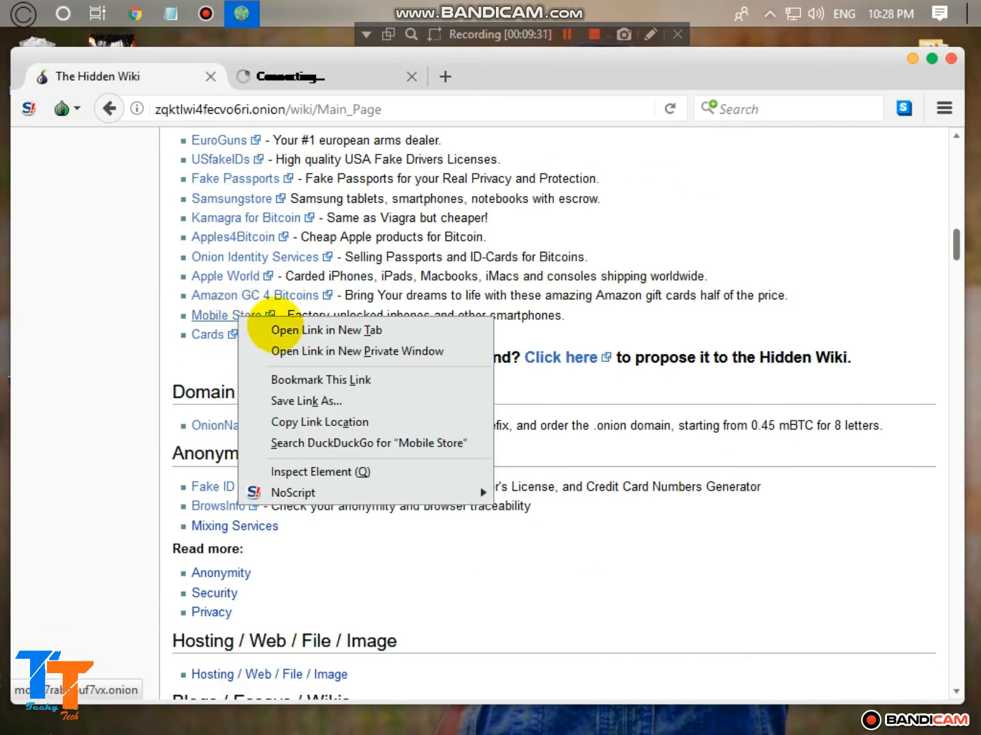
pyautogui.click(327, 330)
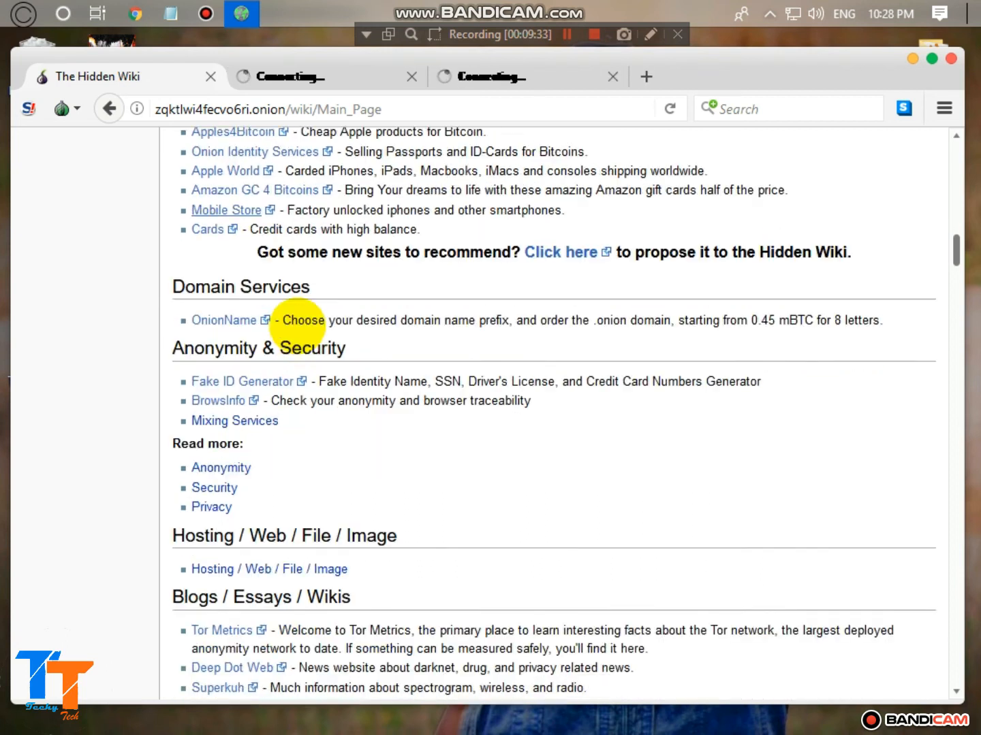
pyautogui.scroll(-3)
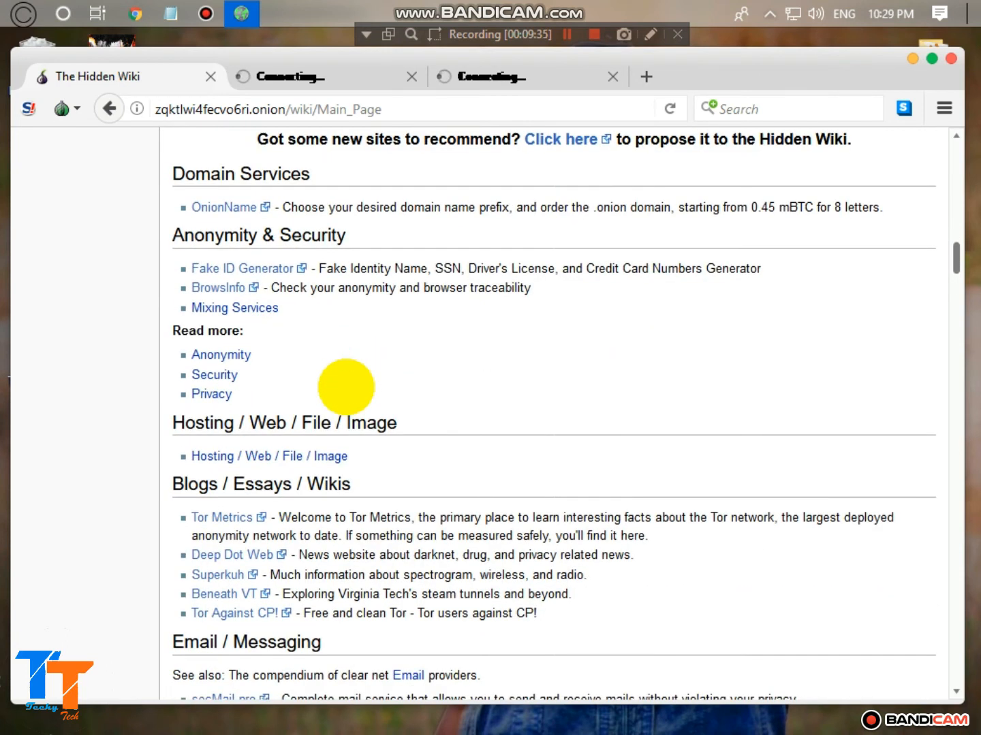
pyautogui.scroll(-3)
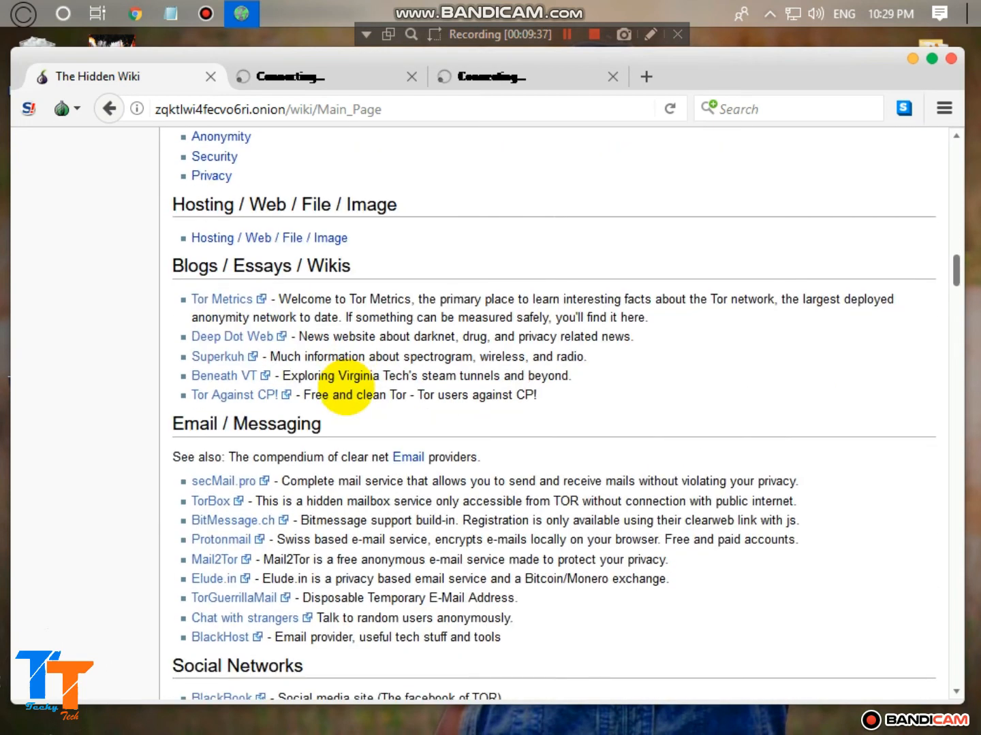
pyautogui.scroll(-3)
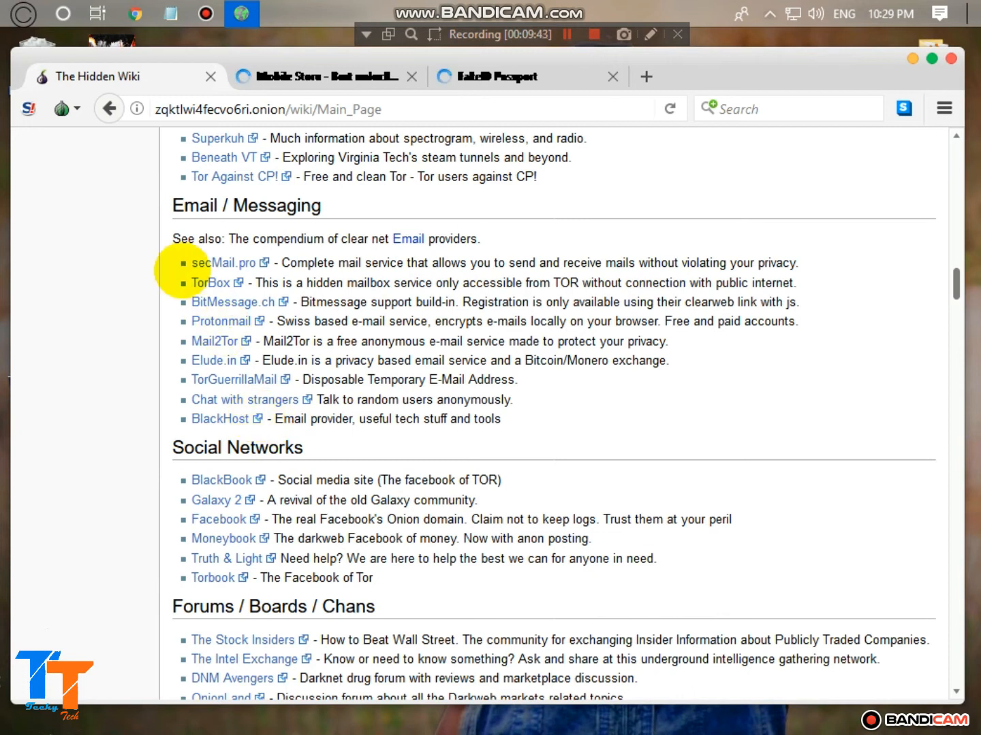
# - Switch to the Mobile Store tab and scroll down to the iPhone 7 price table
pyautogui.click(320, 76)
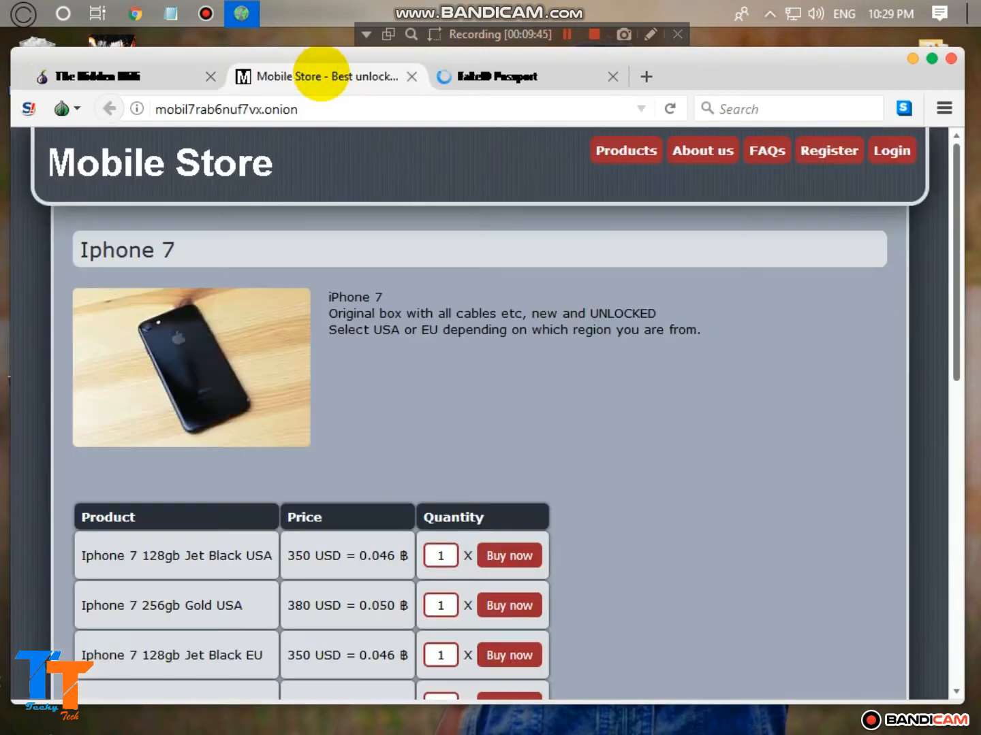
pyautogui.scroll(-3)
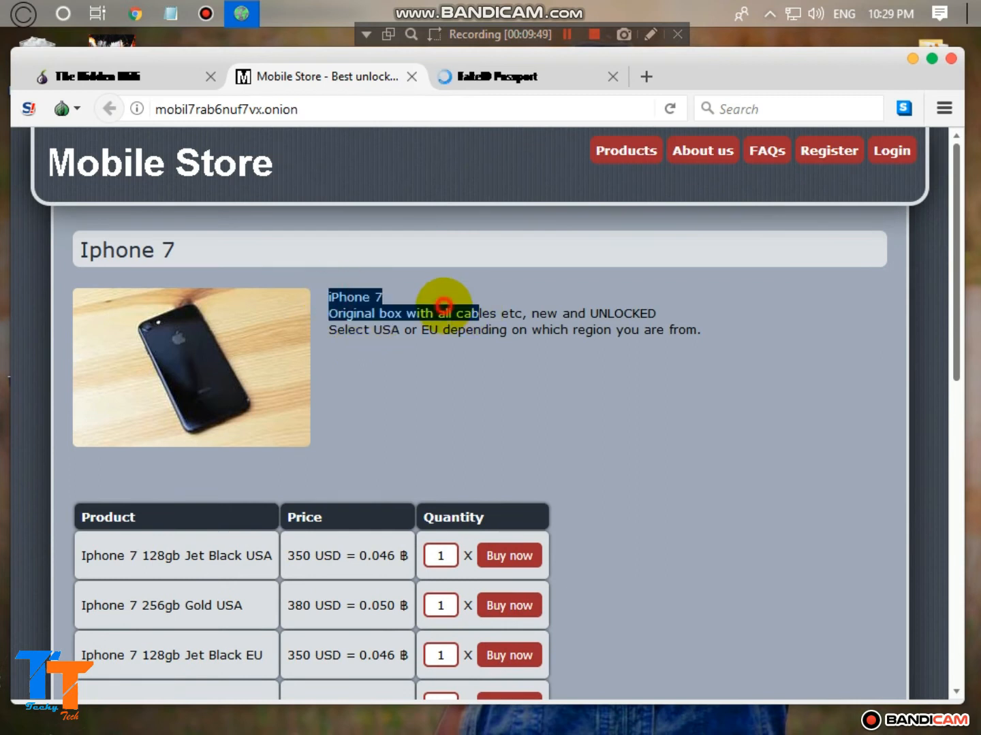
pyautogui.scroll(-3)
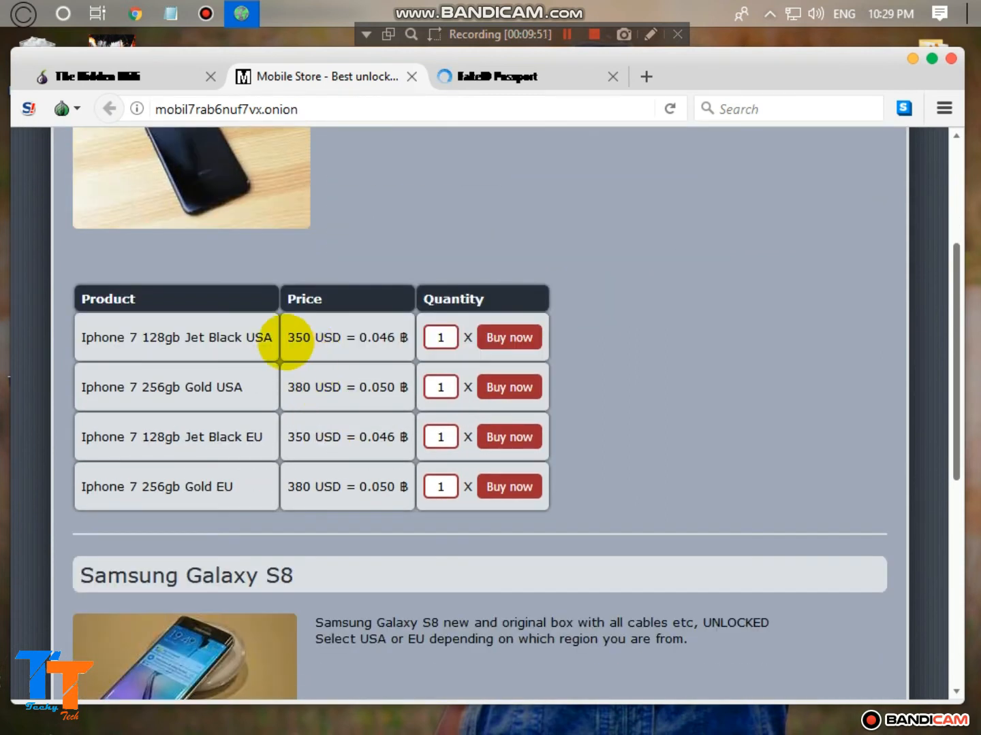
pyautogui.moveTo(354, 337)
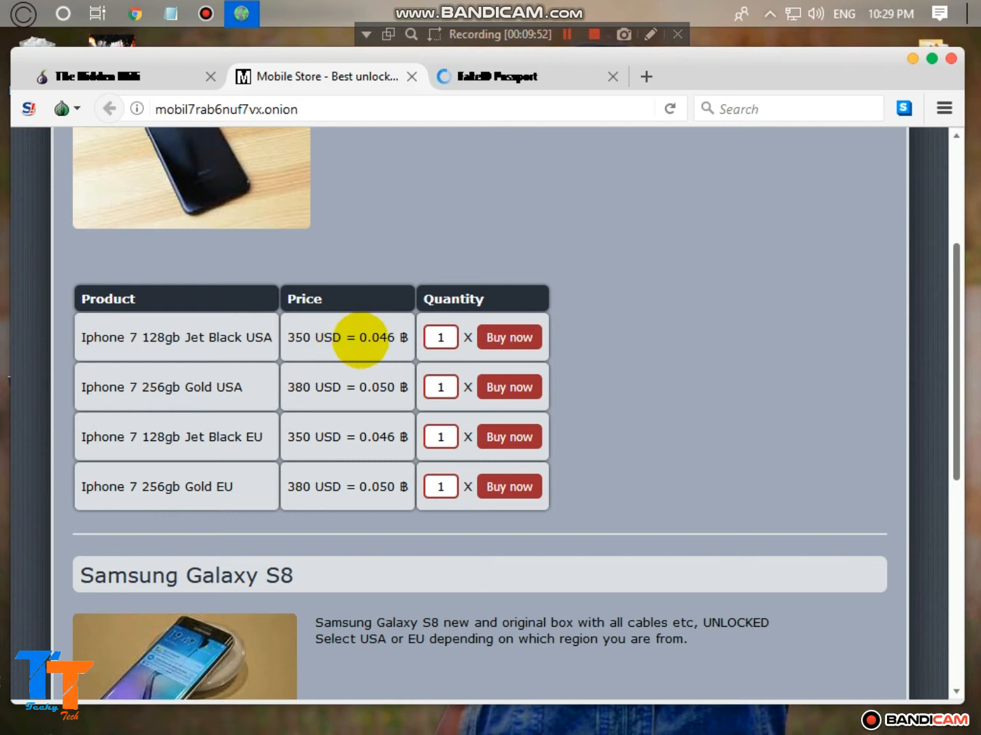
pyautogui.moveTo(357, 299)
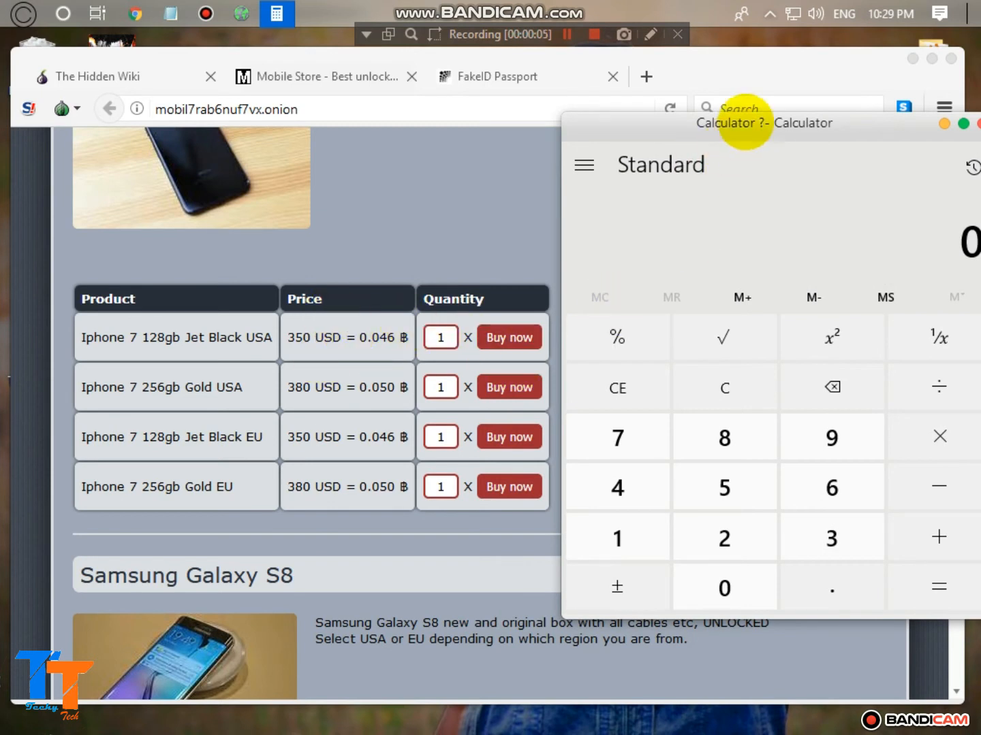
# - Focus Calculator and get the result of 350 × 64
pyautogui.click(730, 537)
pyautogui.write('64')
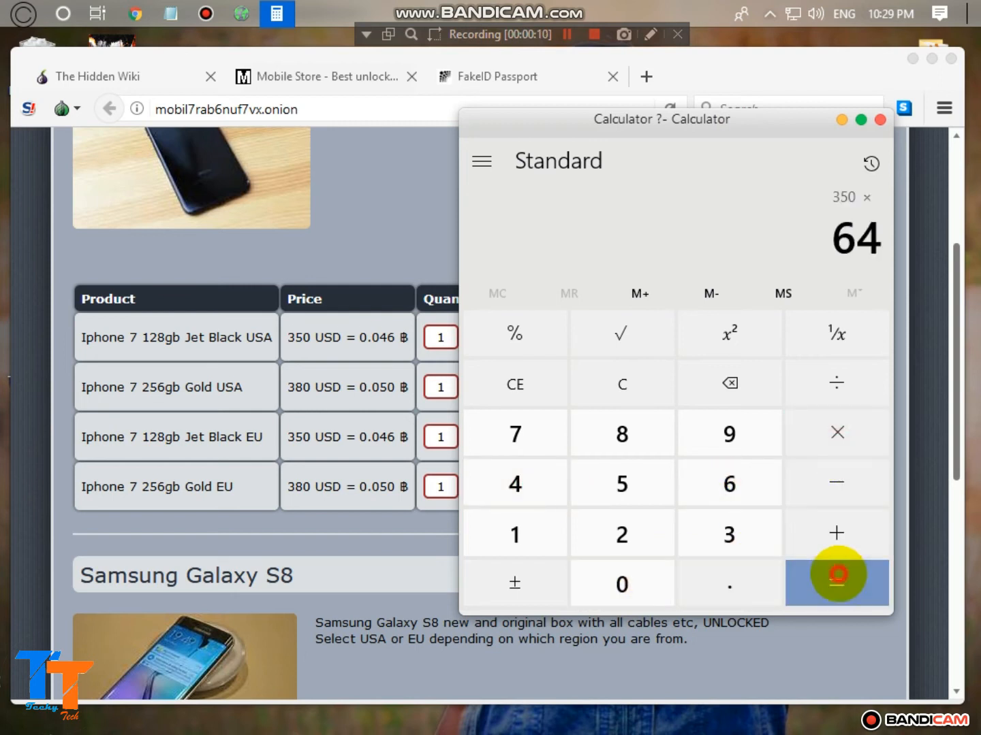
pyautogui.click(836, 583)
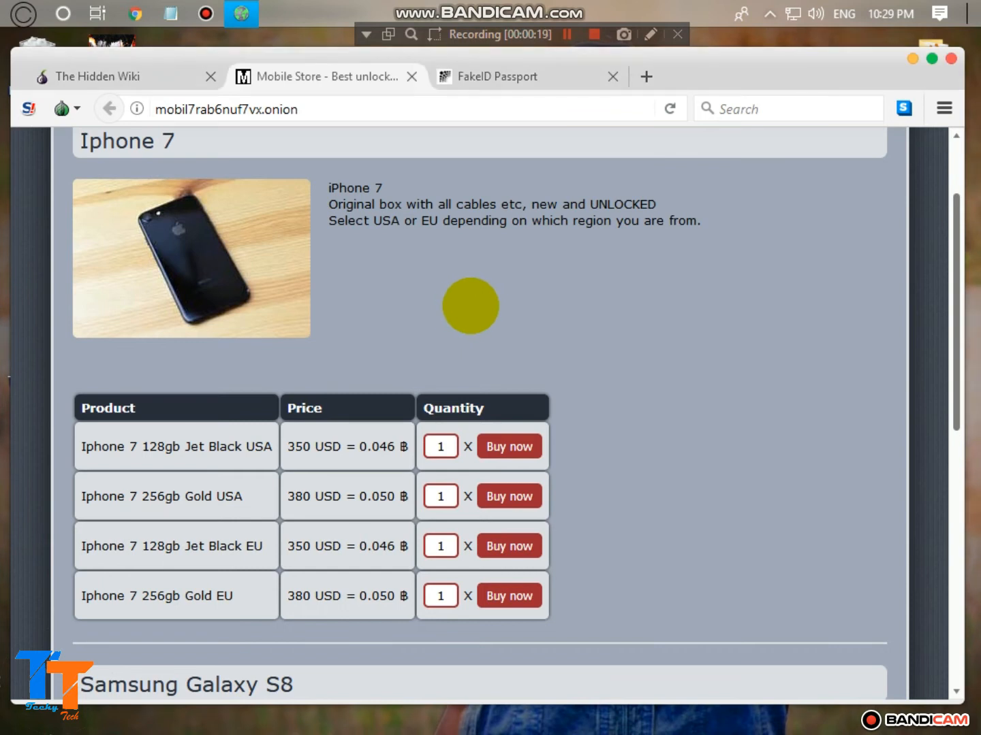
pyautogui.scroll(-3)
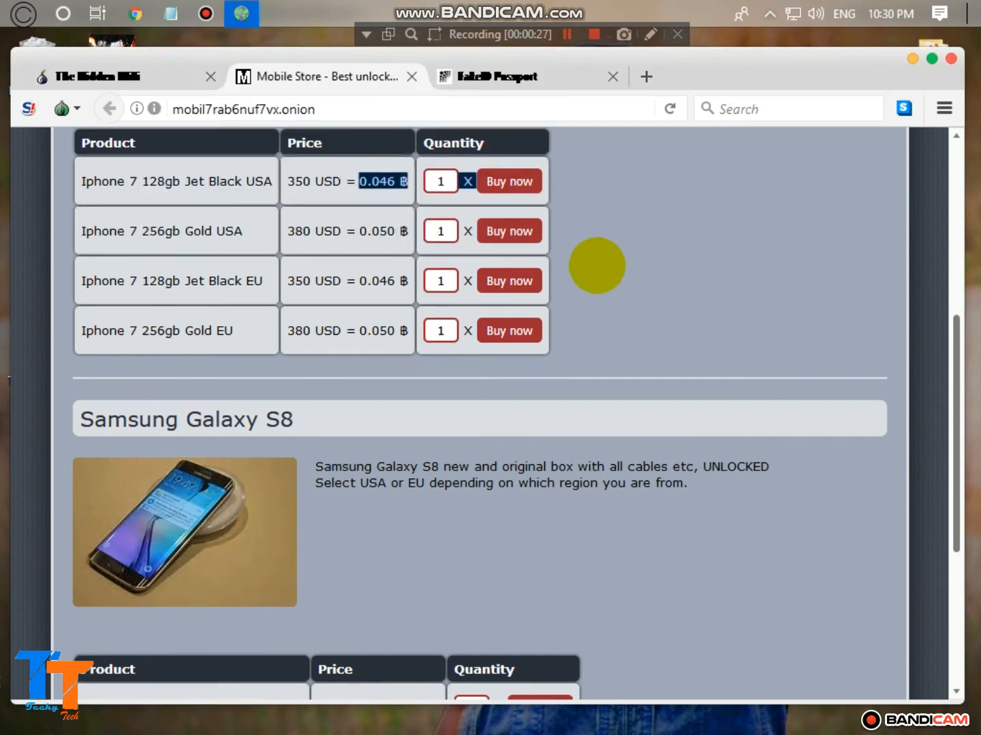
pyautogui.scroll(-3)
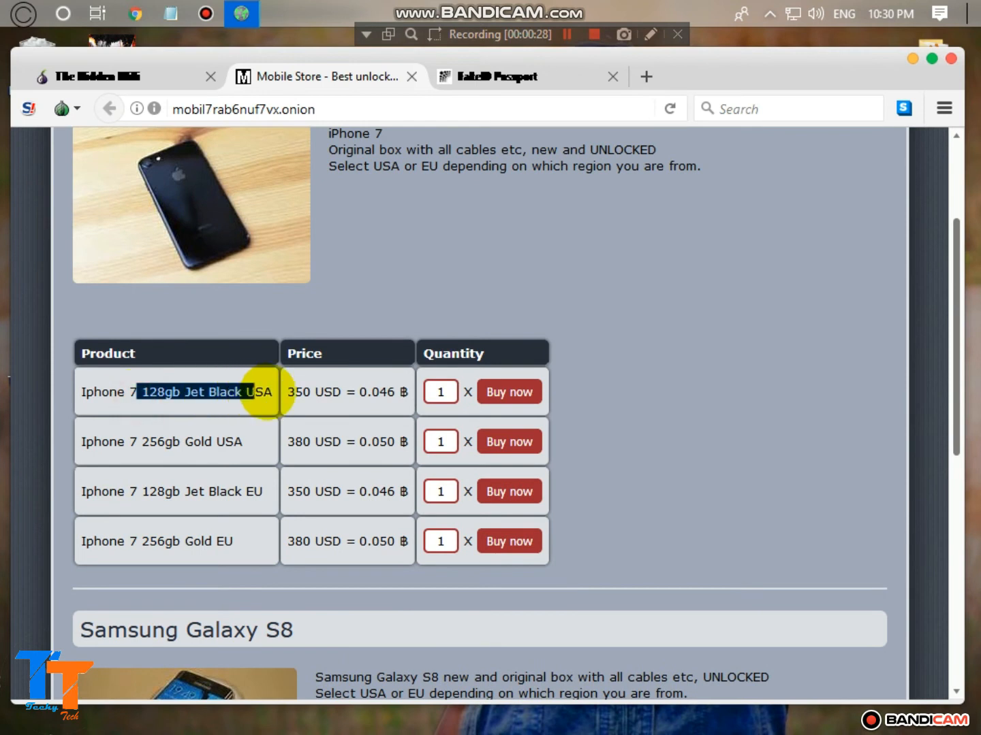
pyautogui.scroll(-3)
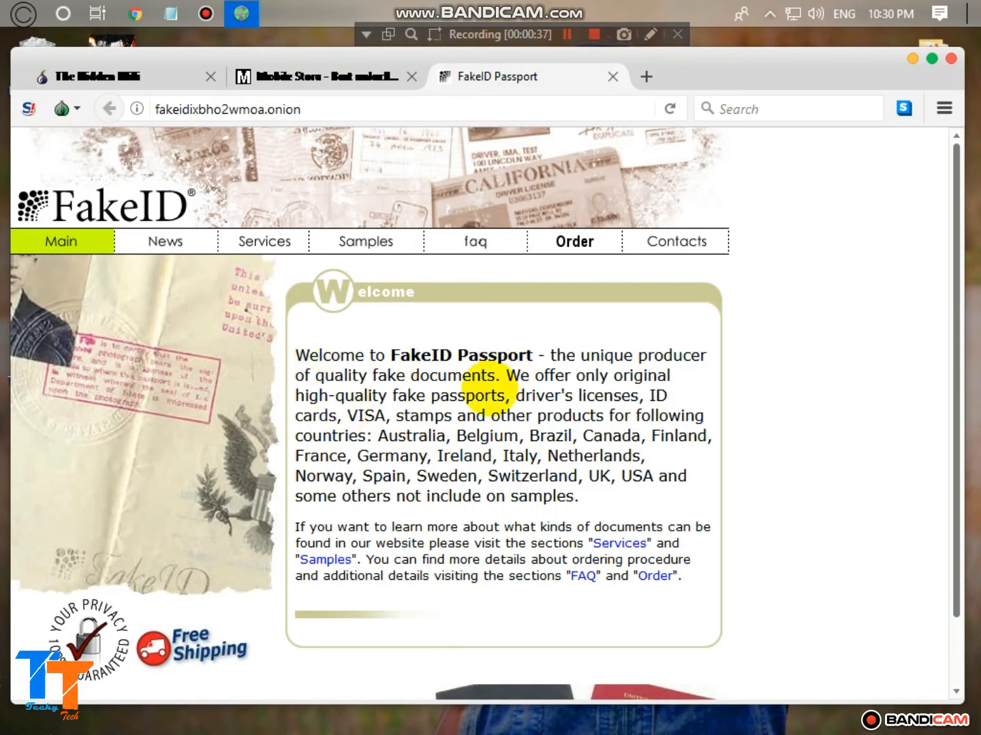
# - Go to FakeID Passport's Samples page from the site menu
pyautogui.scroll(-3)
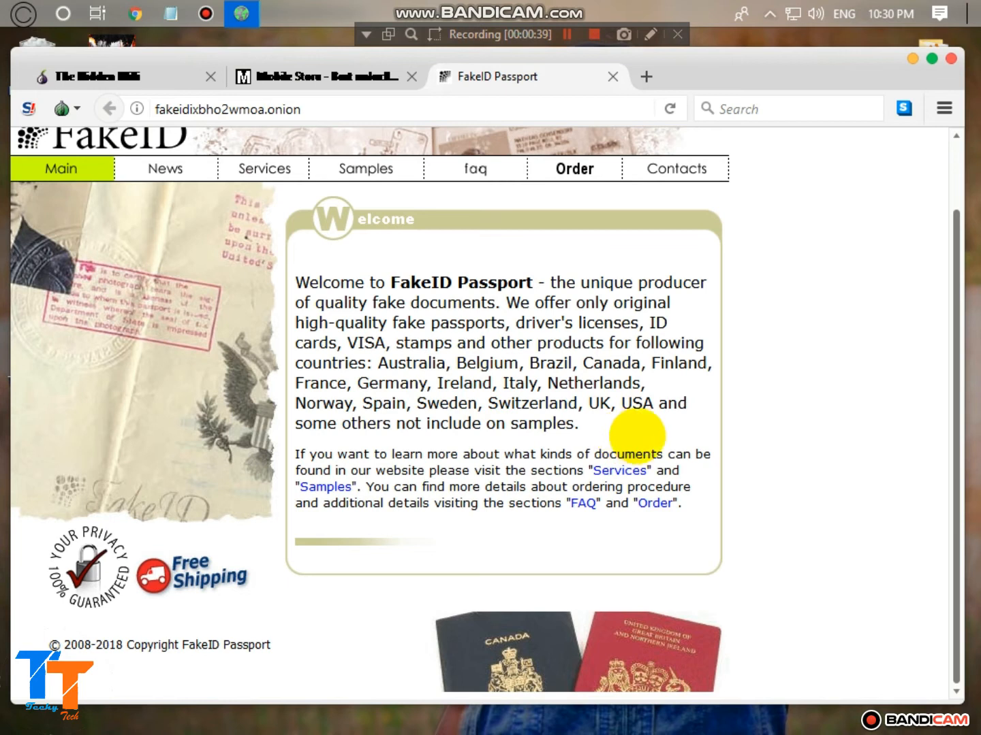
pyautogui.moveTo(367, 615)
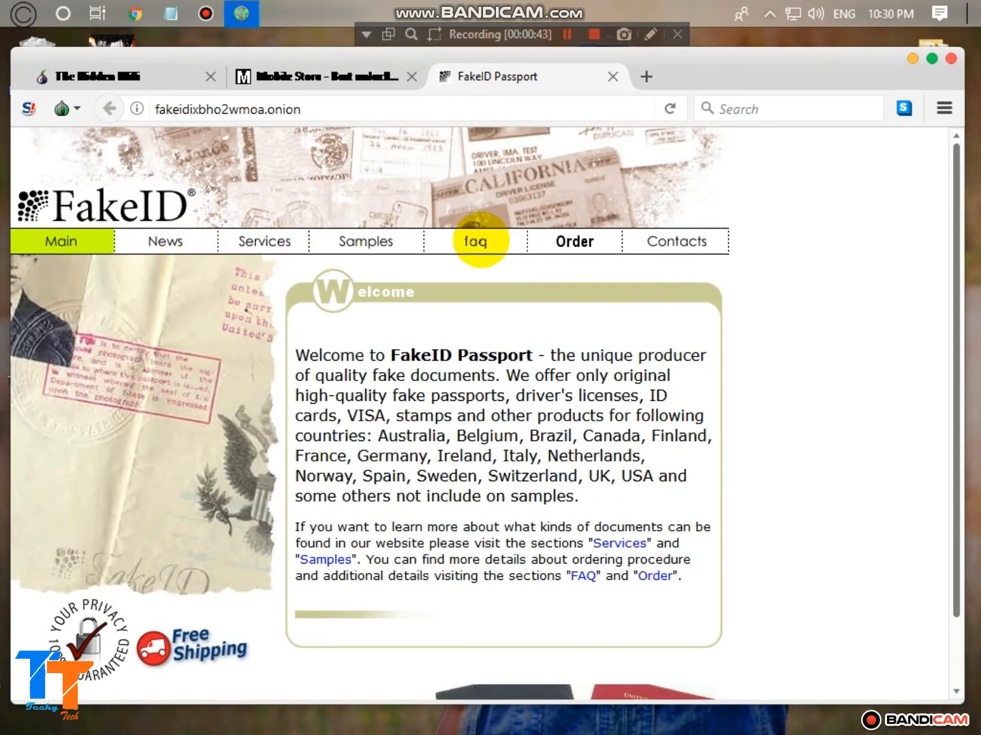
pyautogui.click(365, 241)
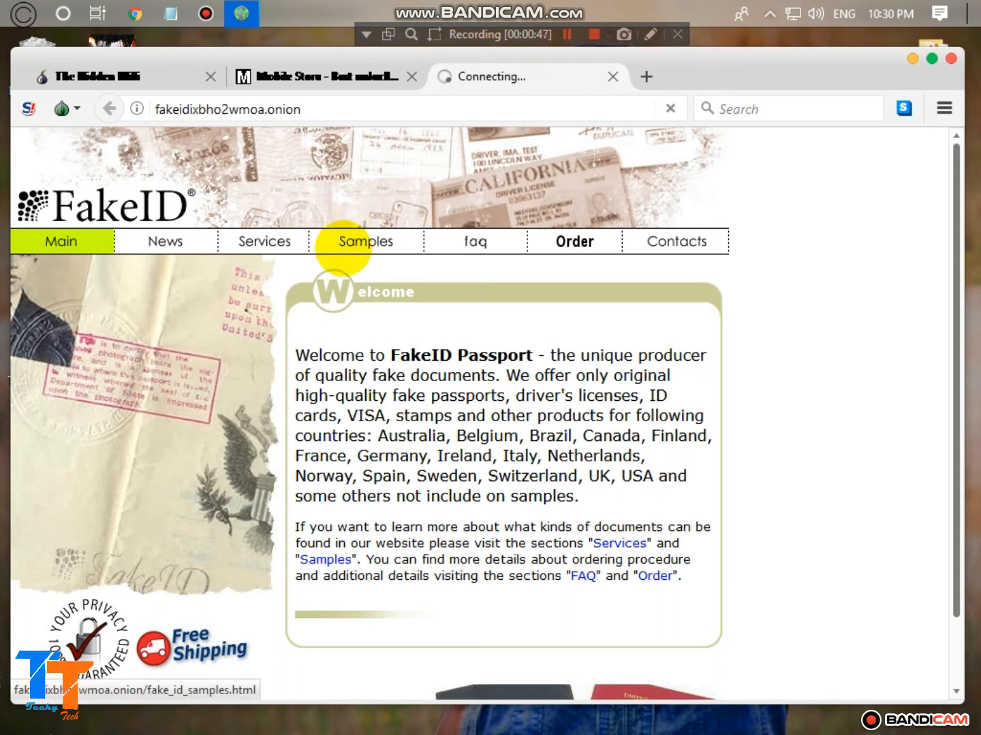
pyautogui.click(364, 242)
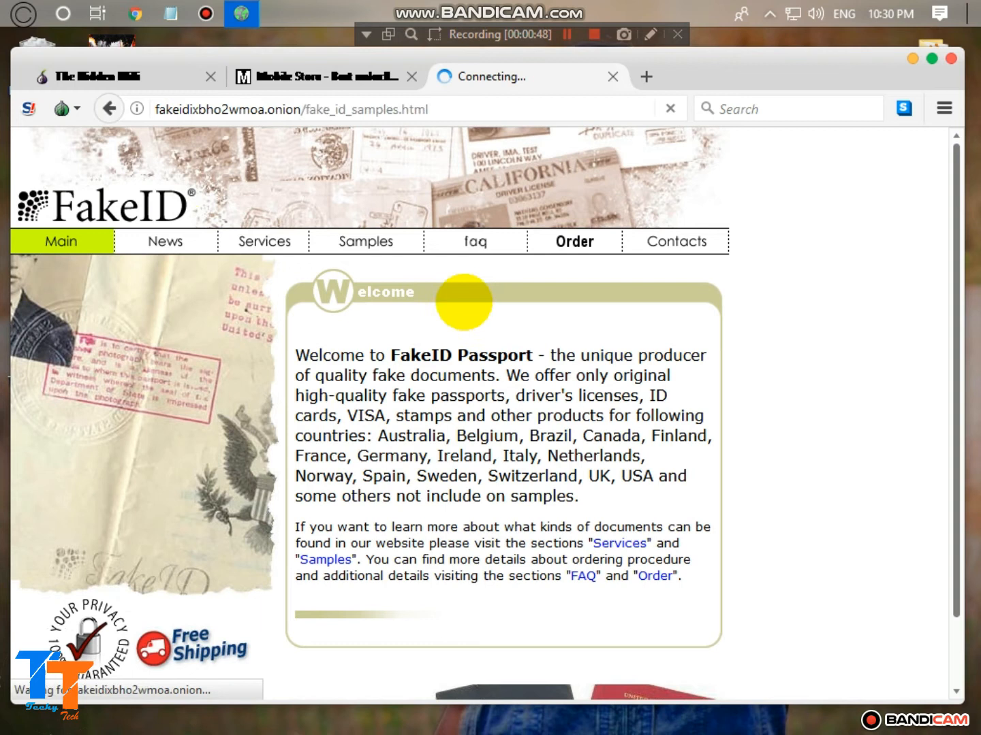
pyautogui.click(365, 241)
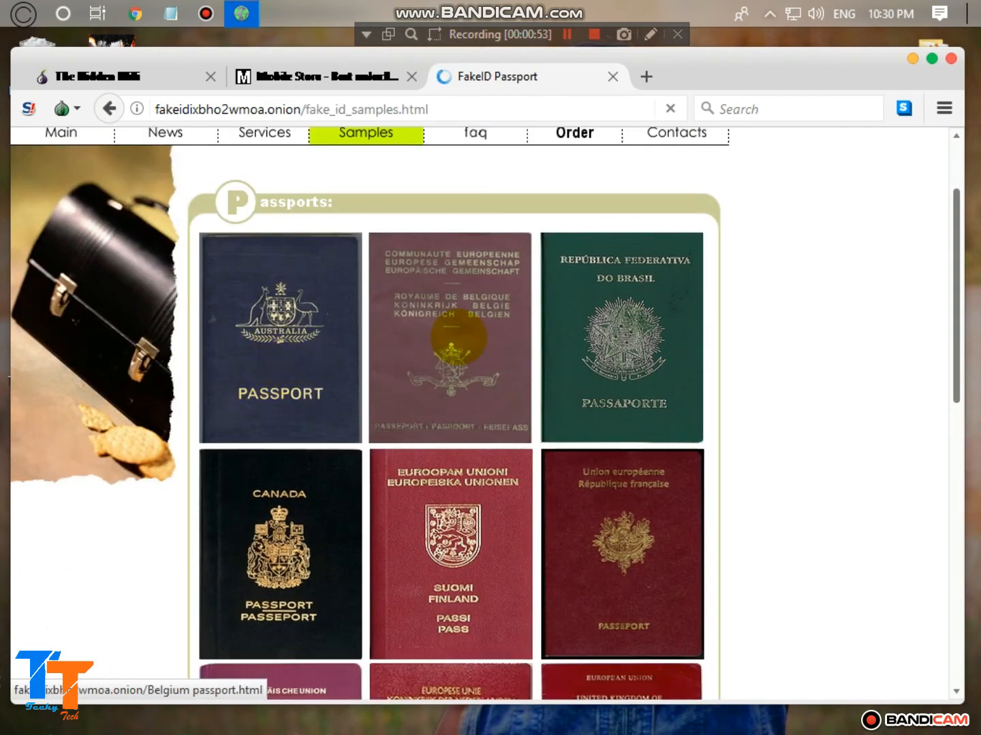
pyautogui.moveTo(279, 338)
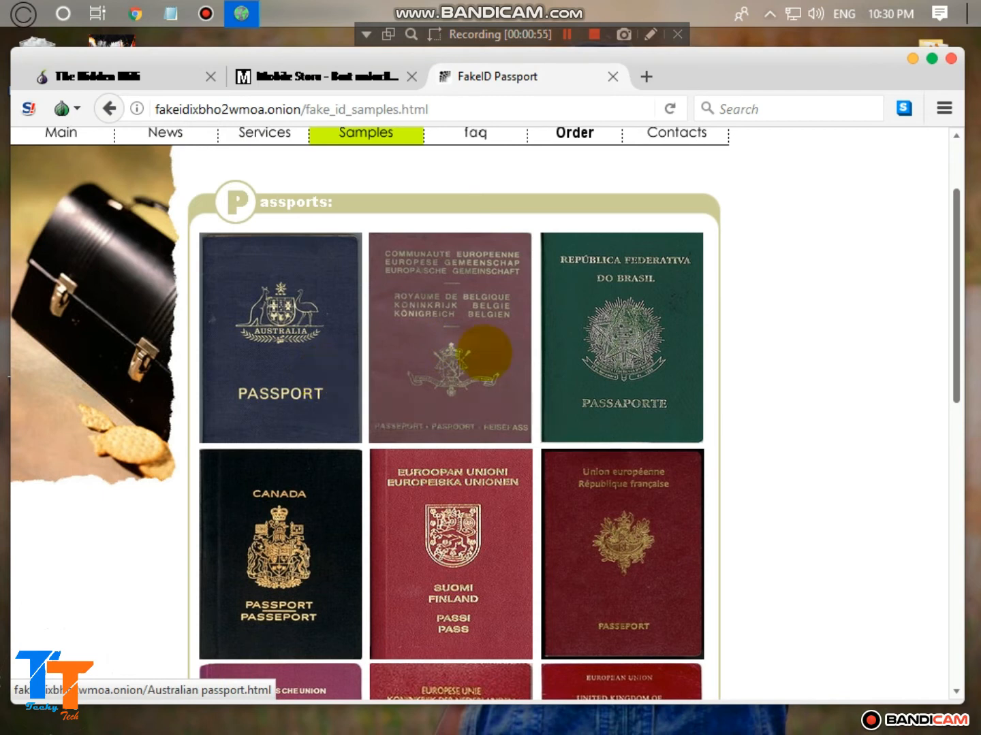
pyautogui.moveTo(452, 354)
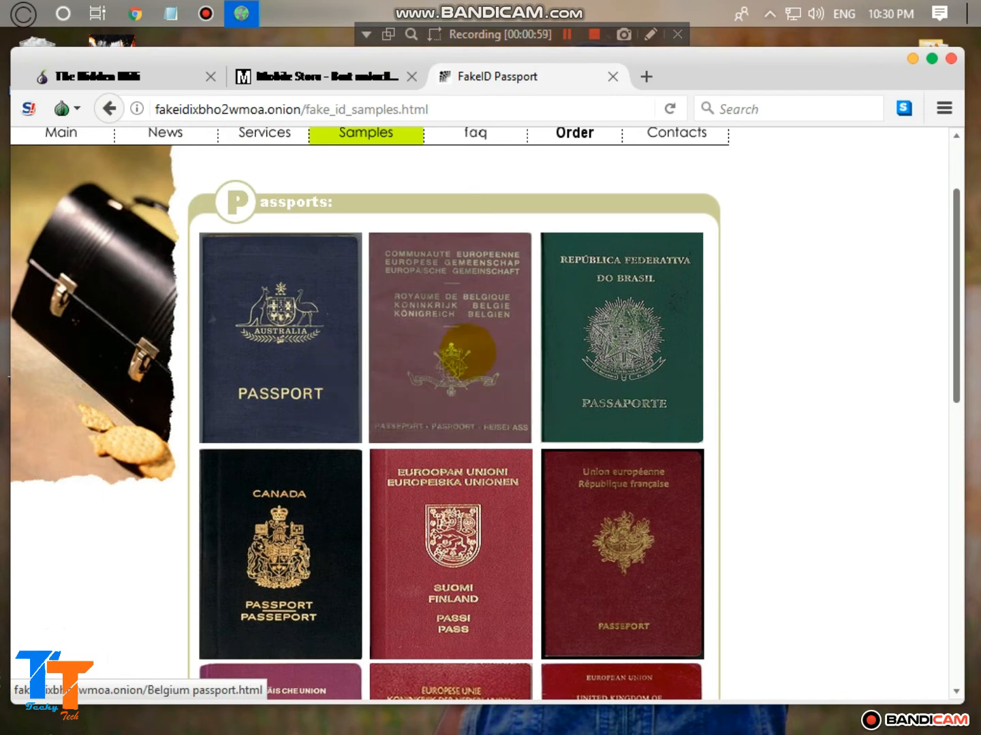
pyautogui.moveTo(621, 334)
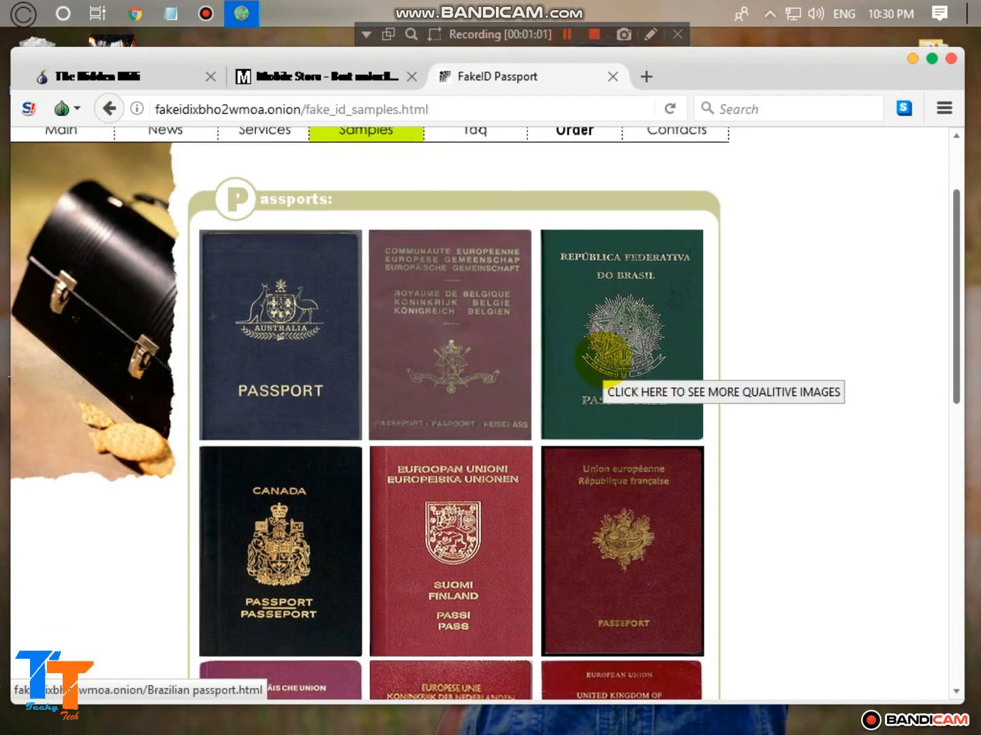
# - Scroll down through the passport cover samples to the driving licence samples
pyautogui.scroll(-3)
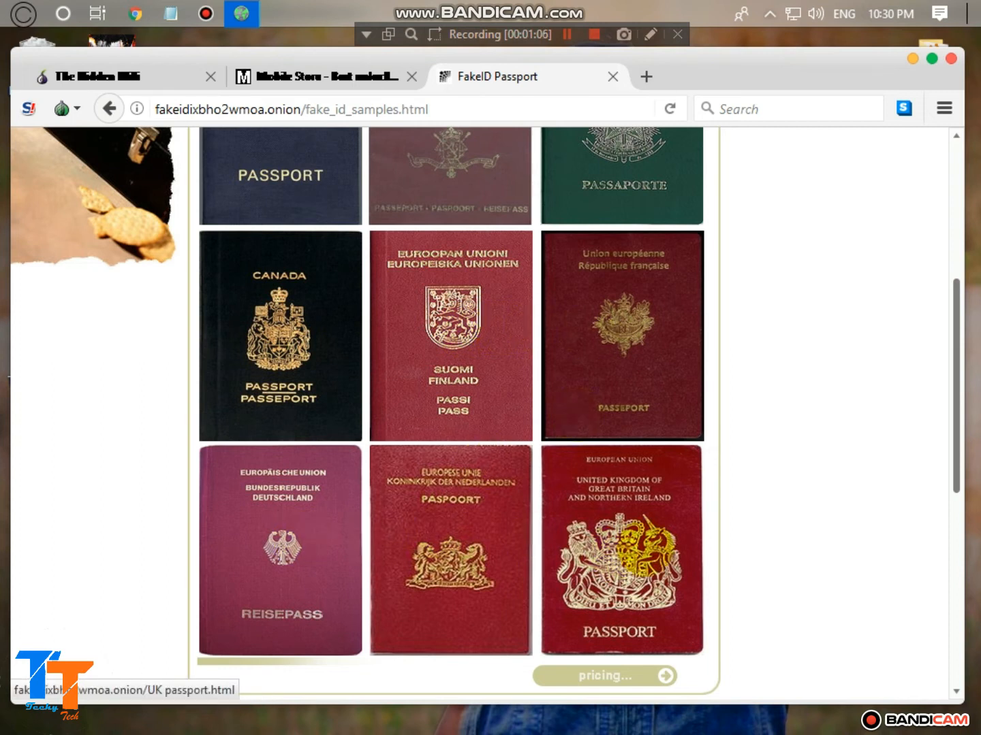
pyautogui.scroll(-3)
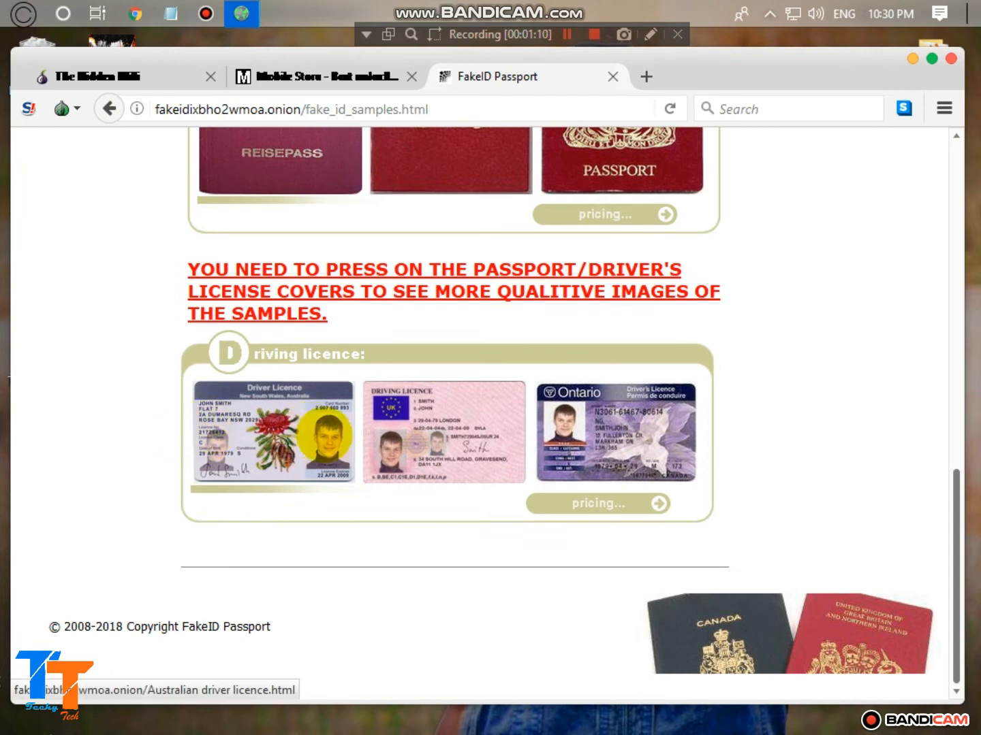
pyautogui.moveTo(616, 431)
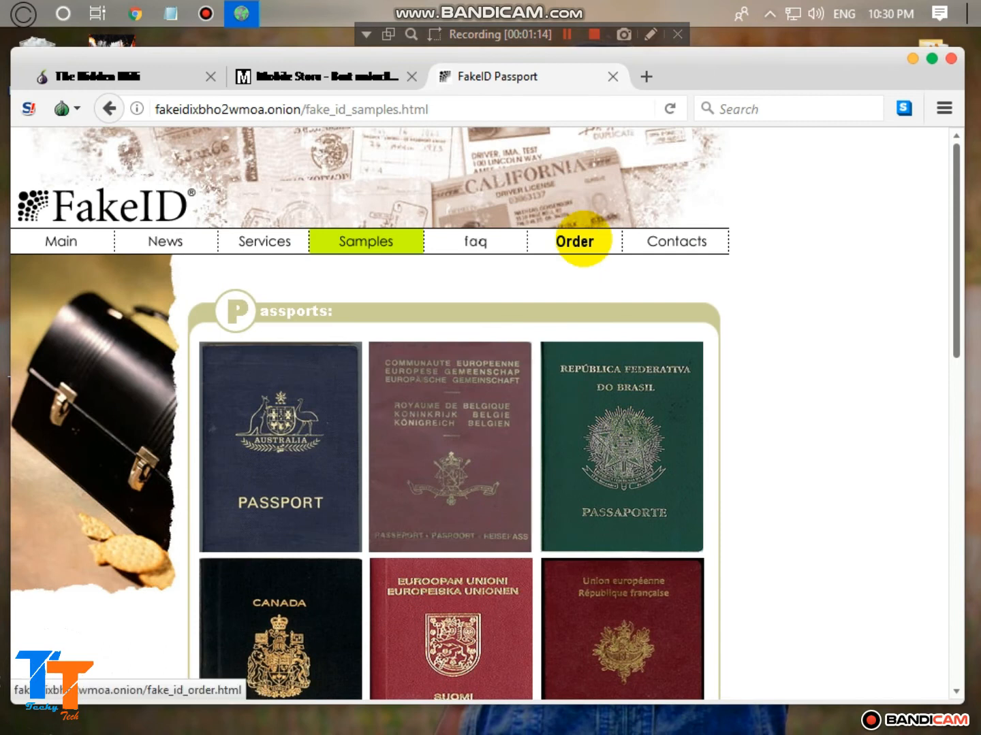
# - Go to the FakeID Order page and scroll to its Terms of Service and order fields
pyautogui.click(575, 241)
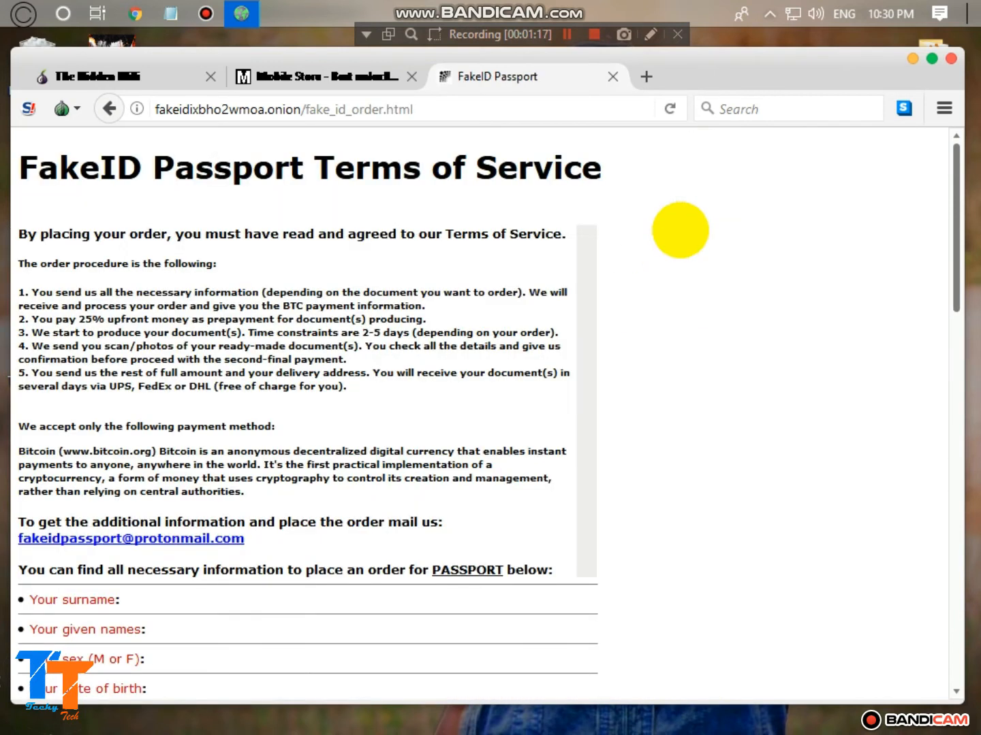
pyautogui.scroll(-3)
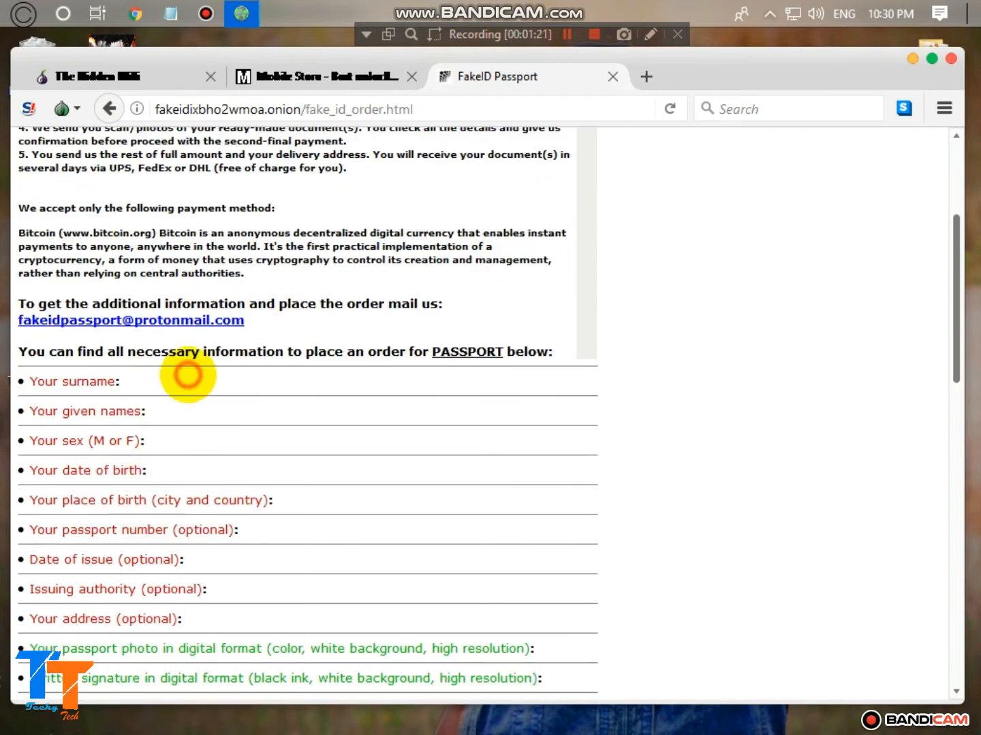
pyautogui.moveTo(170, 384)
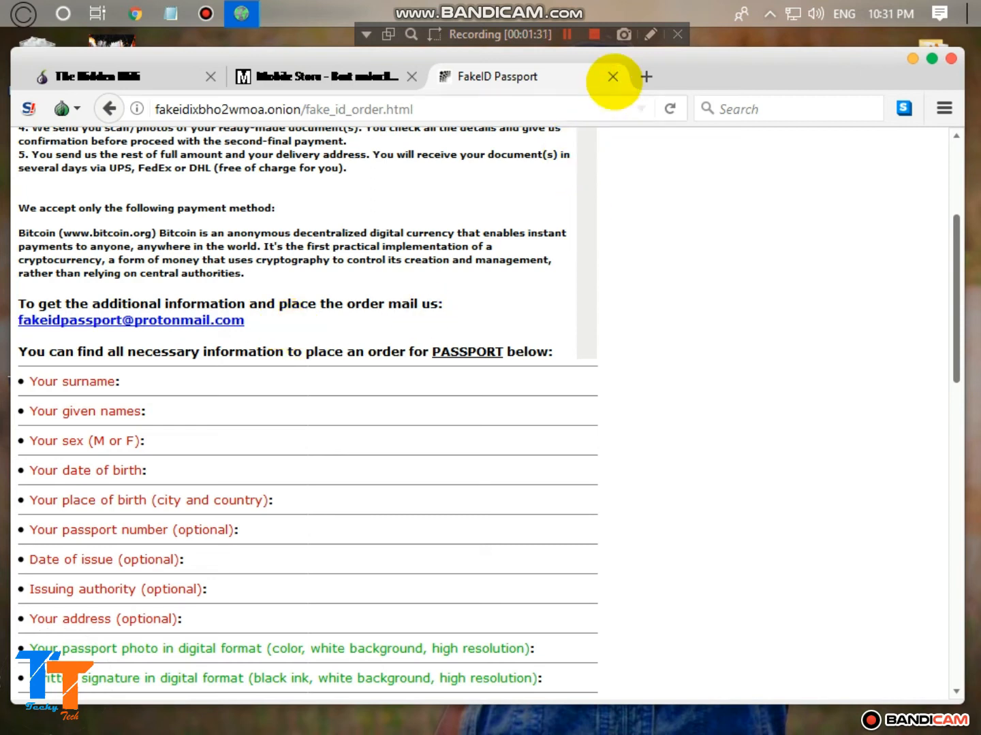
# - Close the FakeID tab and open Hacker Place from the Hidden Wiki in a new tab
pyautogui.click(613, 76)
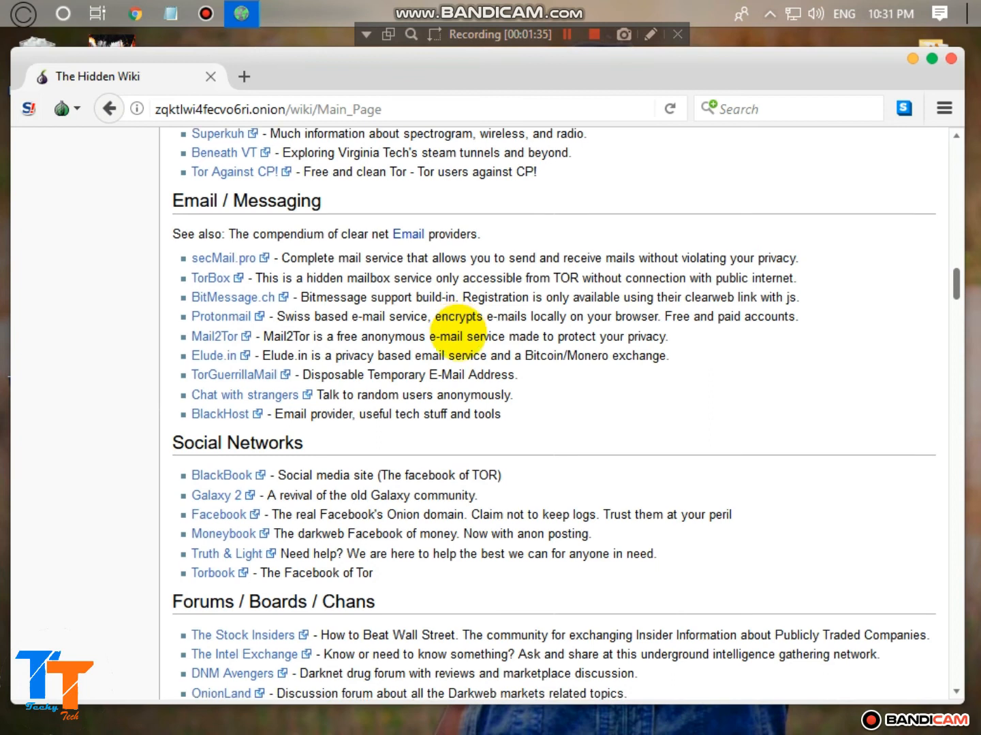
pyautogui.scroll(-3)
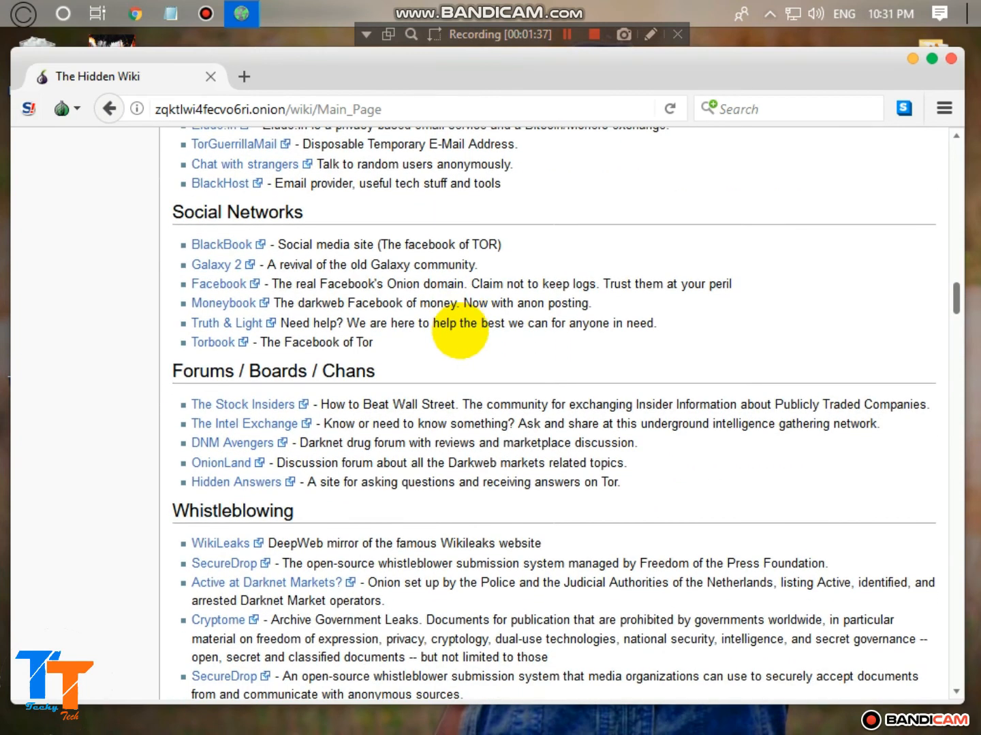
pyautogui.scroll(-3)
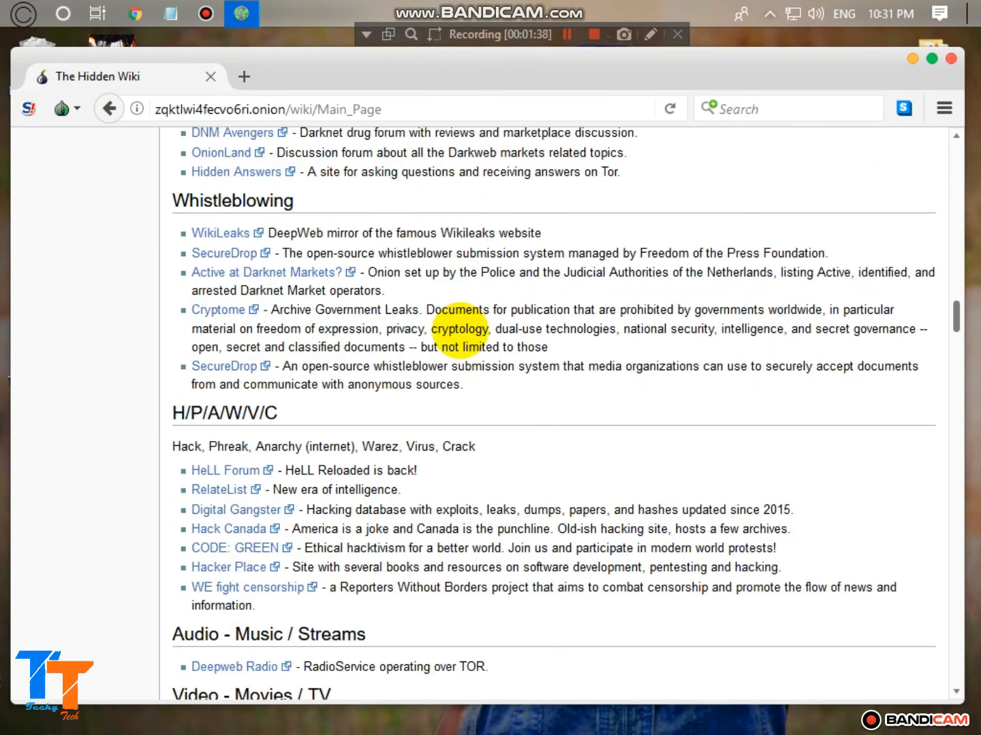
pyautogui.scroll(-3)
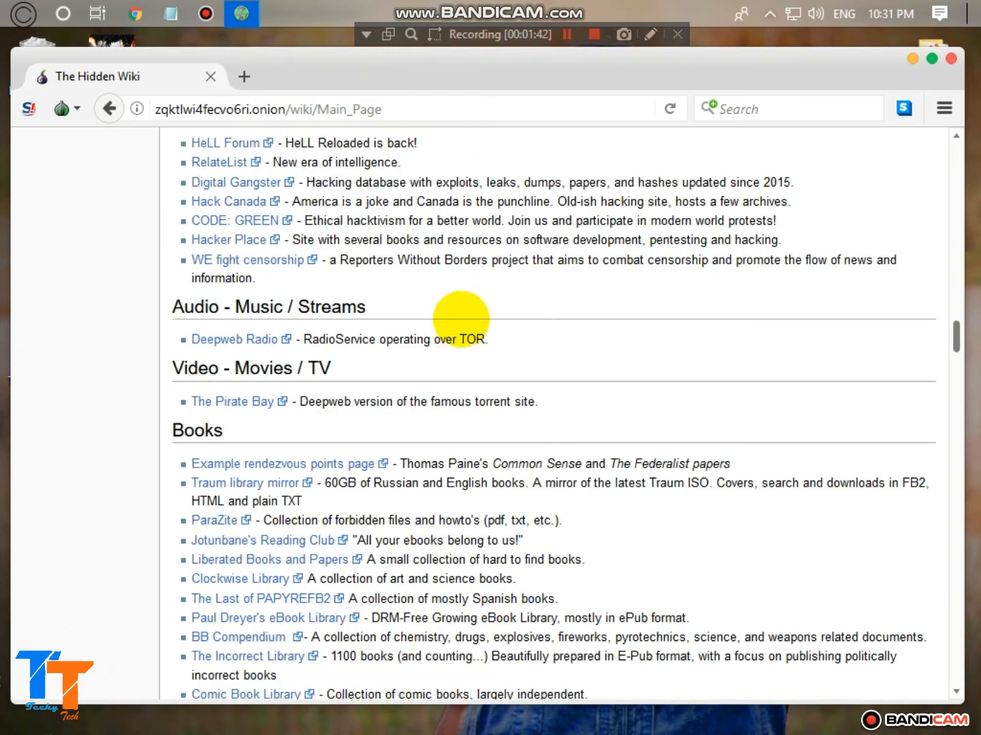
pyautogui.moveTo(229, 240)
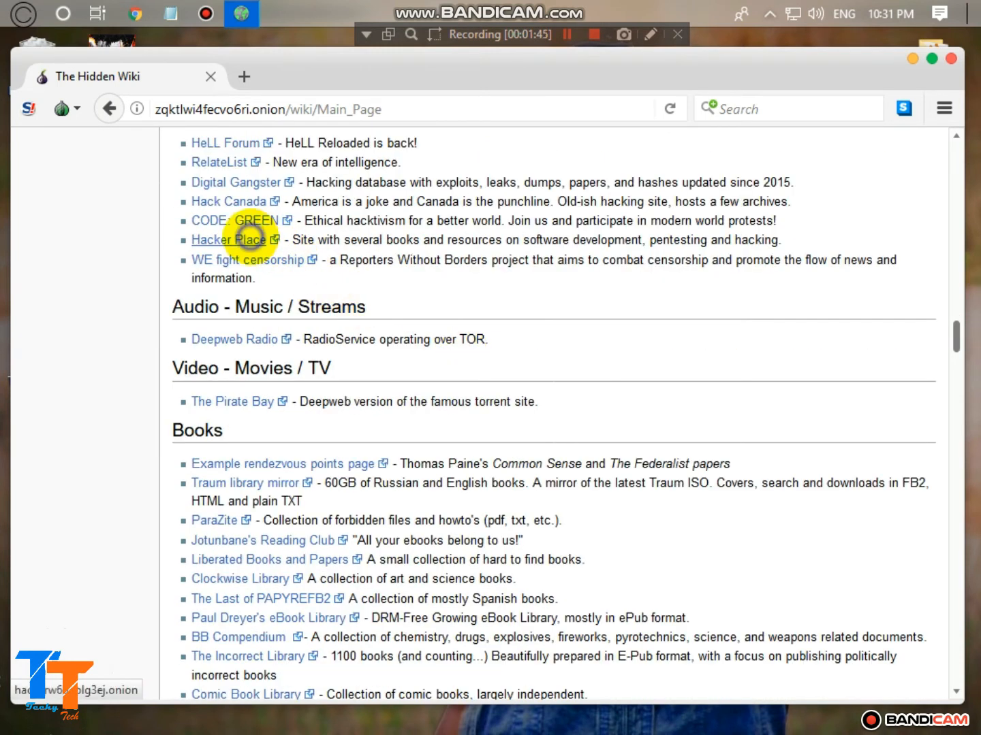
pyautogui.click(229, 240)
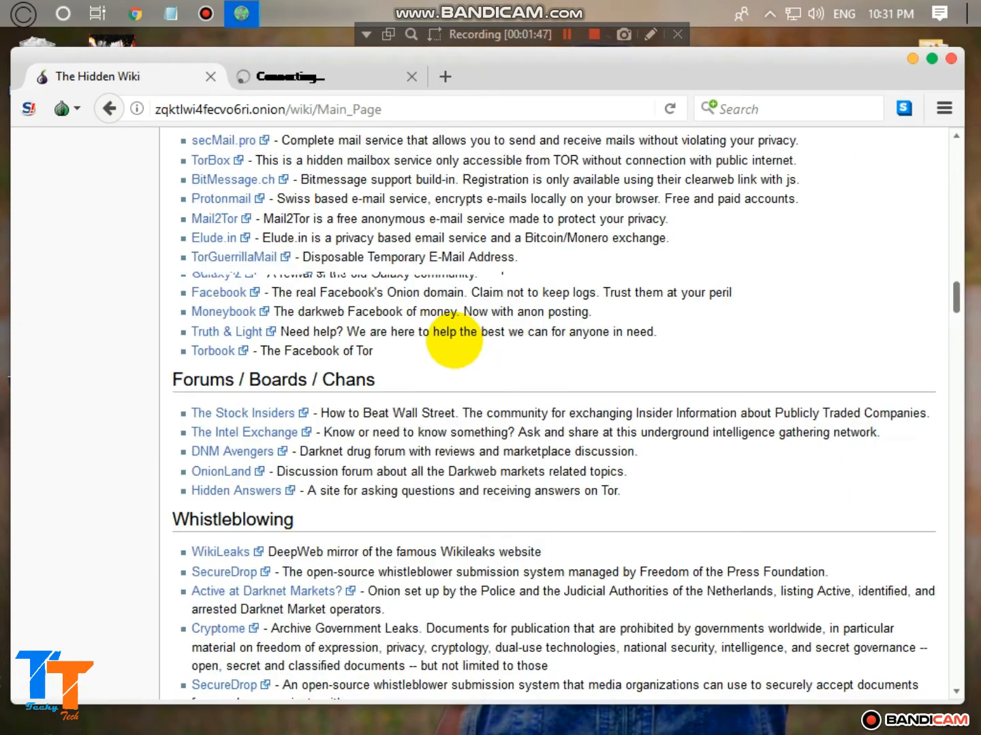
# - Enter the anti-flood code 'w2' on Hacker Place, submit it, and return to the Hidden Wiki tab
pyautogui.scroll(-3)
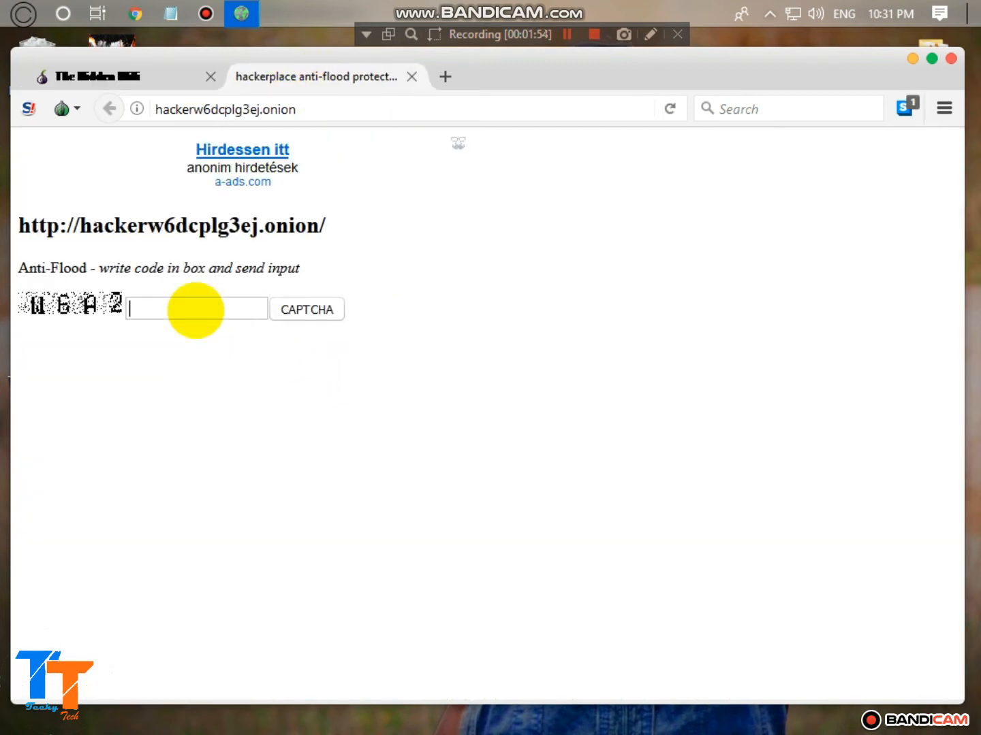
pyautogui.write('w')
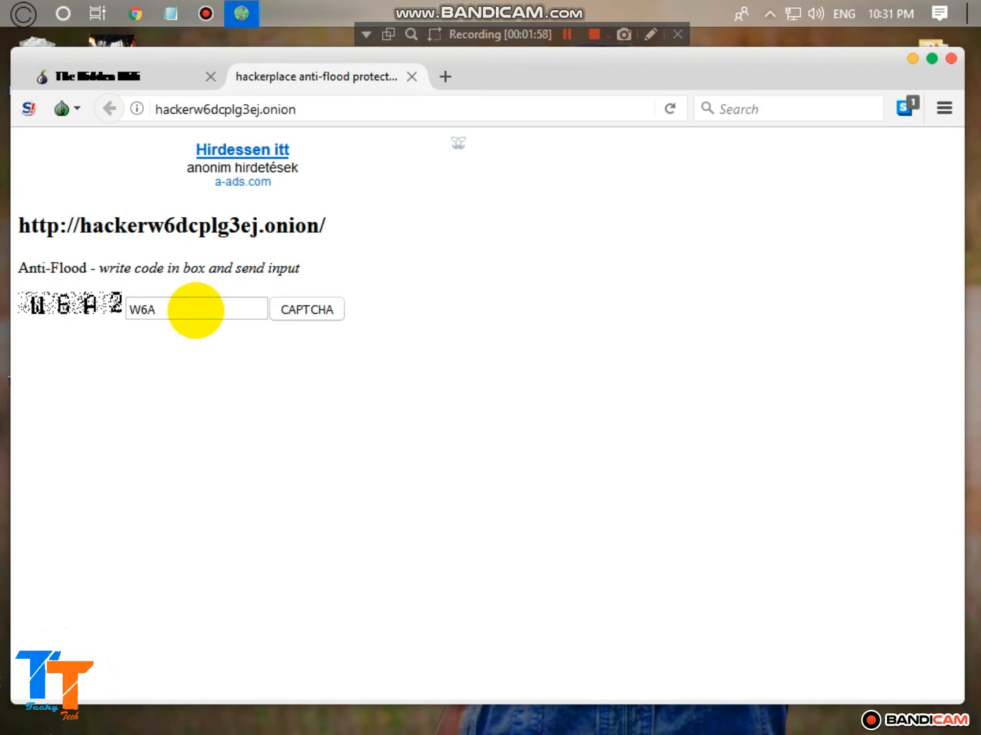
pyautogui.write('2')
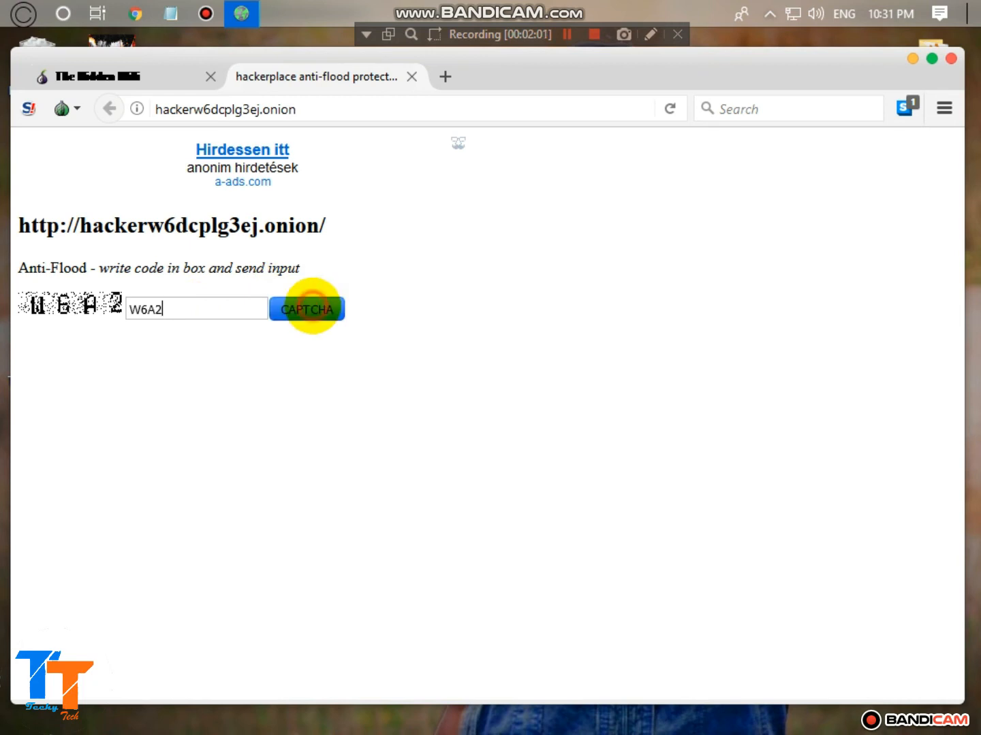
pyautogui.click(306, 307)
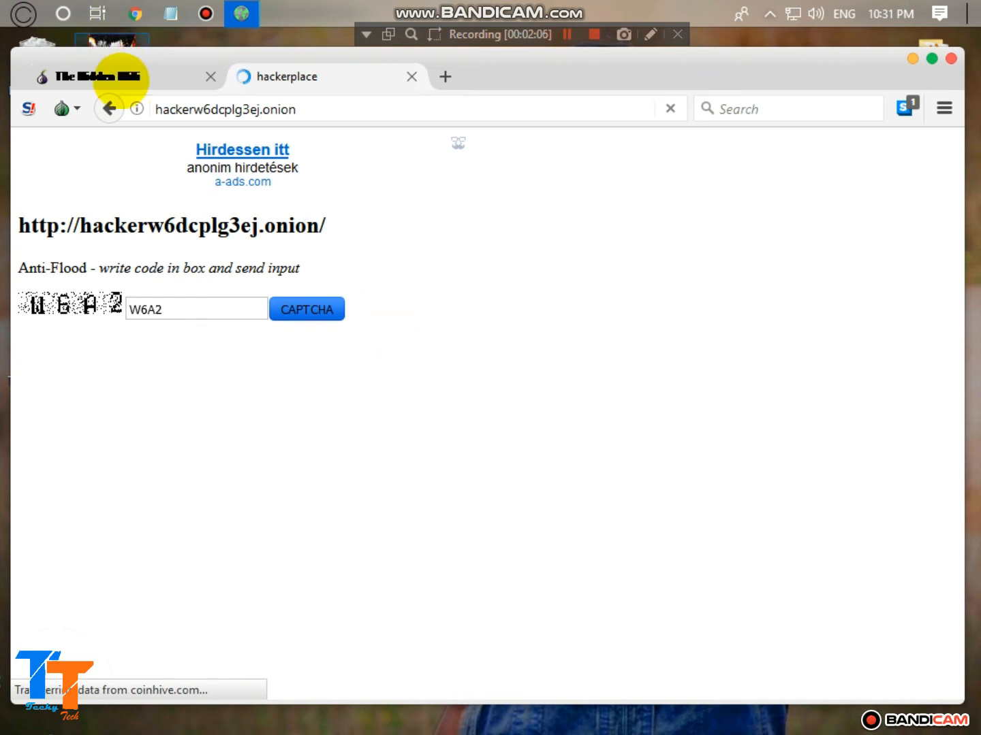
pyautogui.click(109, 76)
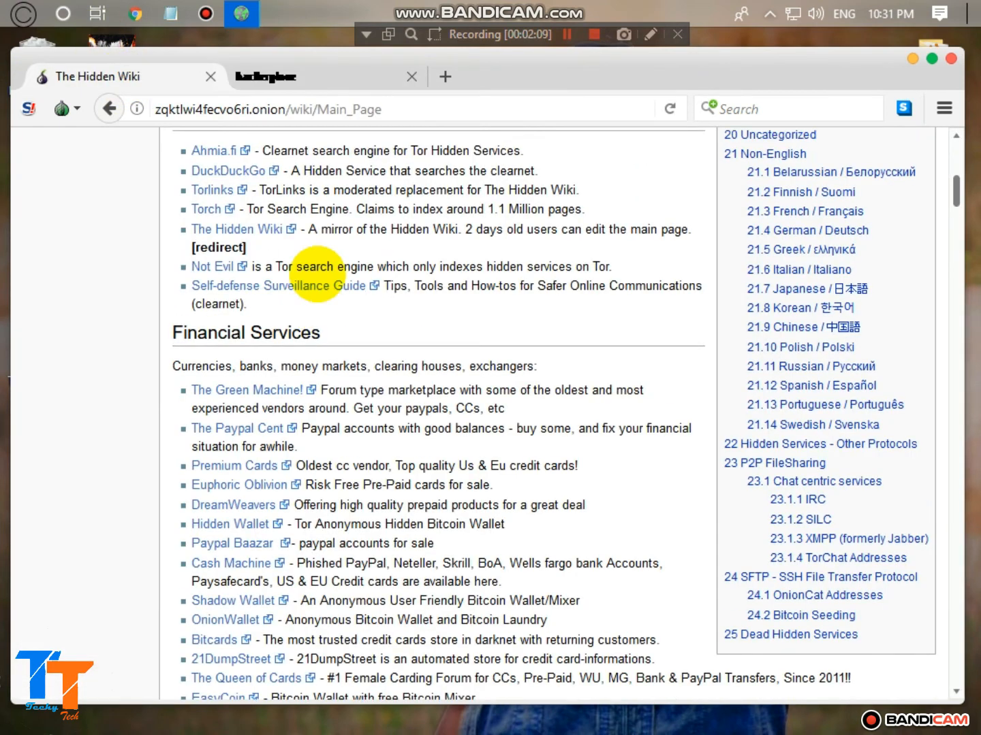
# - Open The Green Machine! from Financial Services in a new tab, dismissing the Internet Download Manager warning
pyautogui.scroll(-3)
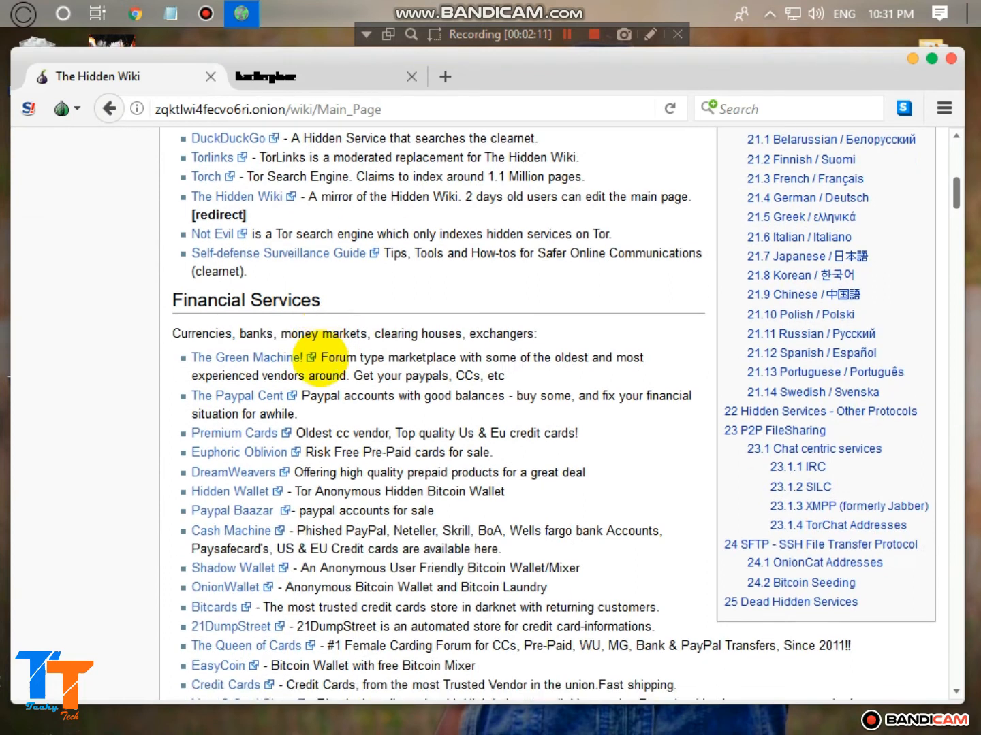
pyautogui.scroll(-3)
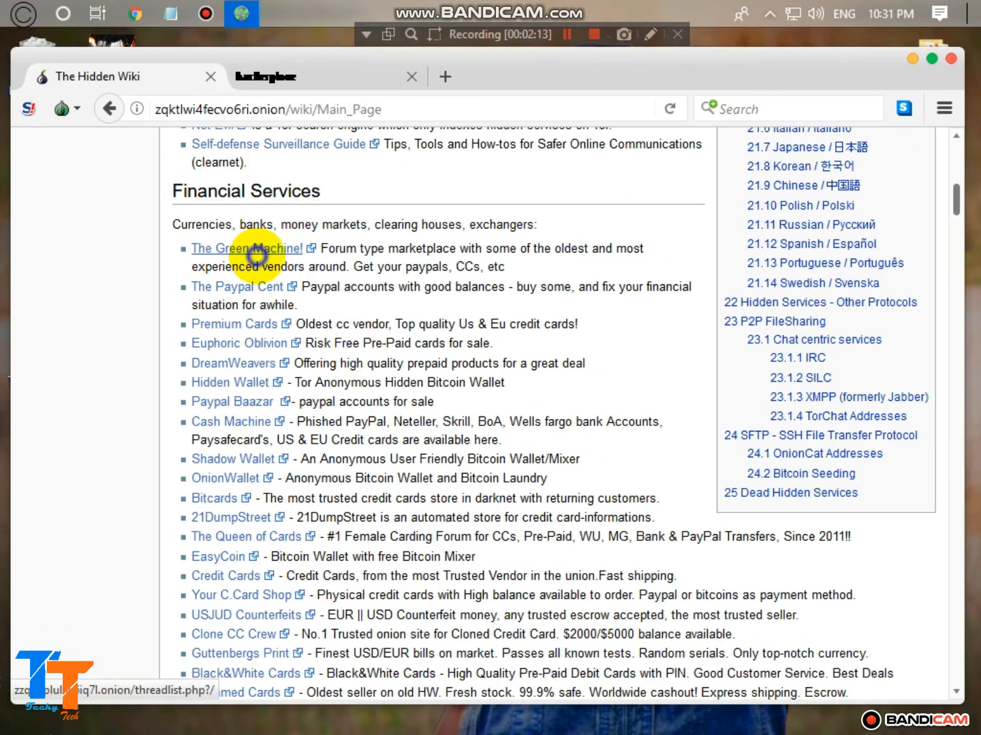
pyautogui.click(246, 248)
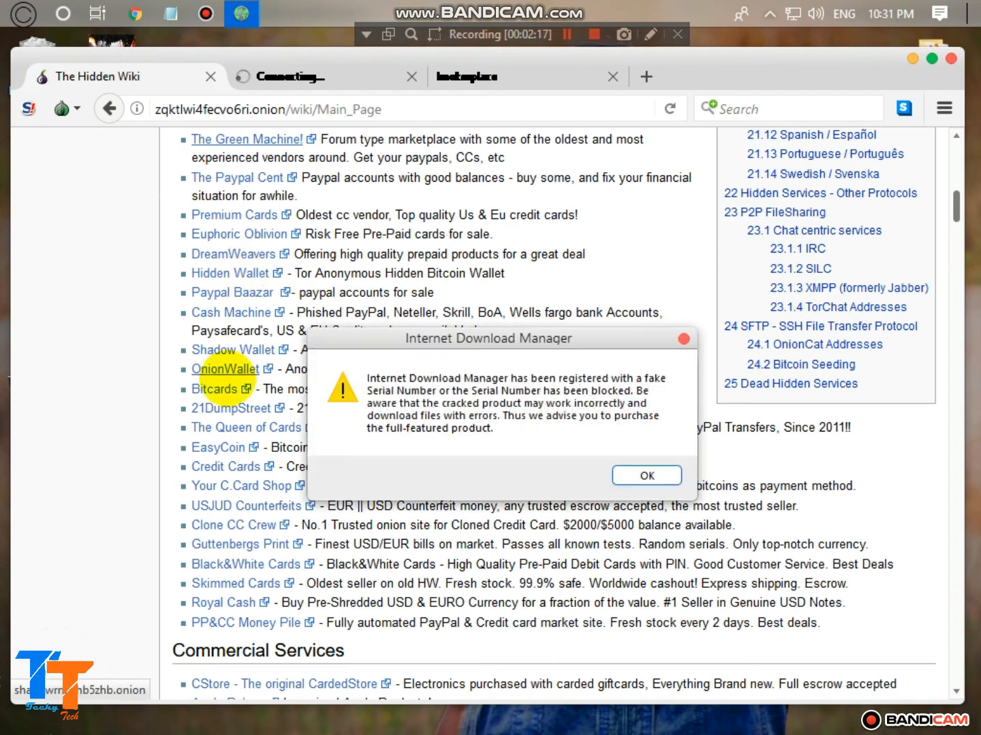
pyautogui.click(645, 474)
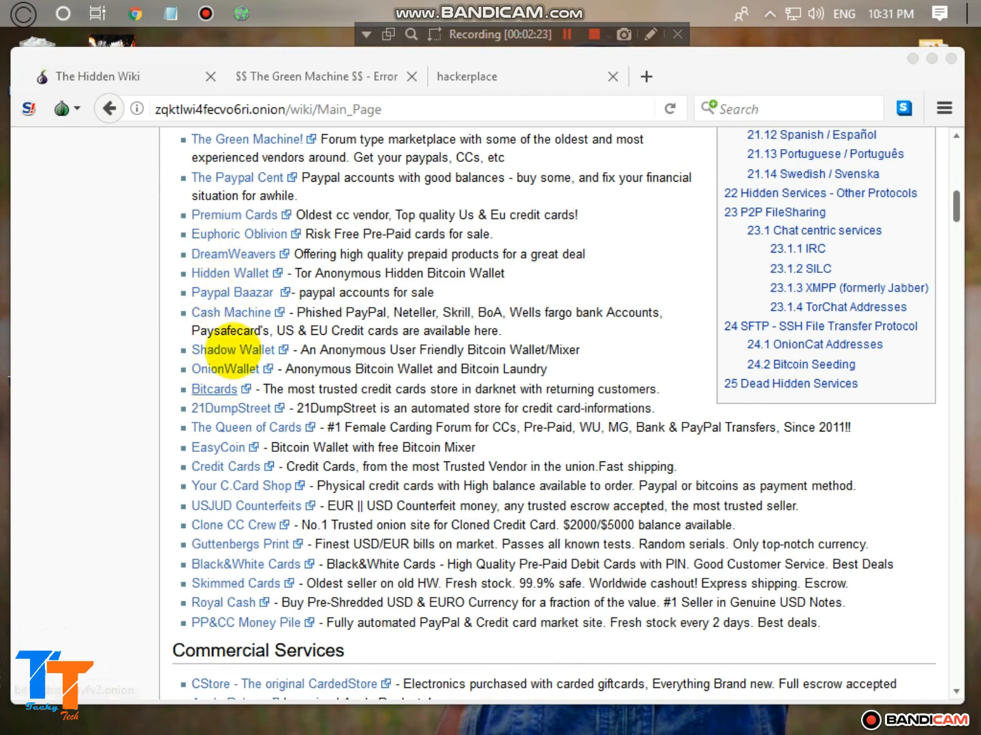
pyautogui.scroll(-3)
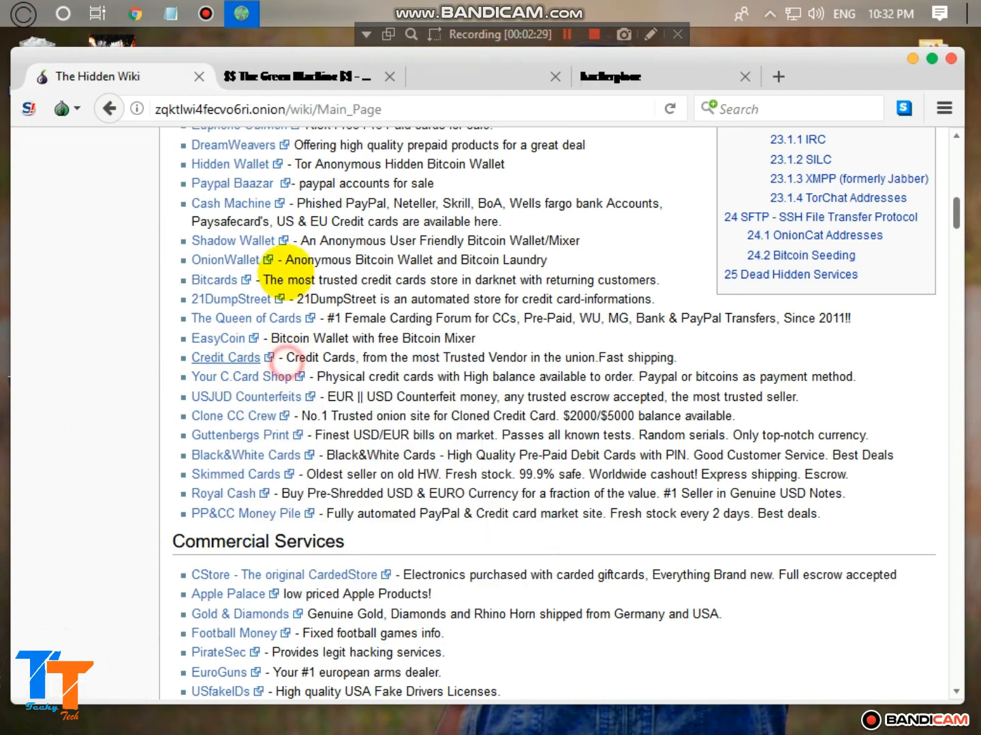
pyautogui.click(293, 76)
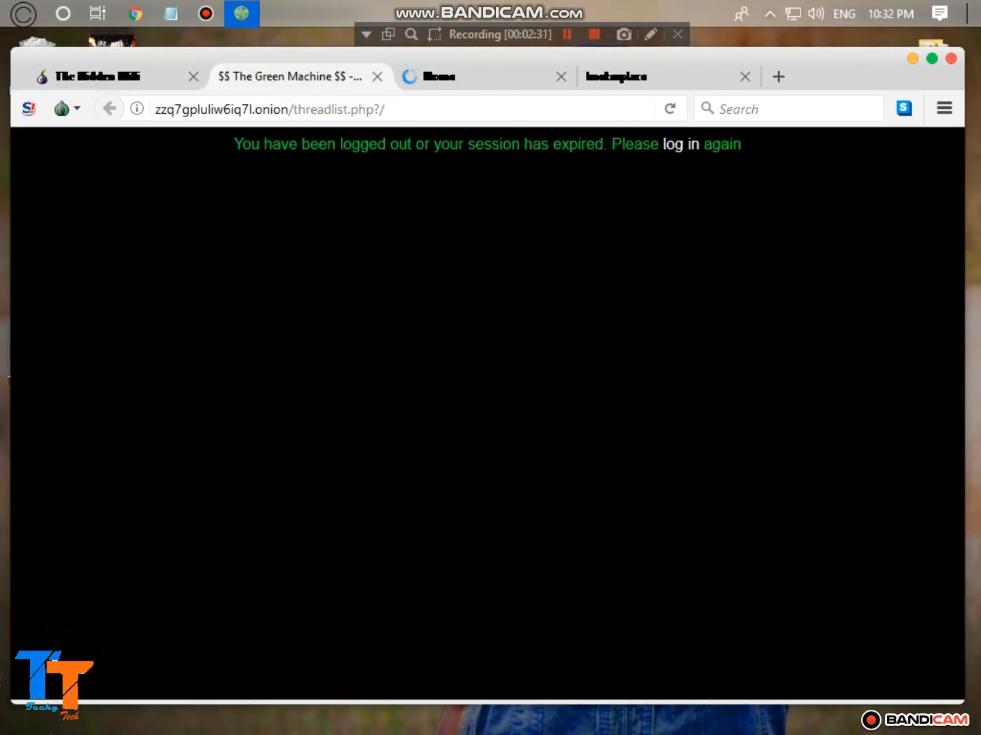
# - Log in past the session-expired notice to reach The Green Machine thread list
pyautogui.click(680, 144)
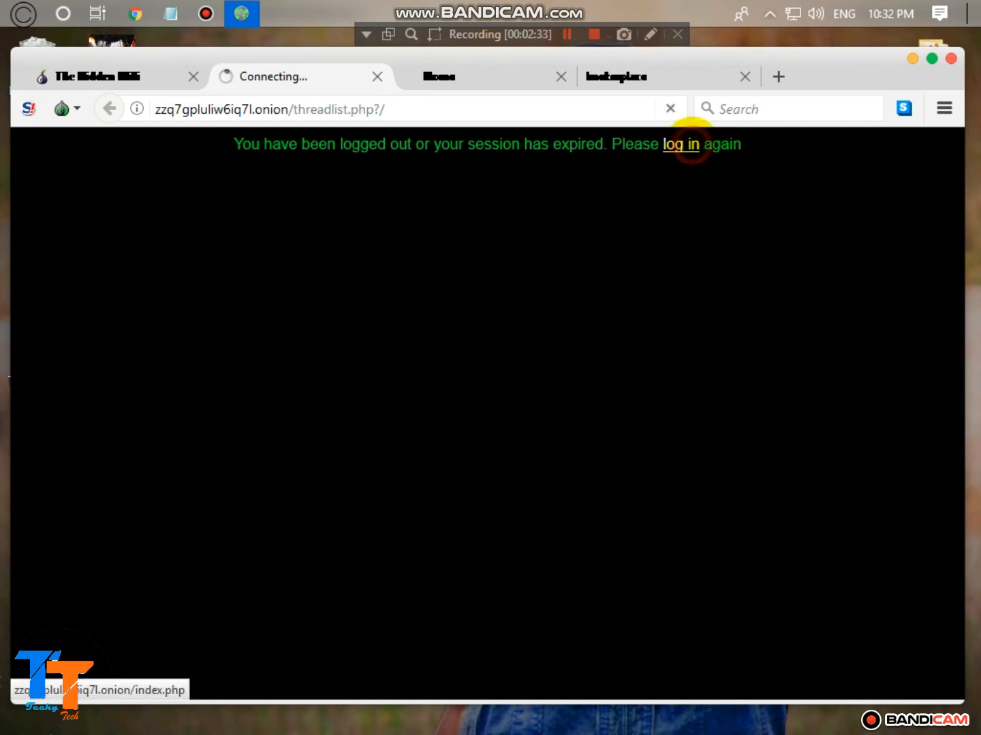
pyautogui.click(680, 144)
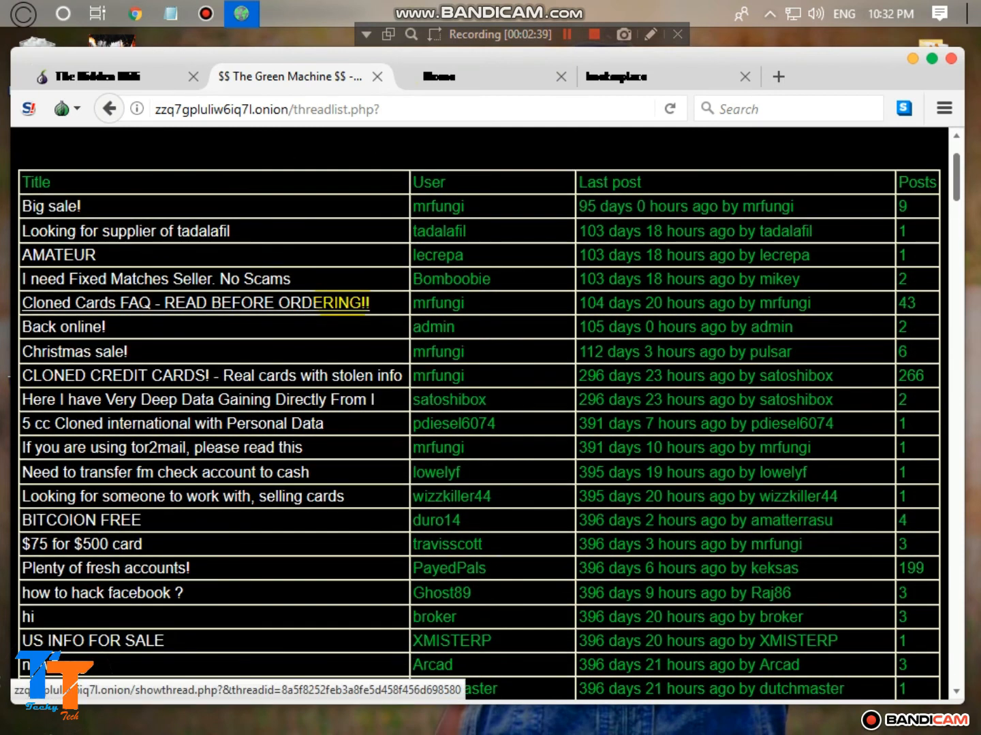
pyautogui.scroll(-3)
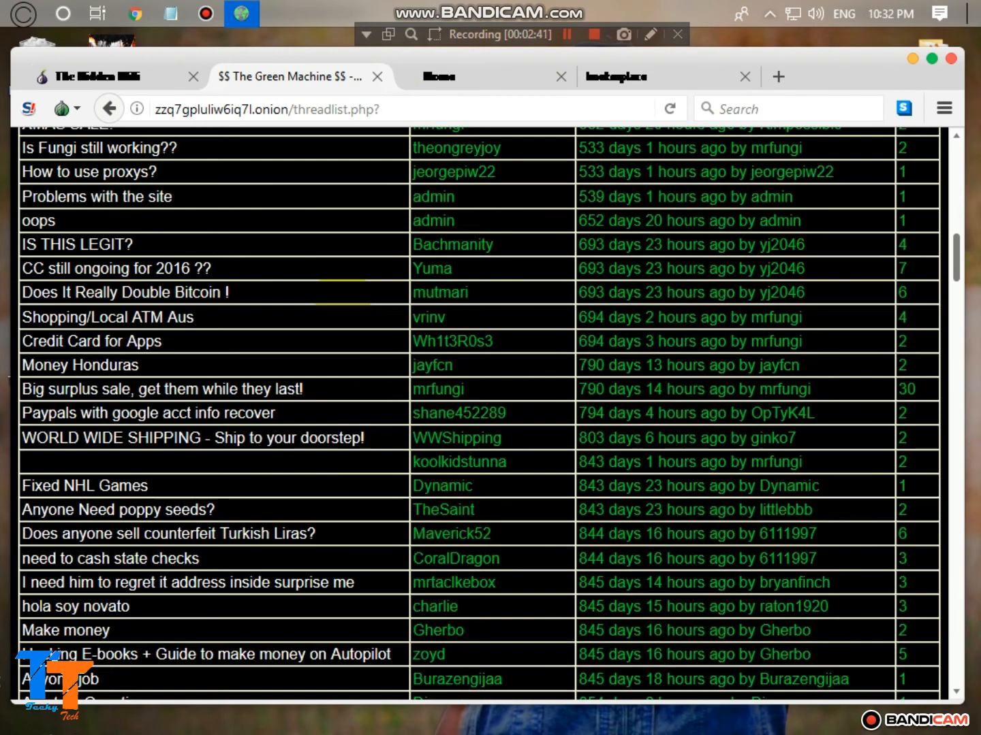
pyautogui.scroll(-3)
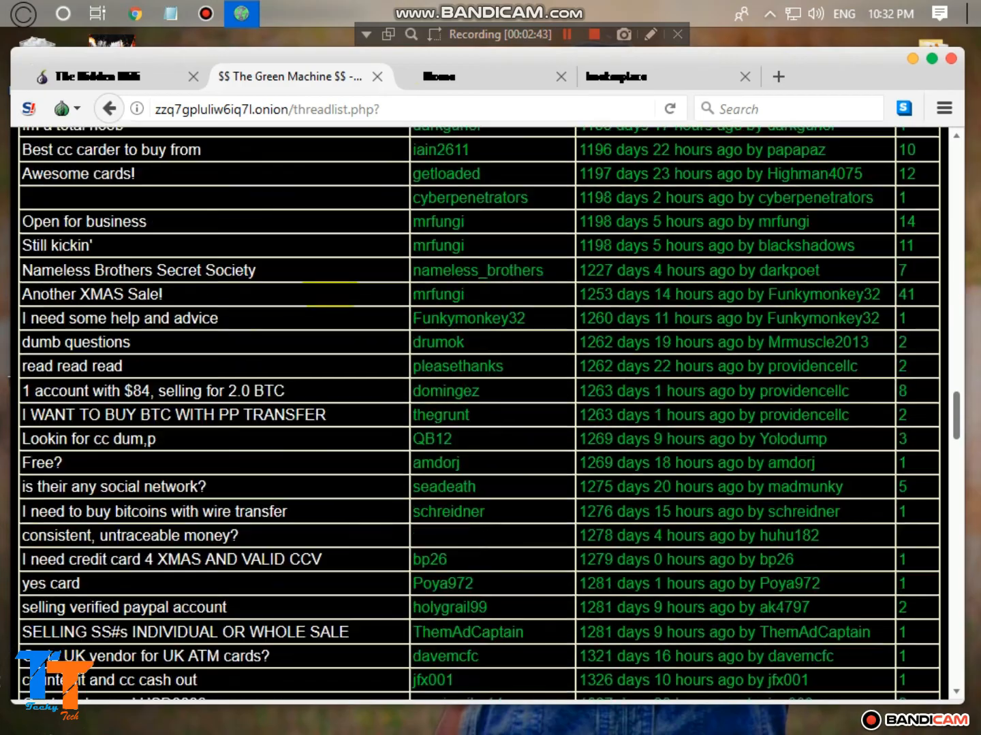
pyautogui.scroll(-3)
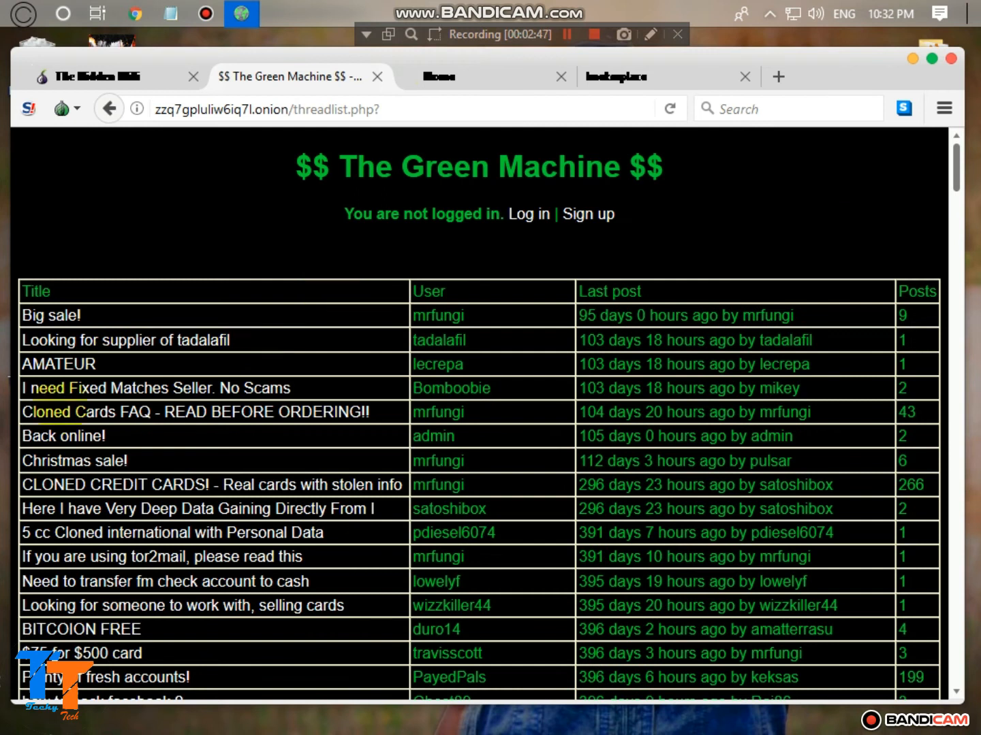
pyautogui.moveTo(125, 340)
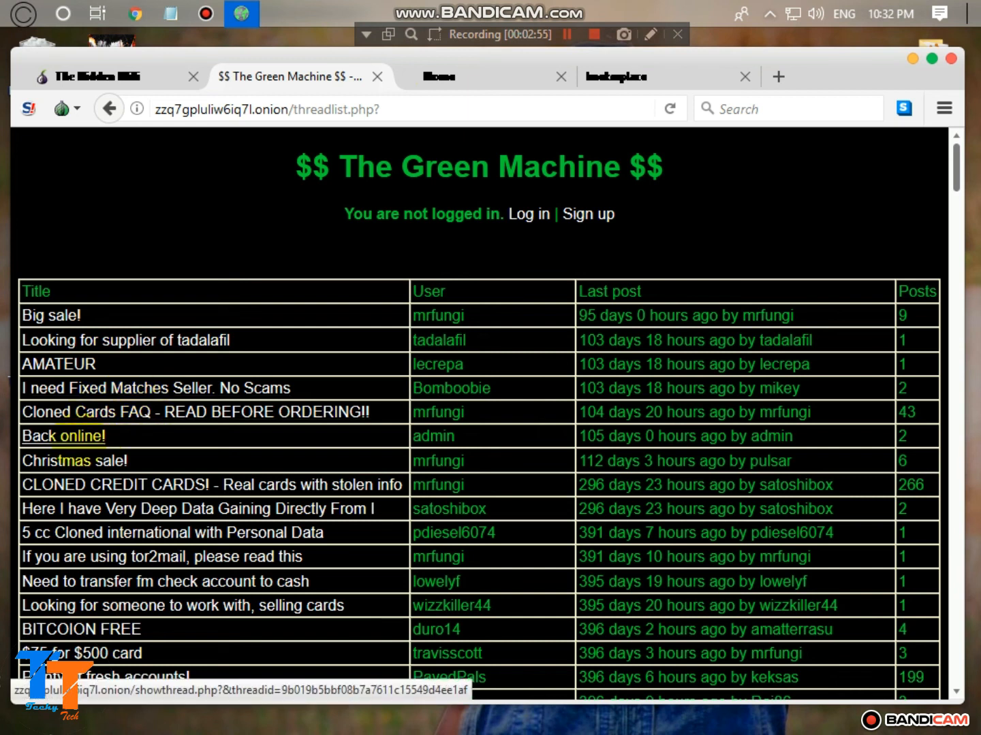
# - Open the 'CLONED CREDIT CARDS!' thread from the forum list
pyautogui.scroll(-3)
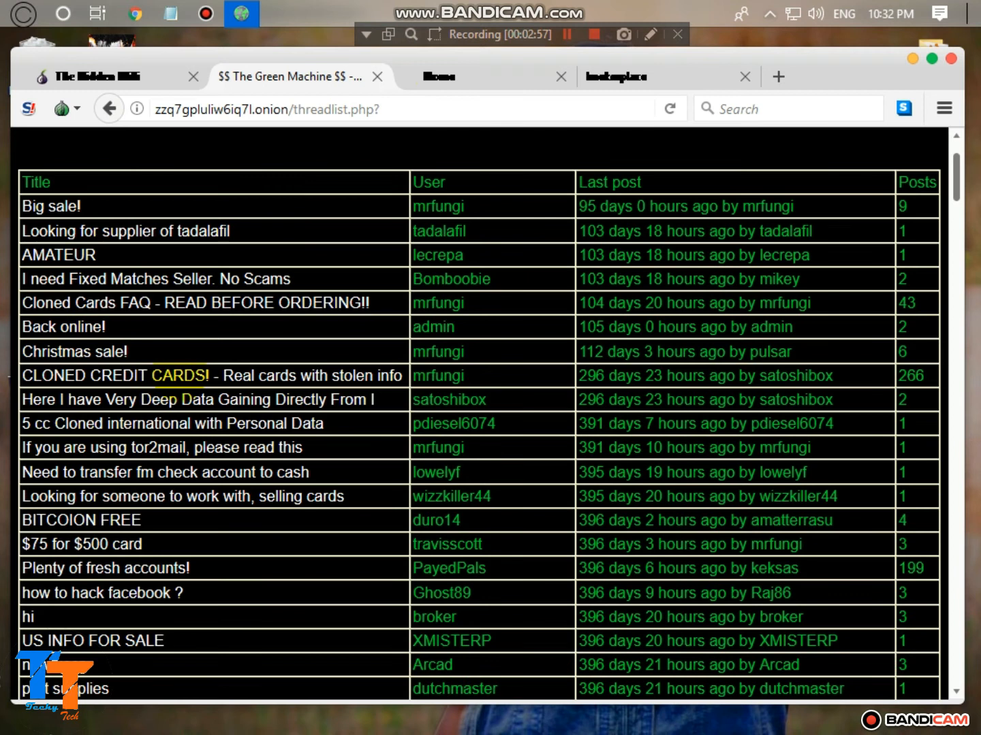
pyautogui.click(198, 399)
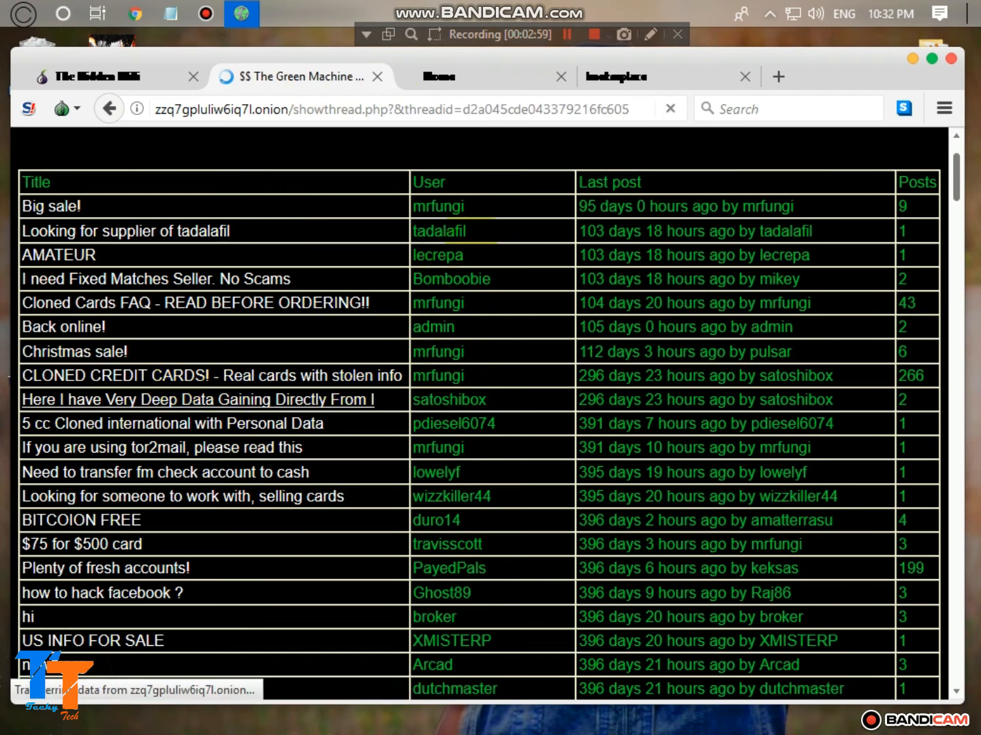
# - Read down through the cloned credit cards thread replies, then switch to the Hacker Place tab
pyautogui.click(213, 376)
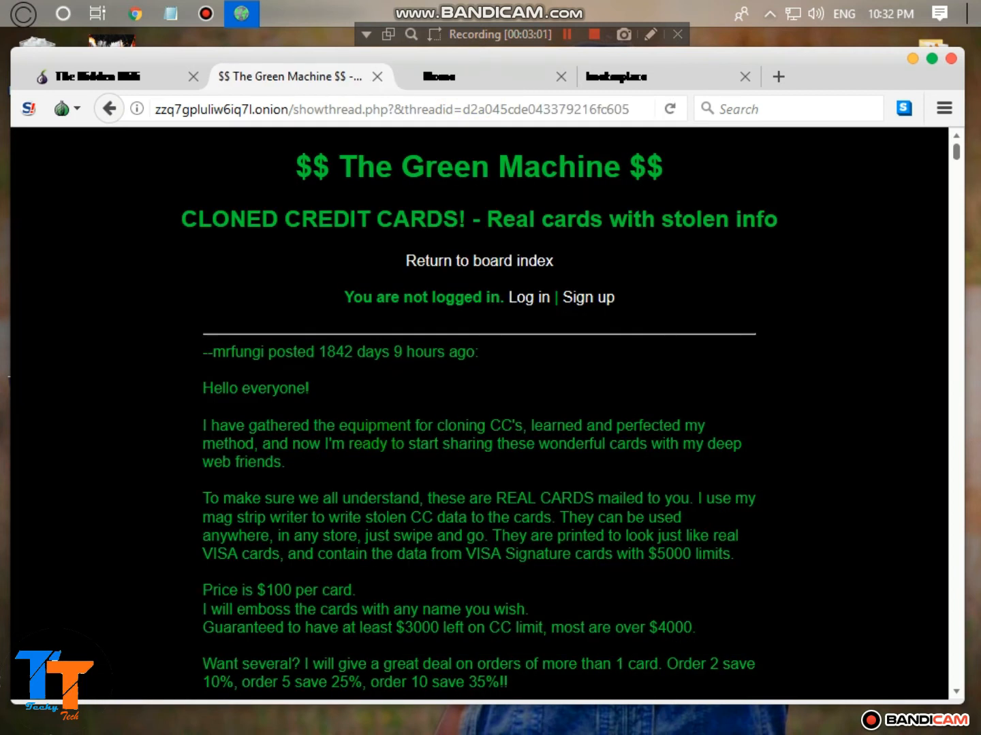
pyautogui.scroll(-3)
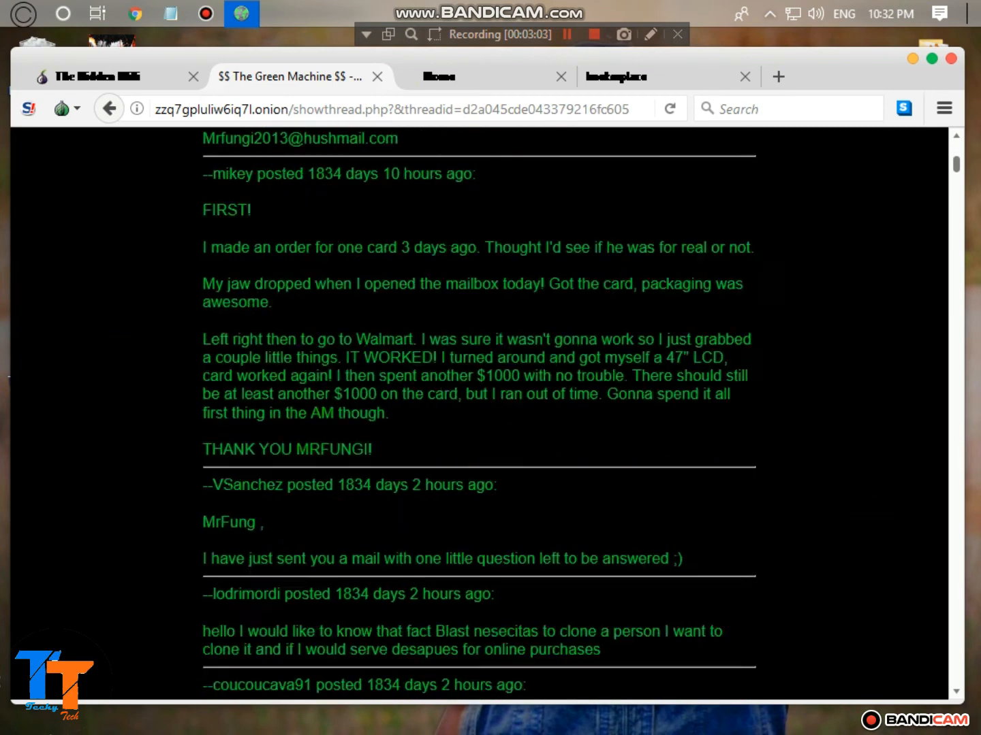
pyautogui.scroll(-3)
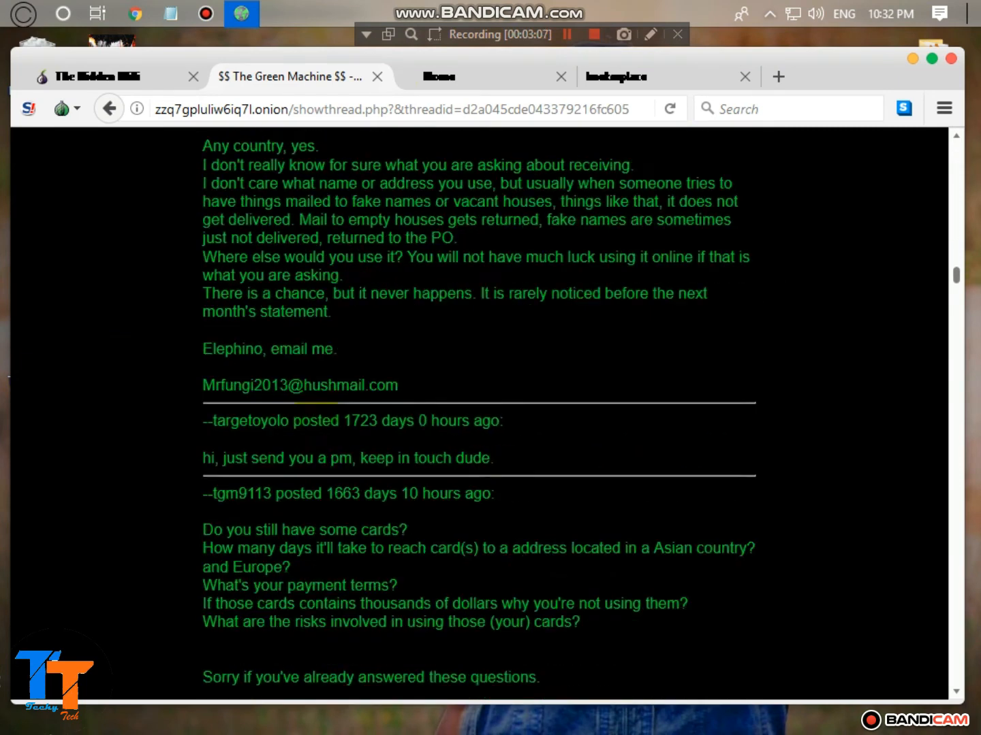
pyautogui.scroll(-3)
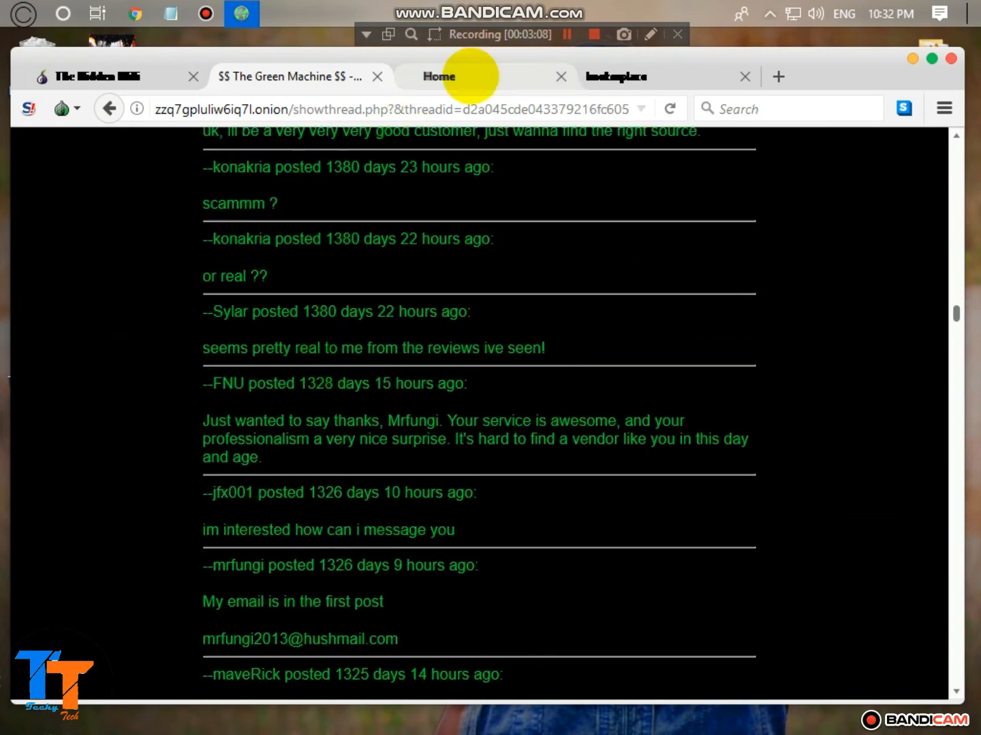
pyautogui.click(439, 76)
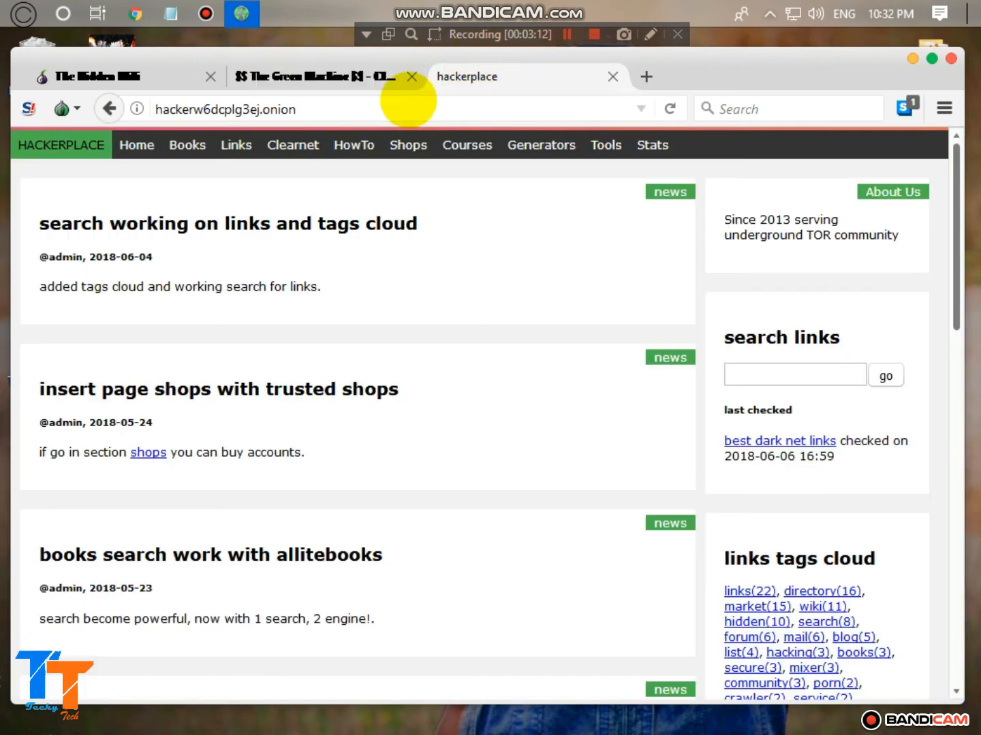
pyautogui.moveTo(312, 228)
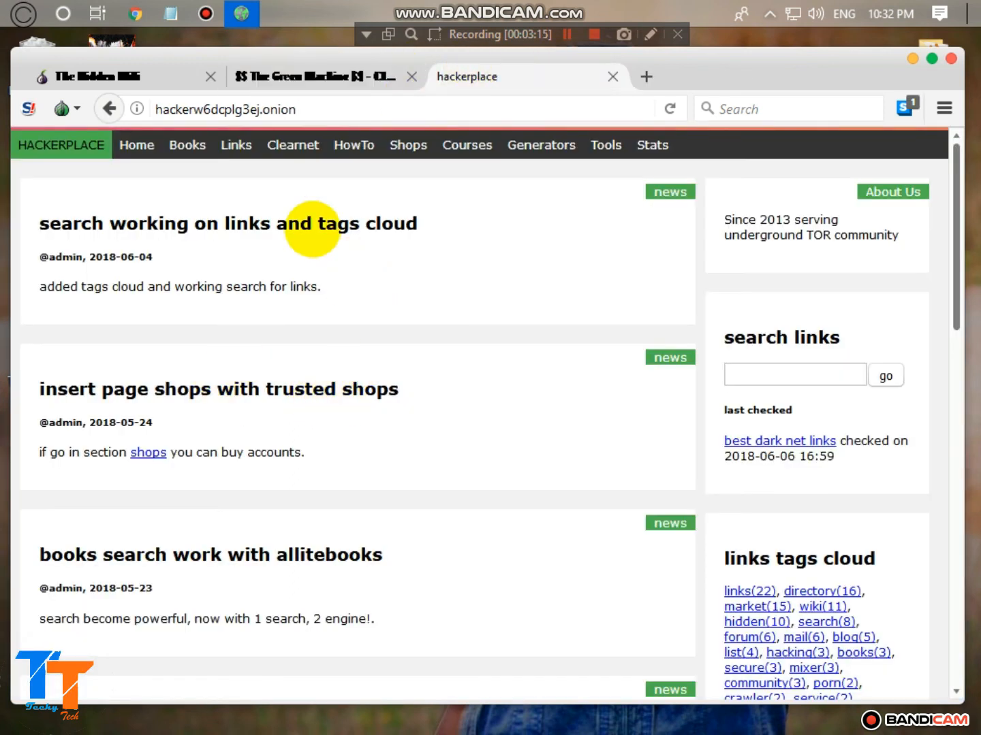
# - Close the Hacker Place and Green Machine tabs, leaving only the Hidden Wiki open
pyautogui.scroll(-3)
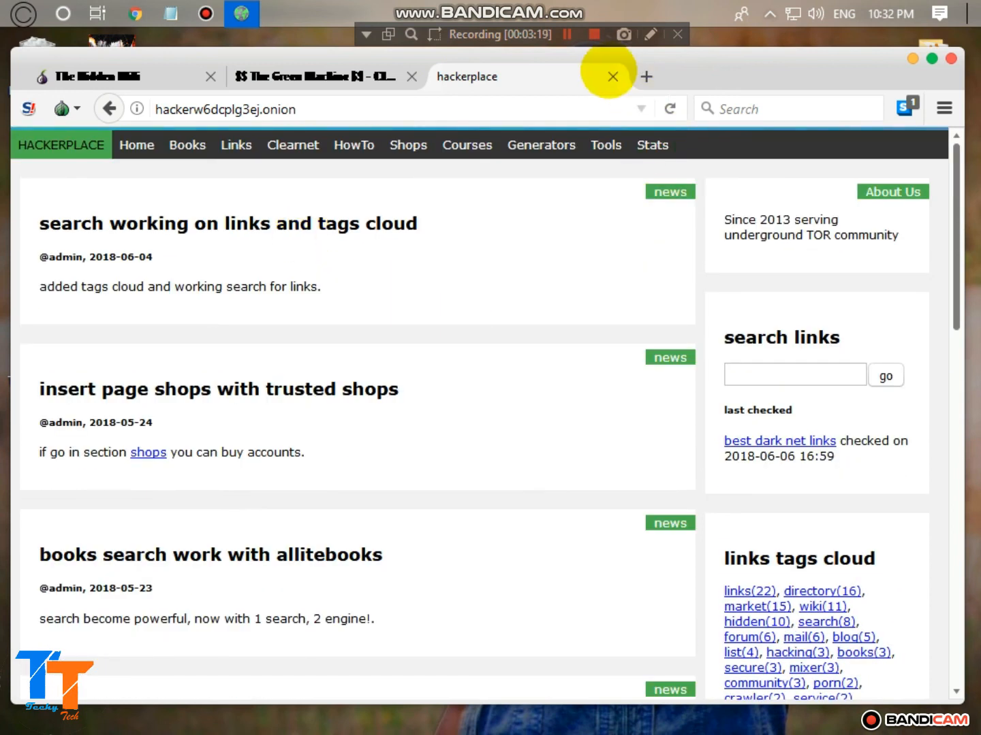
pyautogui.click(612, 77)
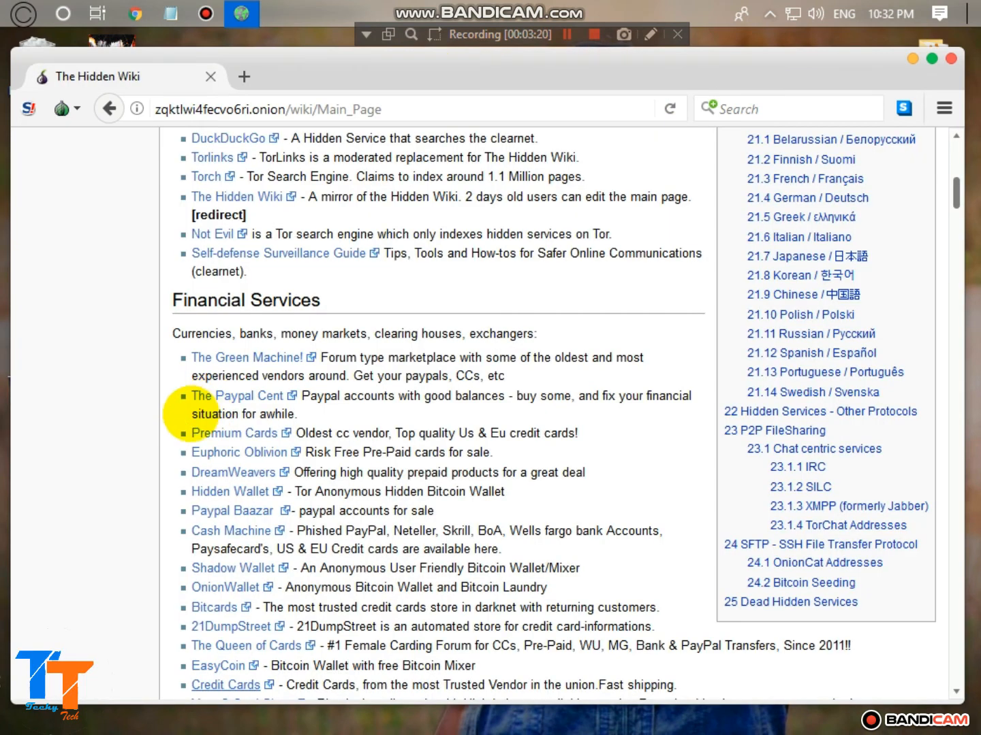
# - Open the Samsungstore link from Commercial Services in a new tab via its context menu
pyautogui.scroll(-3)
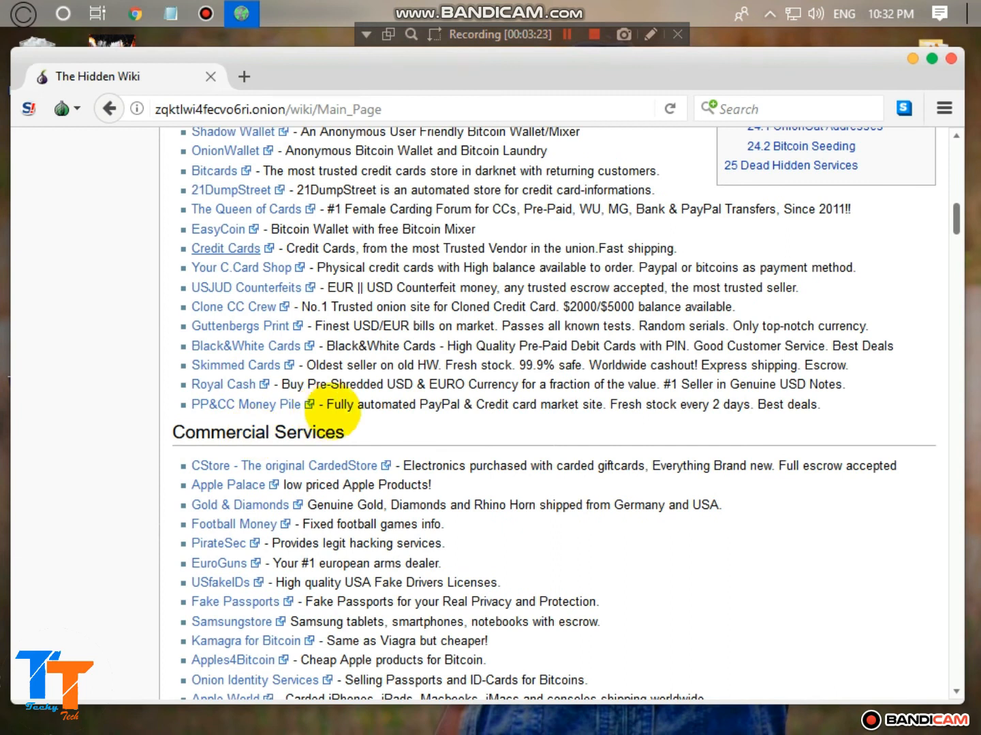
pyautogui.scroll(-3)
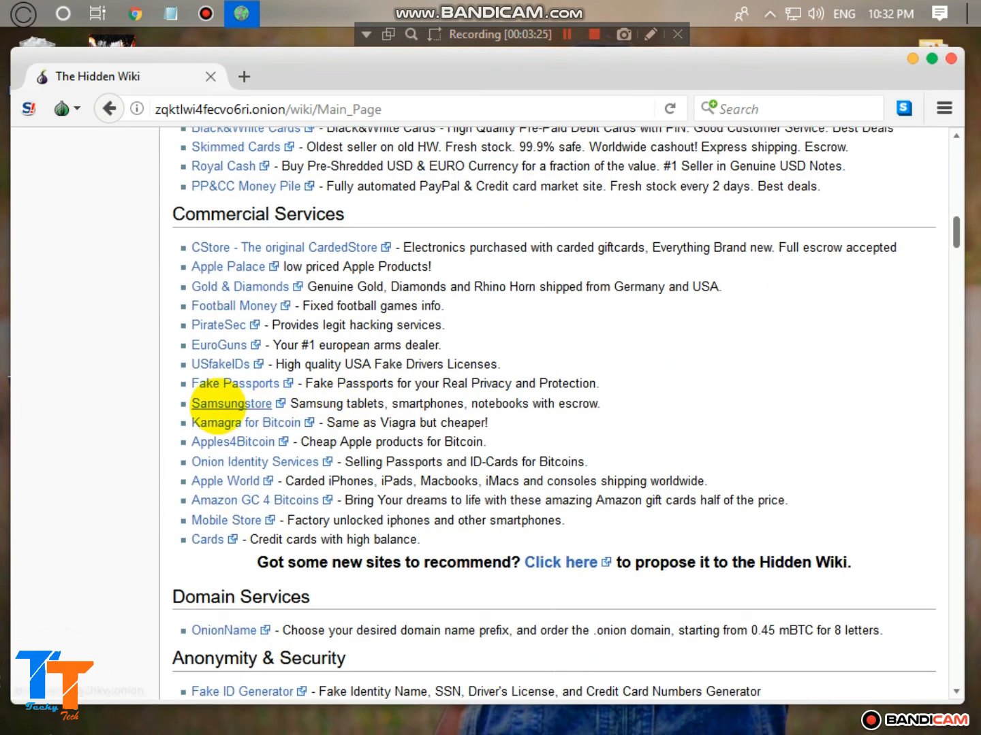
pyautogui.rightClick(223, 403)
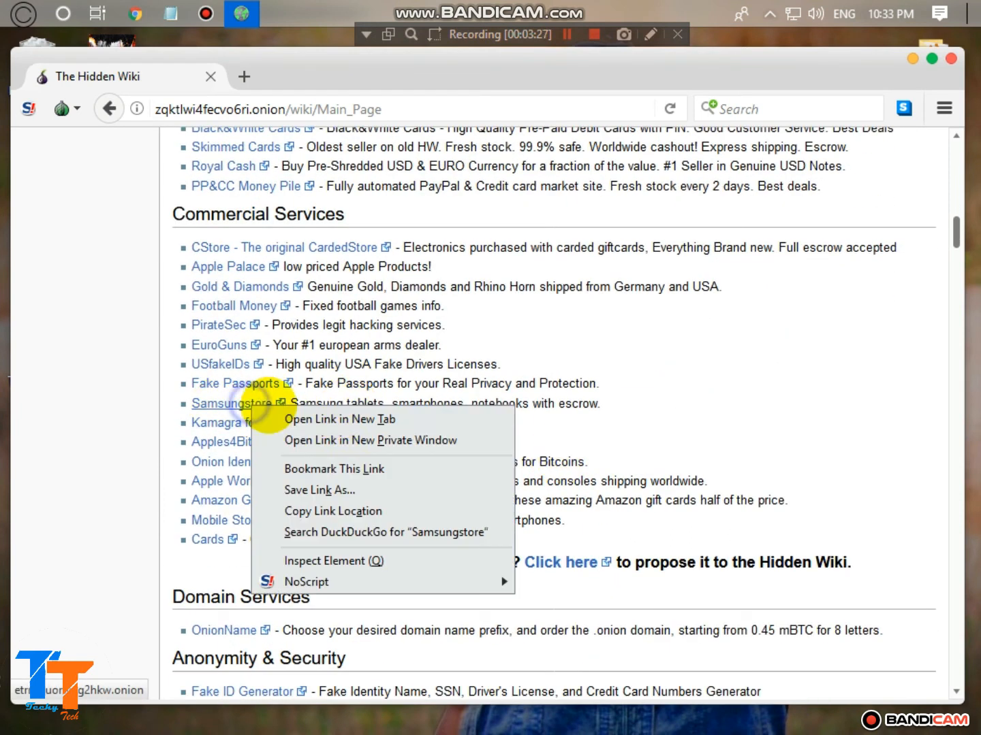
pyautogui.click(340, 420)
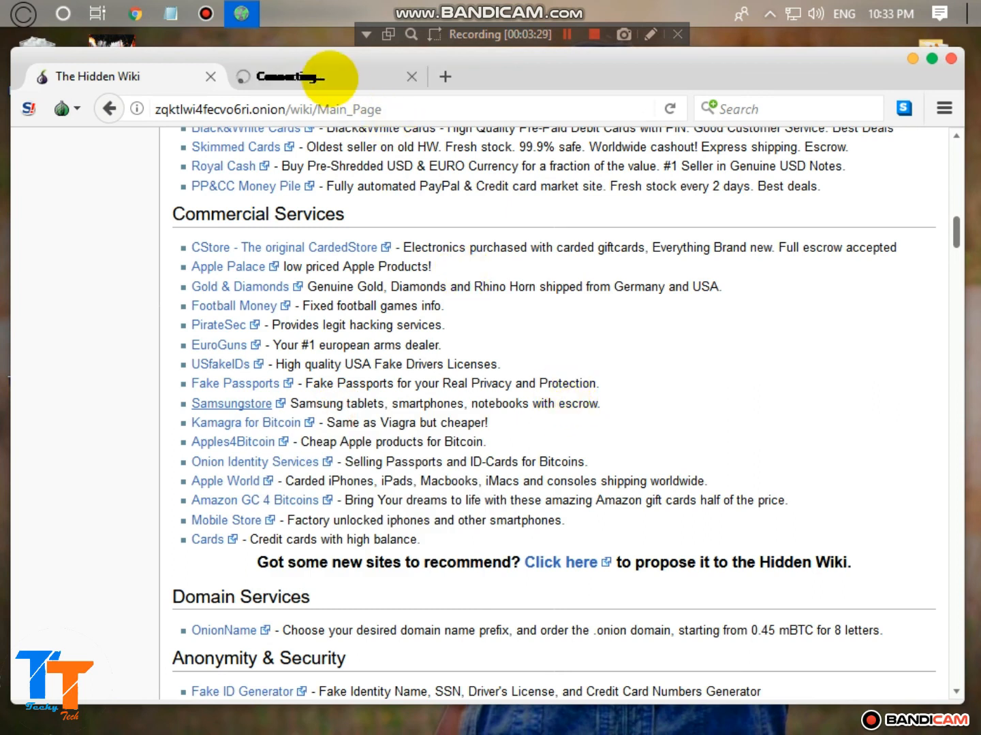
# - View the Samsungshop Galaxy S9 and S8 product, stock and price table
pyautogui.click(232, 403)
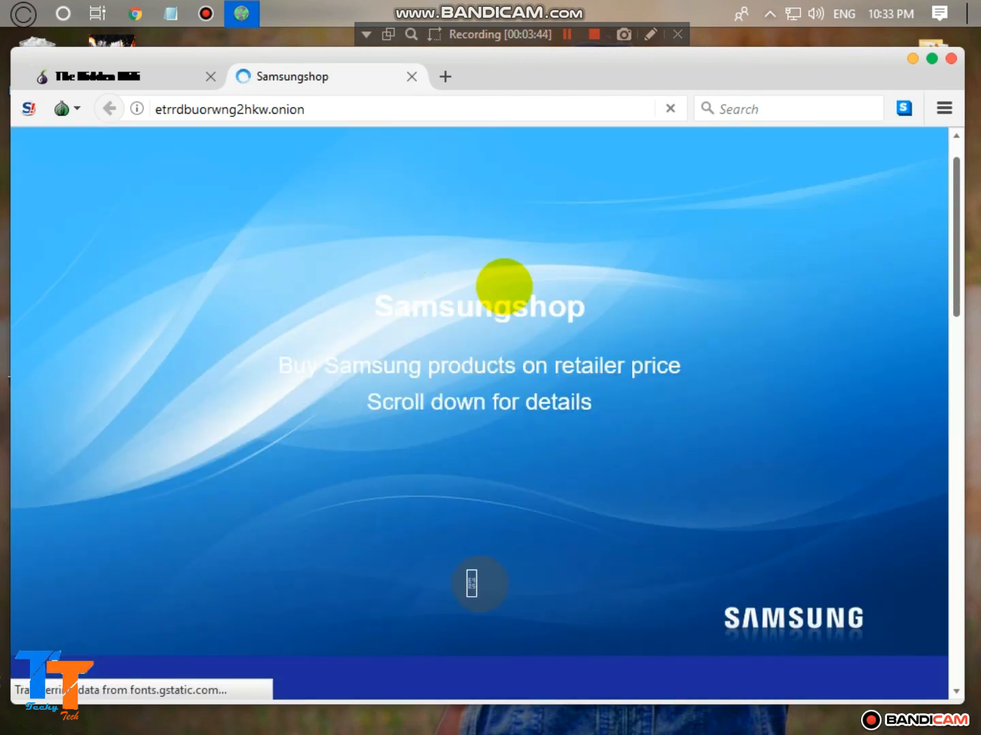
pyautogui.scroll(-3)
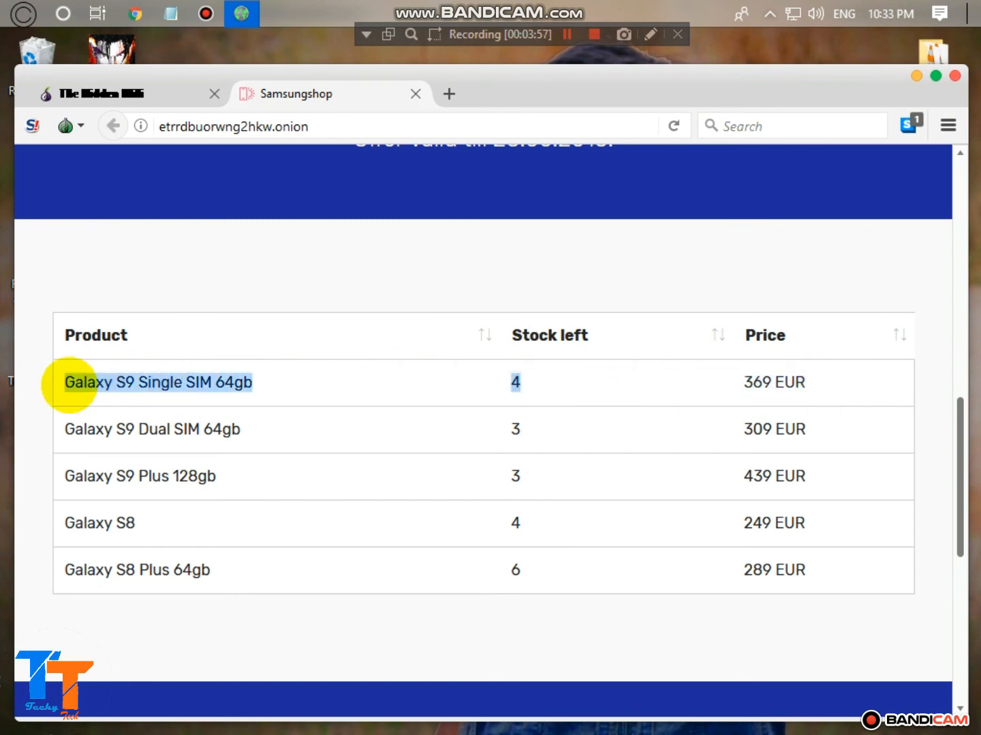
pyautogui.scroll(-3)
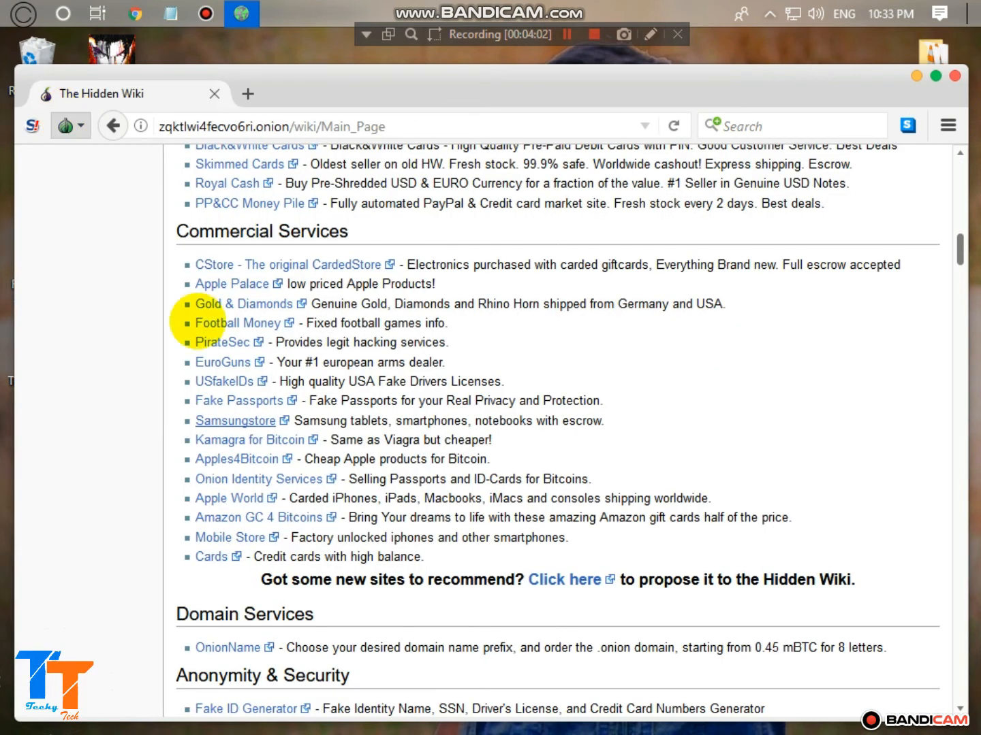
# - Open the Protonmail link from the Email / Messaging section in a new tab
pyautogui.scroll(-3)
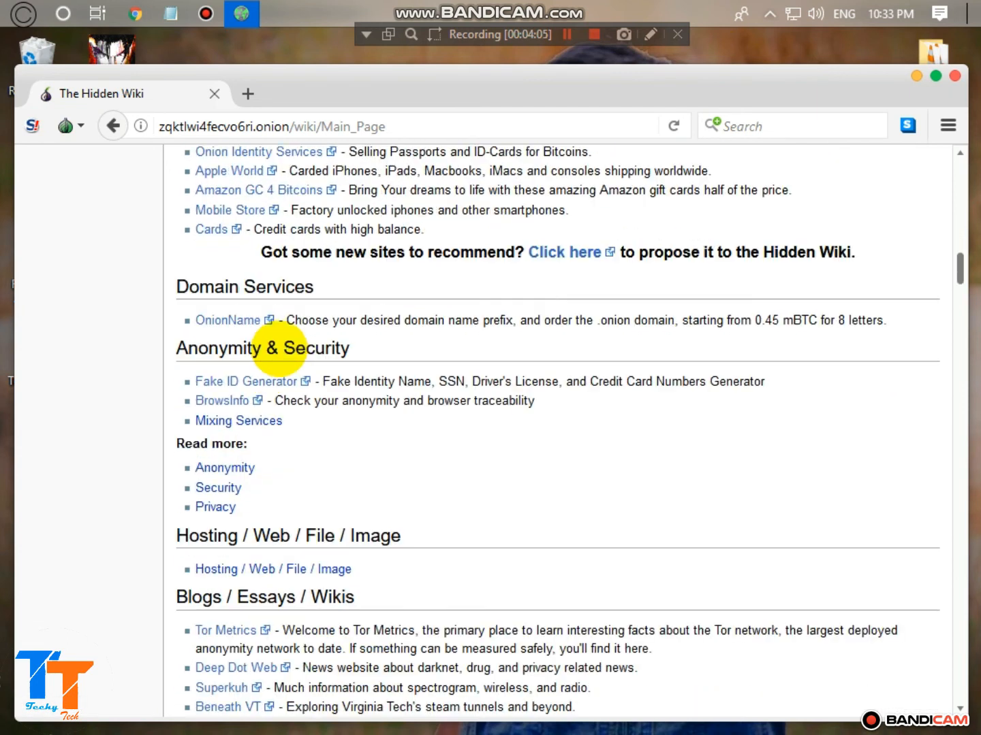
pyautogui.scroll(-3)
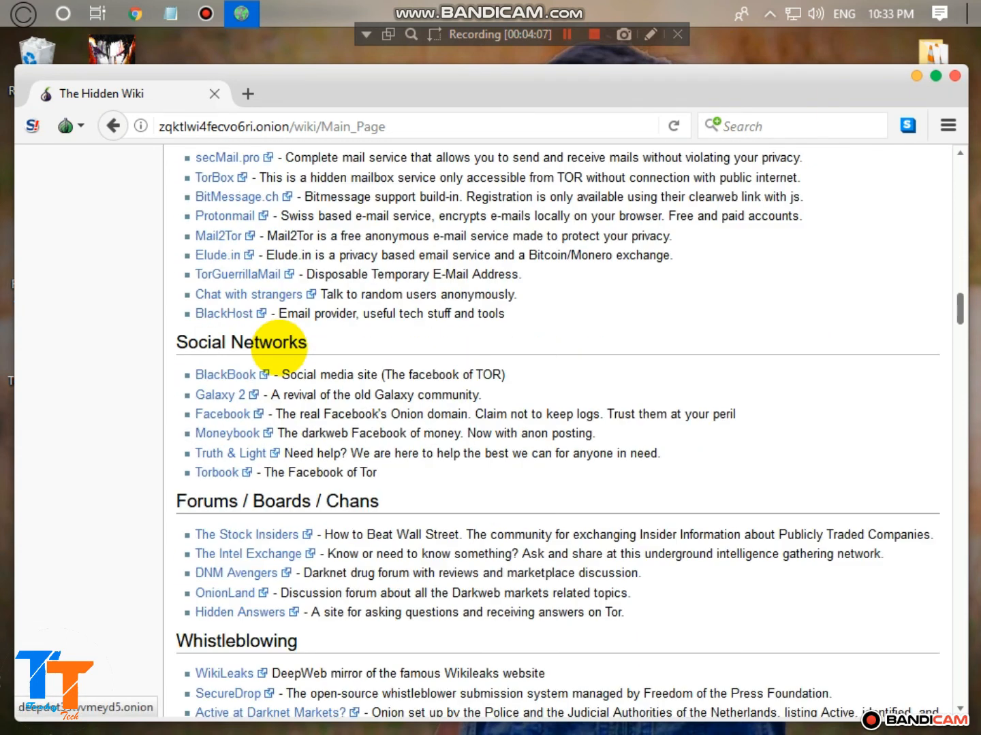
pyautogui.scroll(3)
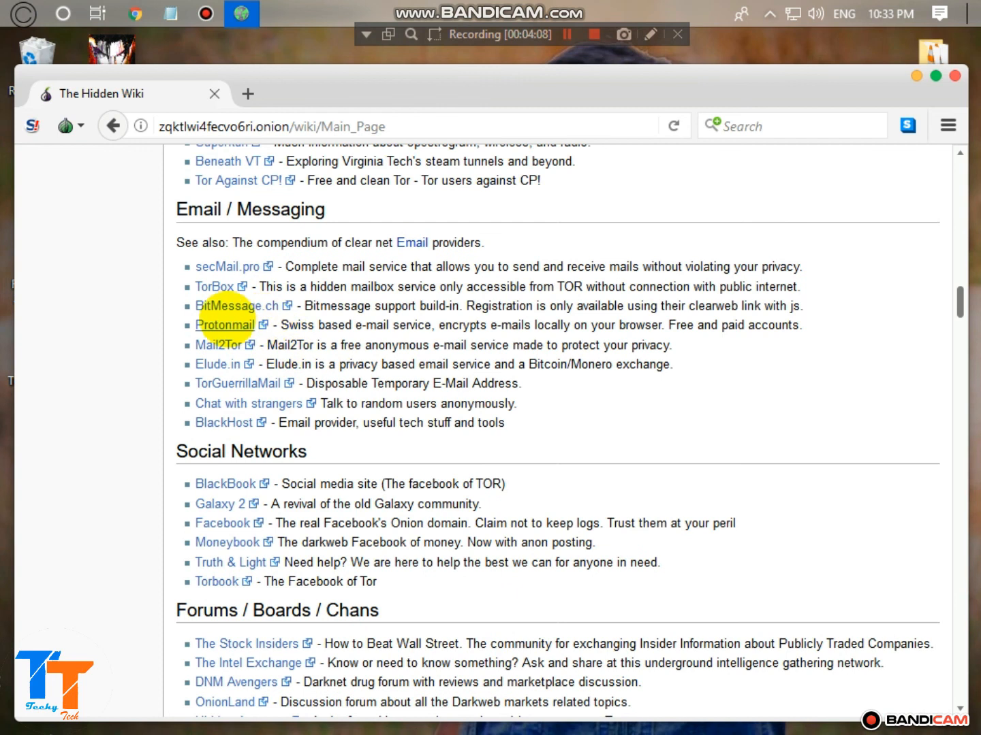
pyautogui.click(225, 324)
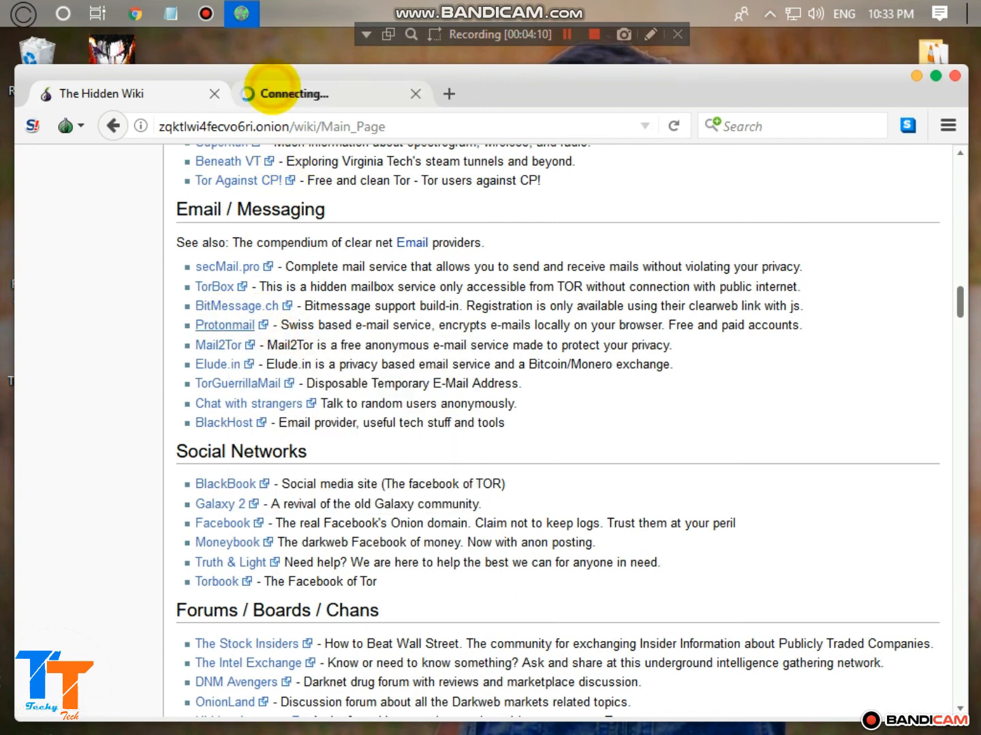